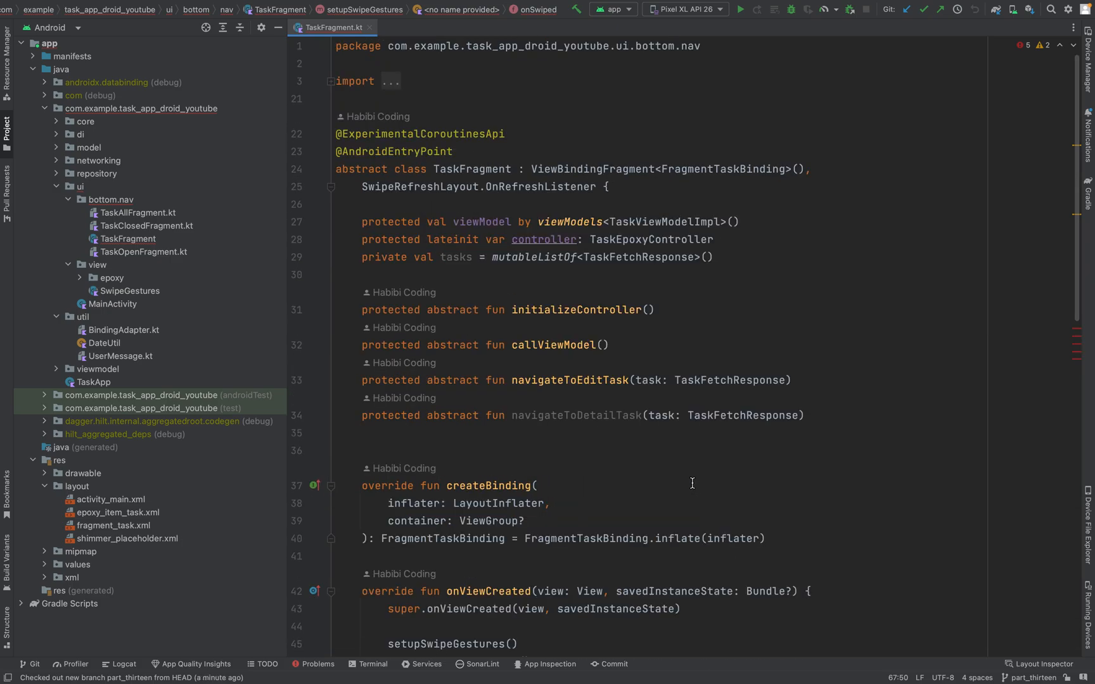
Step: Scroll to the blank lines below setupSwipeGestures at the end of TaskFragment
scroll("down", 3)
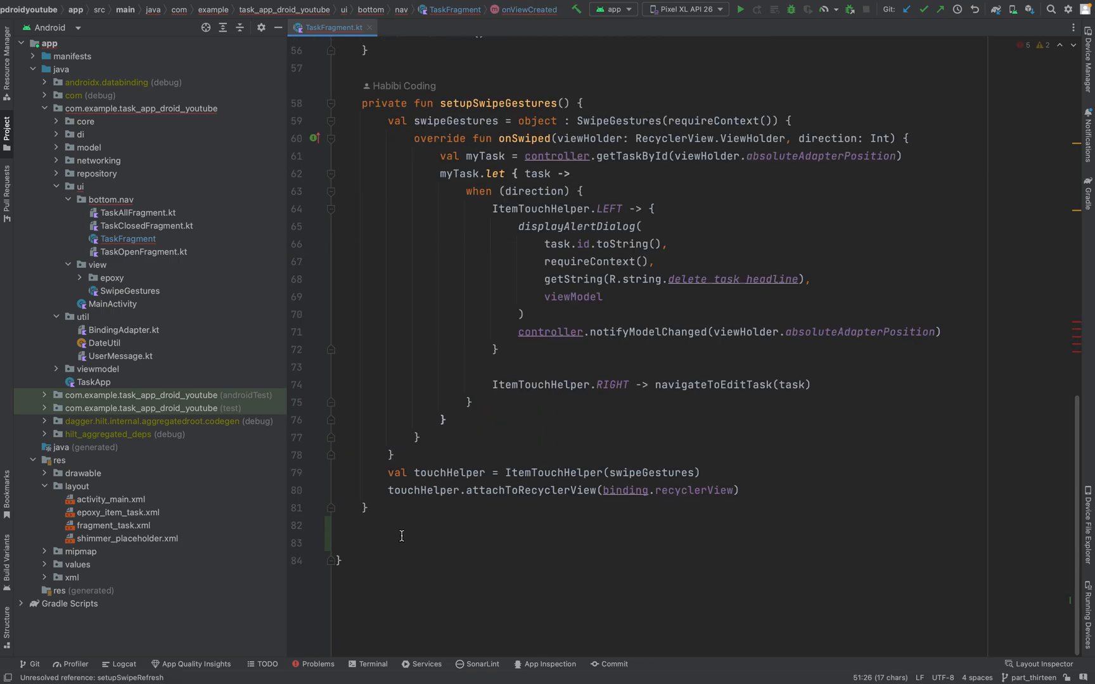
Step: Declare private fun setupSwipeRefresh() with a binding.swipeRefresh.let block
type("pr")
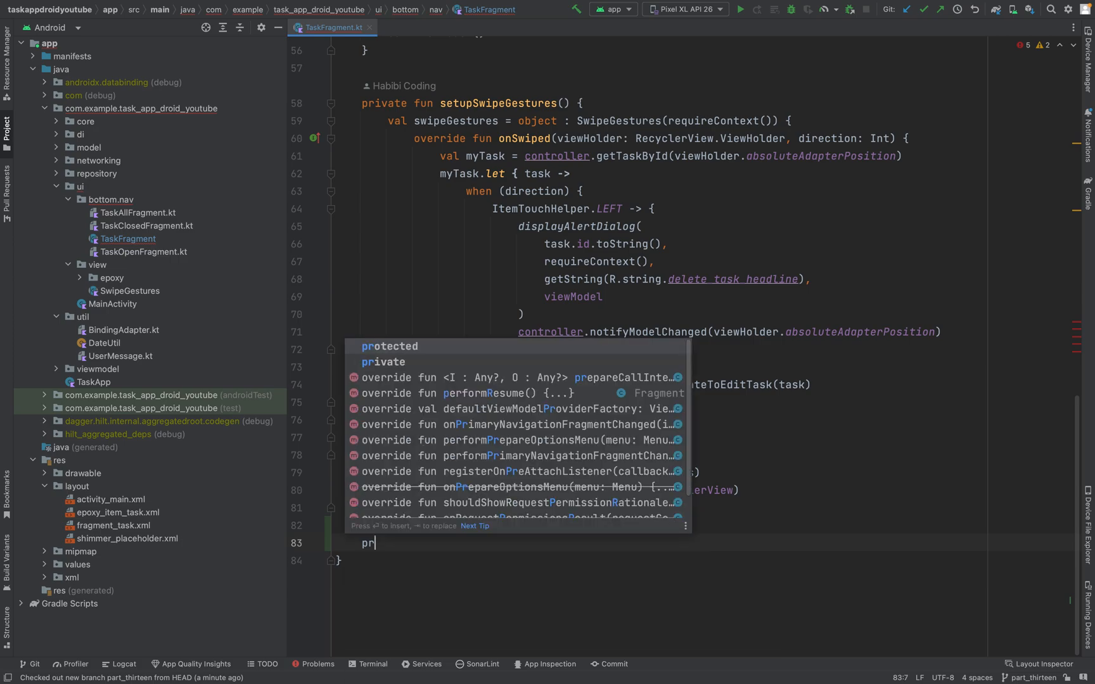
type("ivate fun setupSwipeRefresh(")
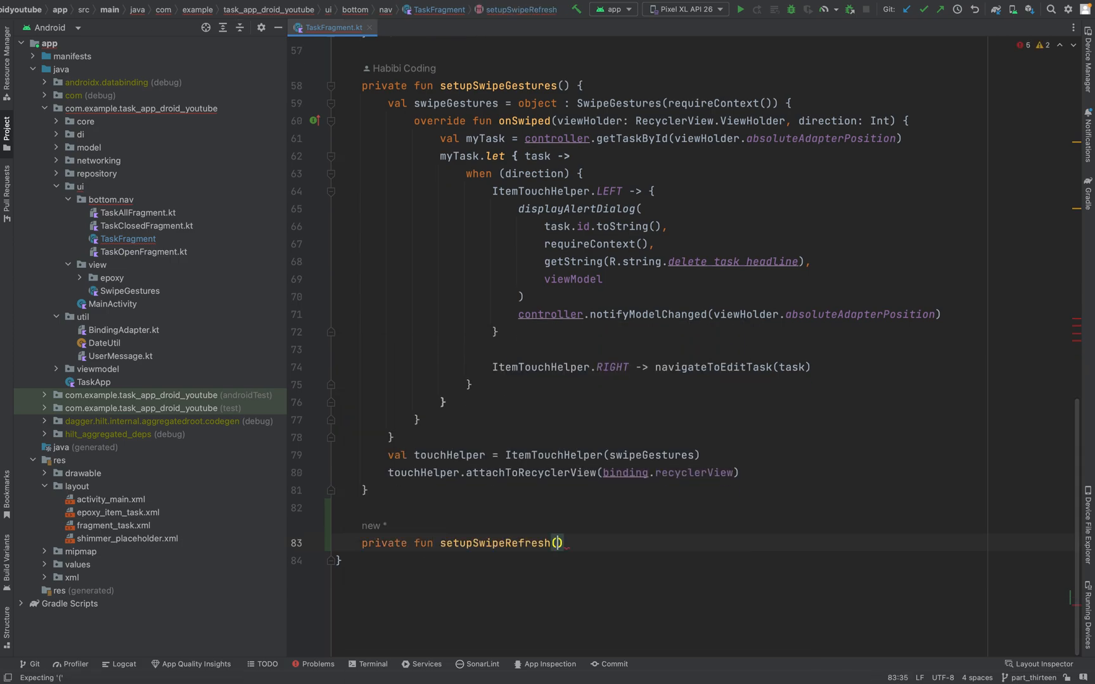
type("{")
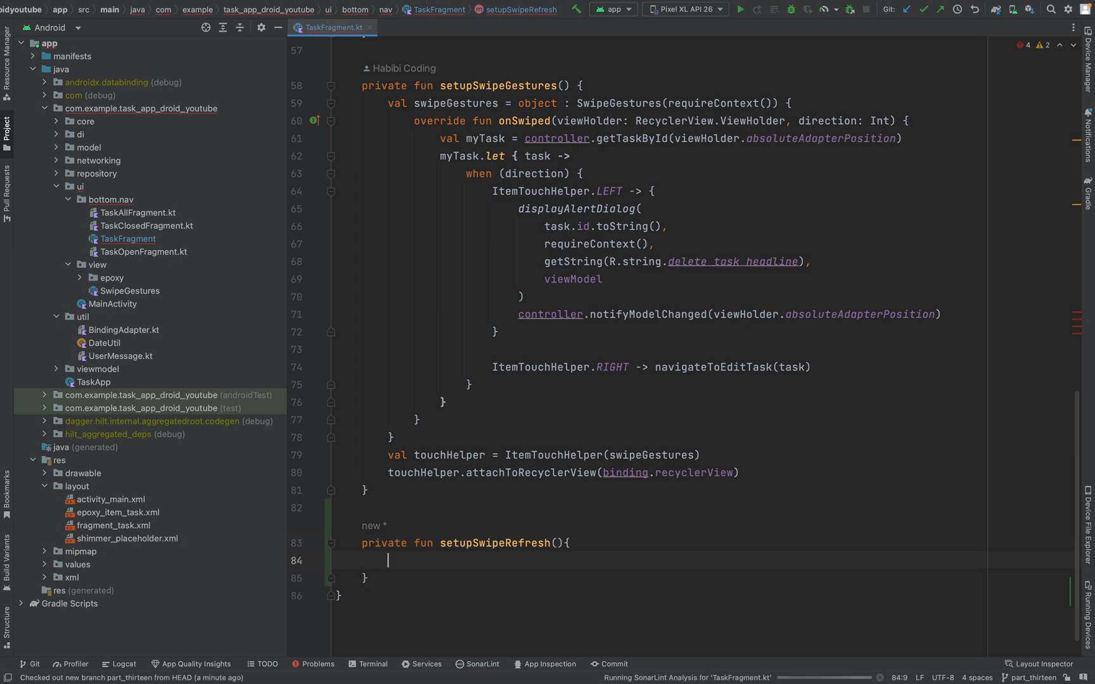
type("binding.swipeRefresh")
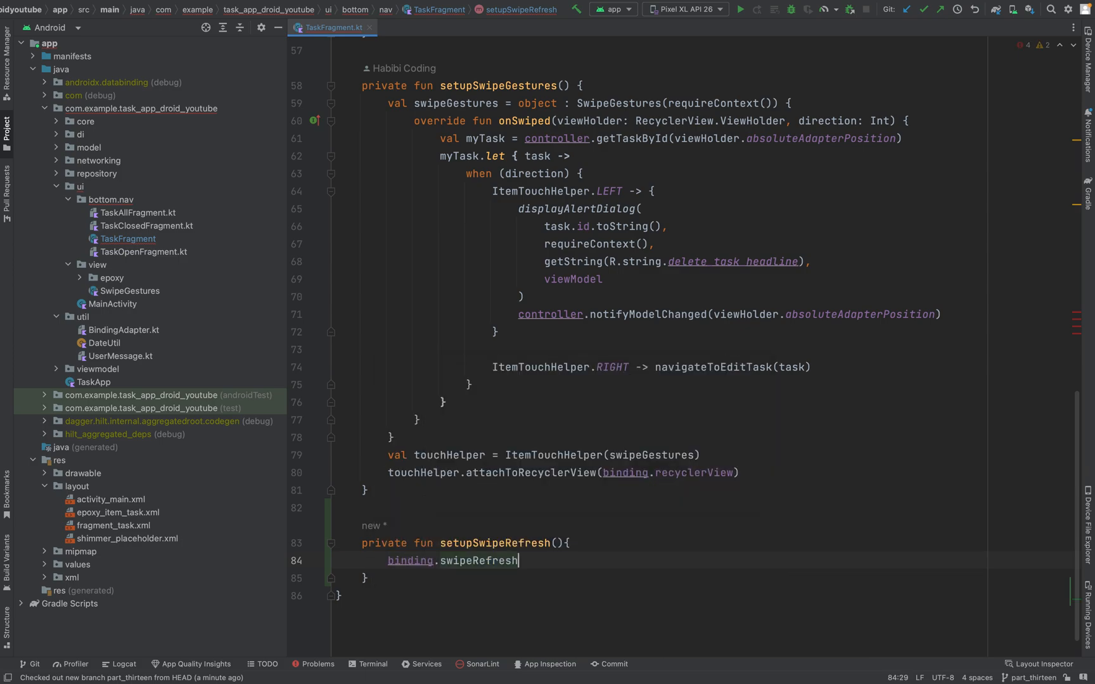
type(".let {")
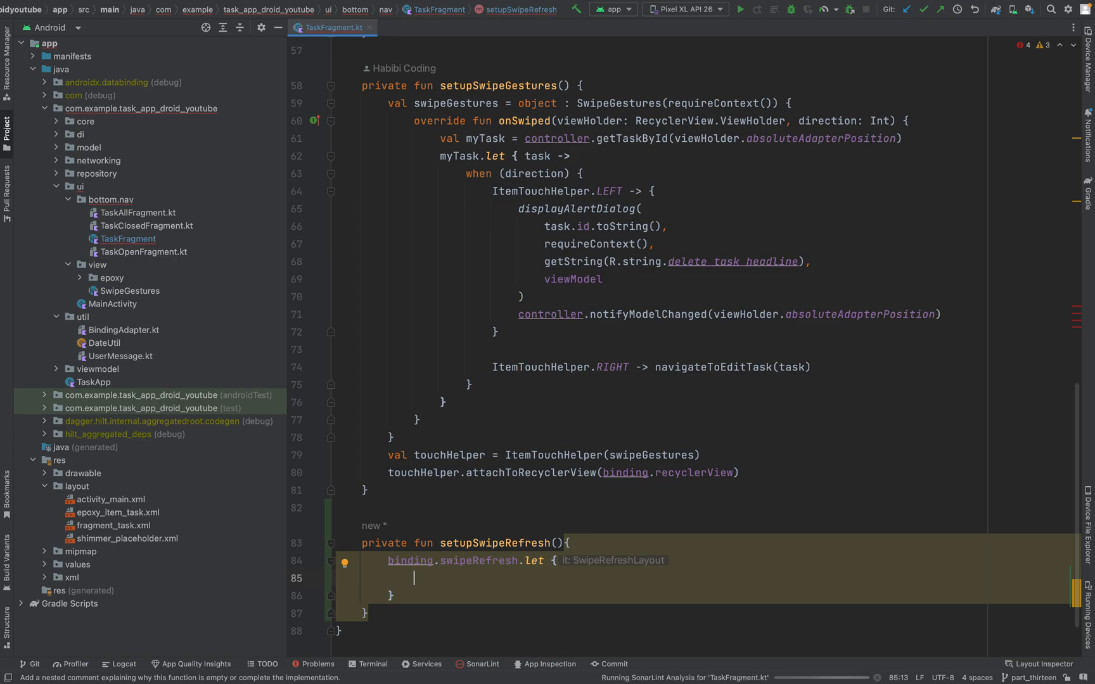
type("it.")
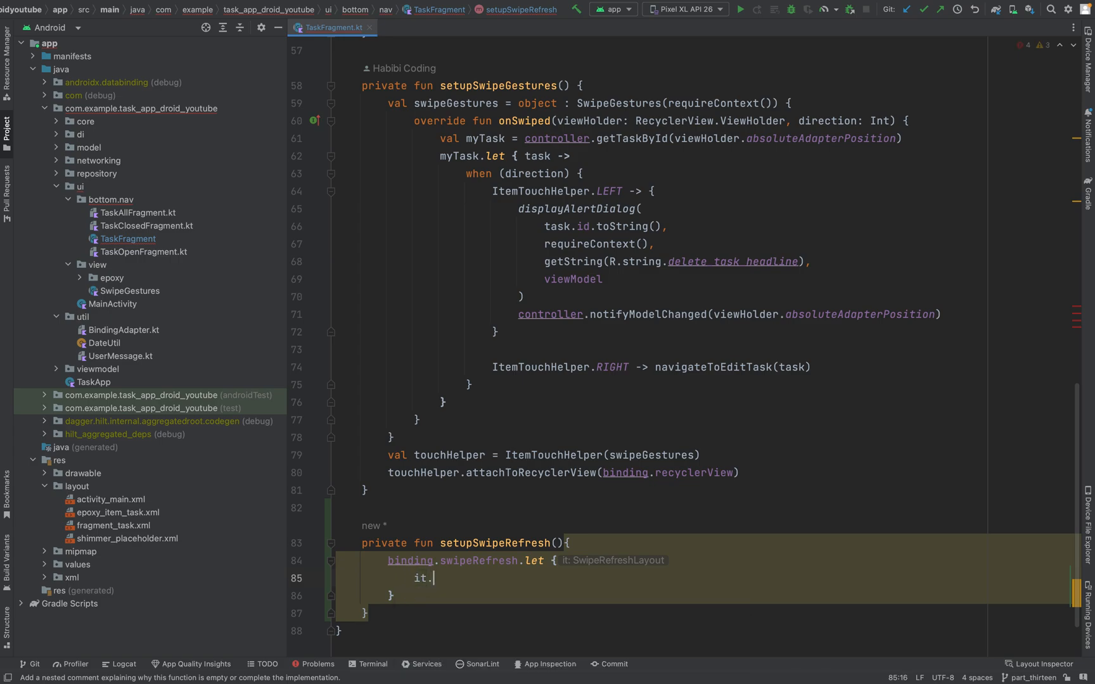
type(".")
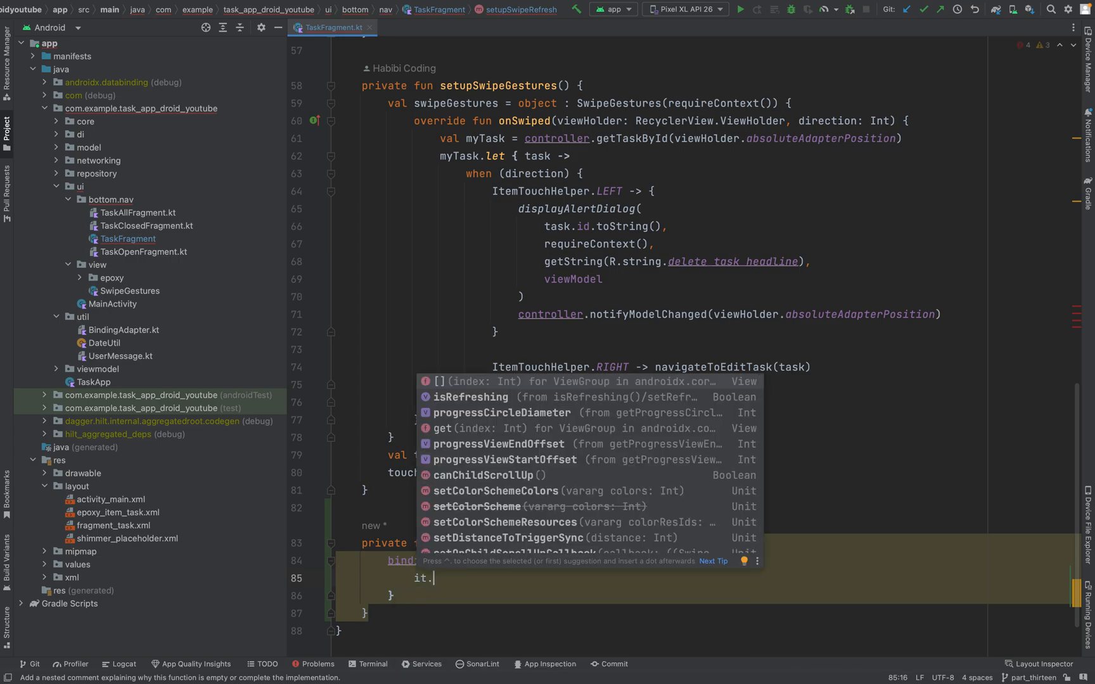
Step: Inside it, set this fragment as refresh listener and R.color.purple_200 as color scheme
type("set")
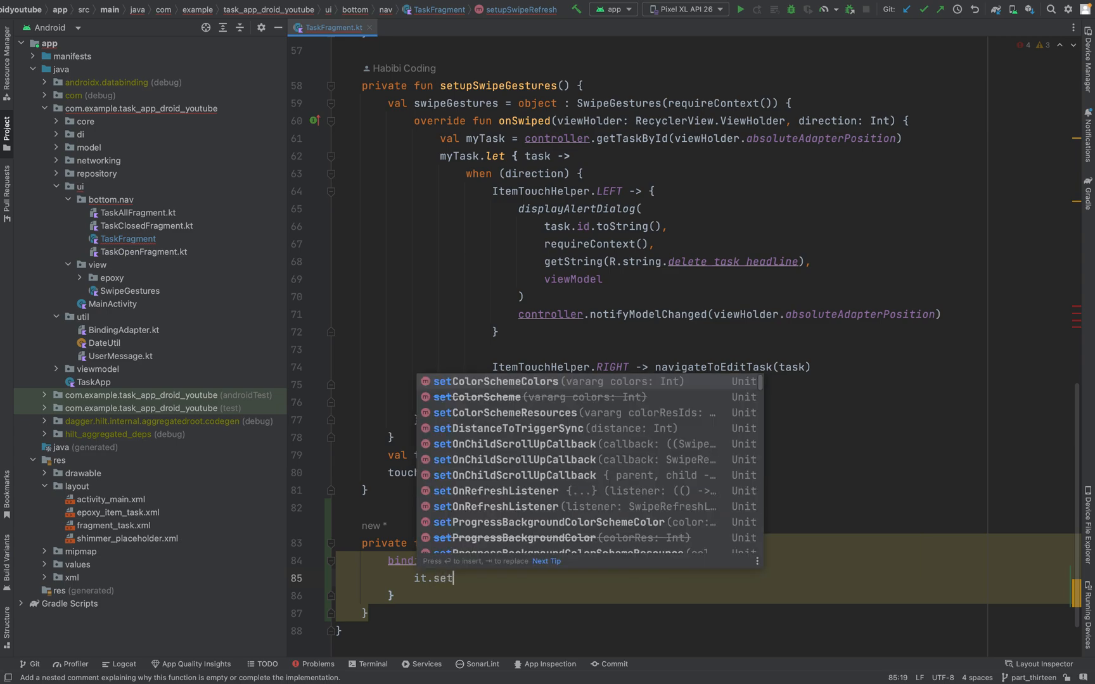
type("Onre")
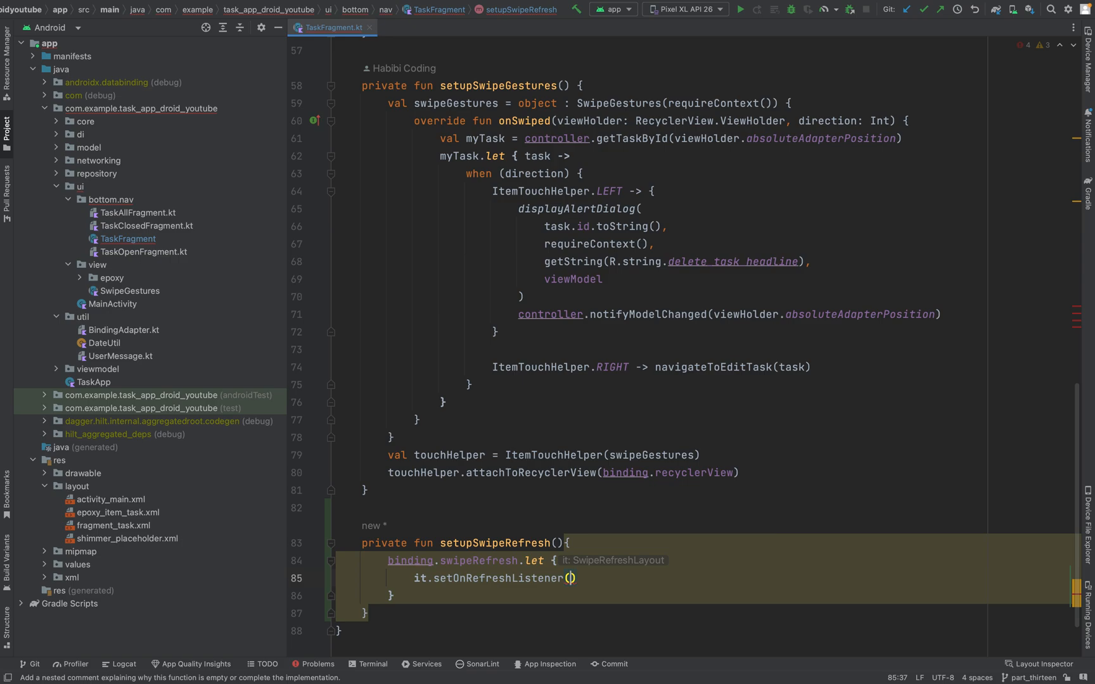
type("this")
type("it.")
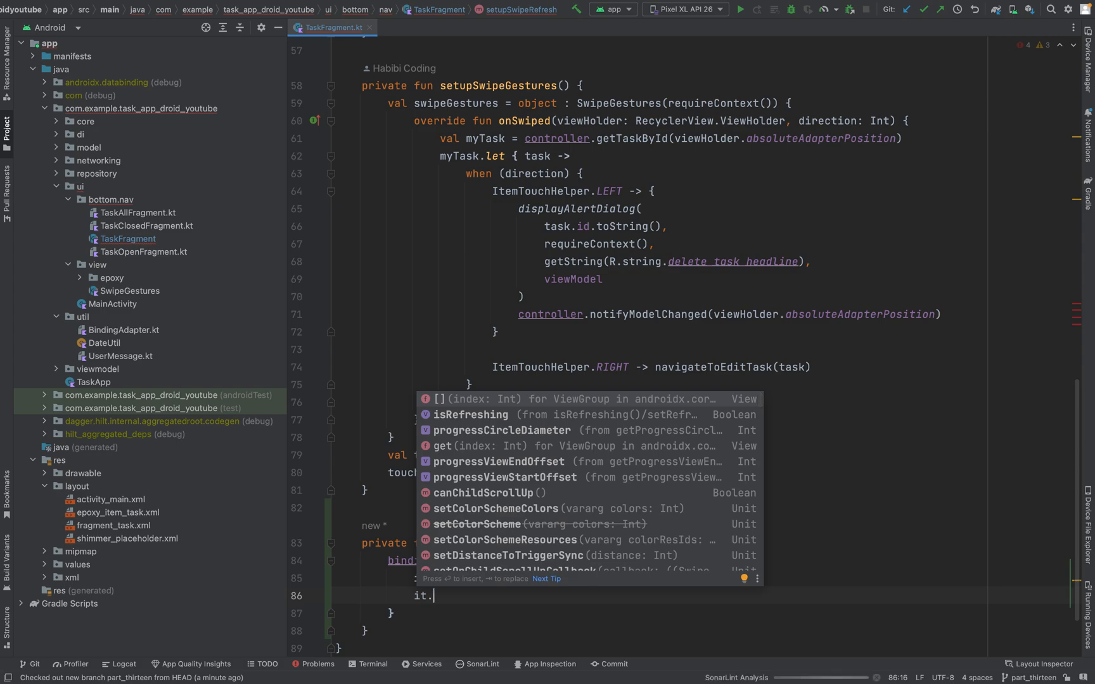
type("setCol")
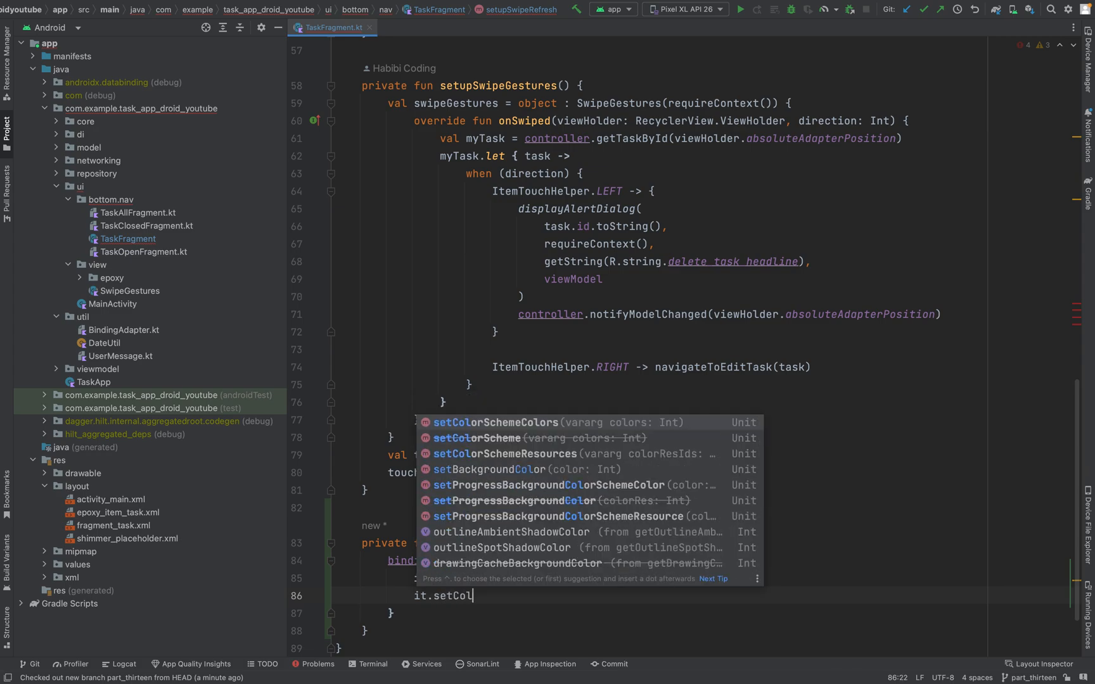
type("rs")
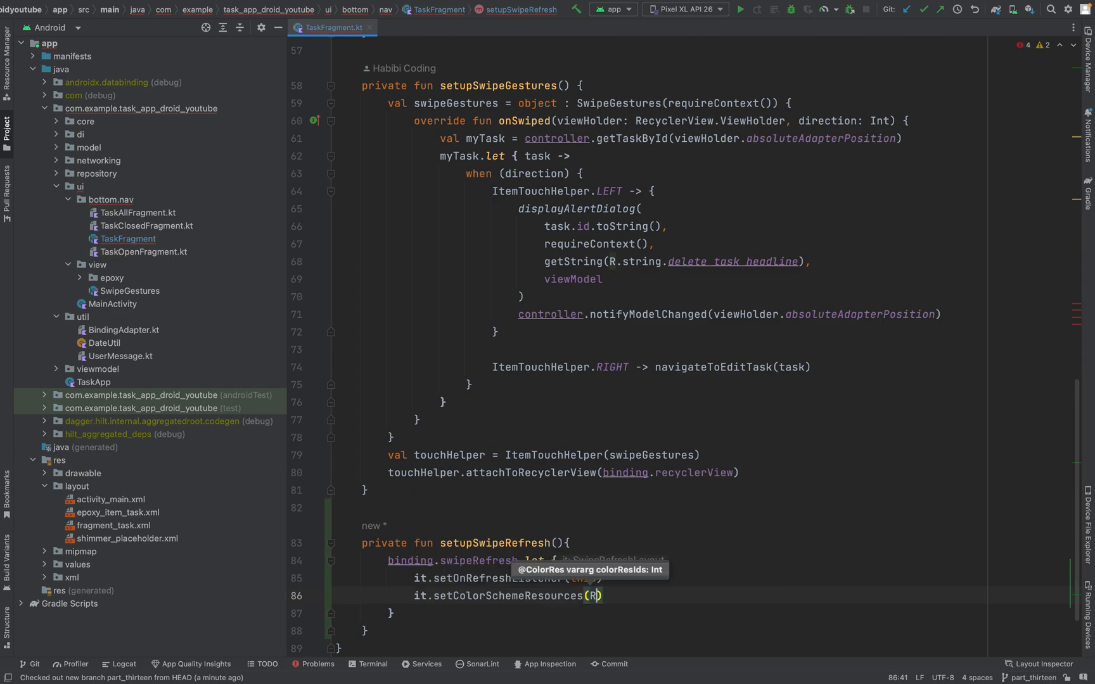
type(".color")
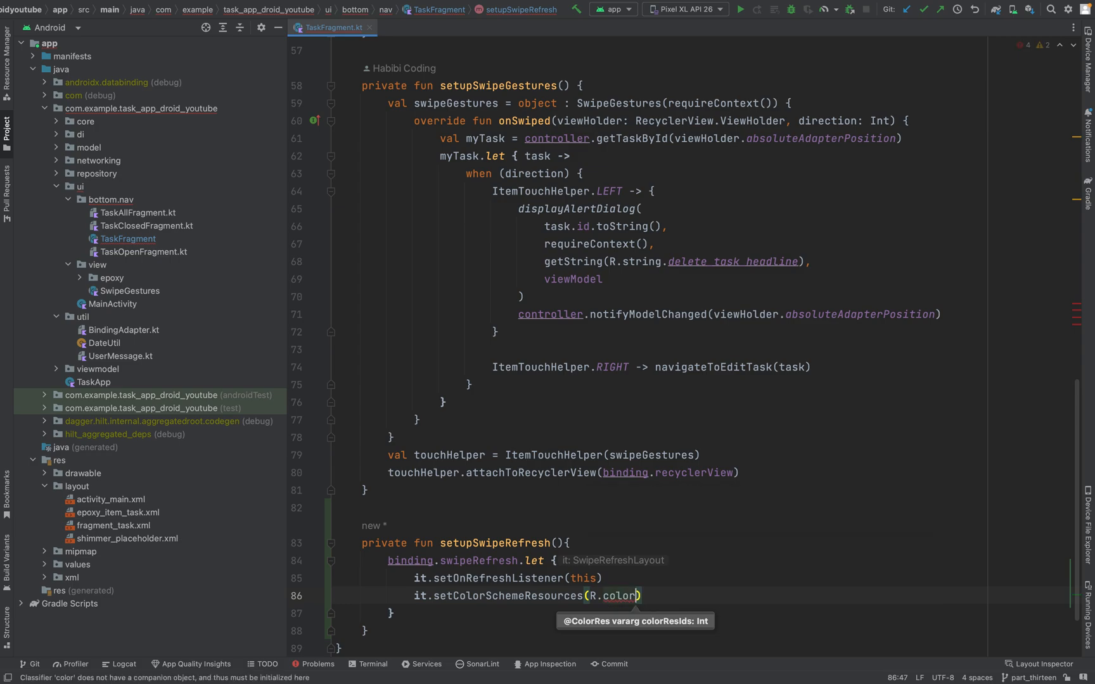
type(".purple_200")
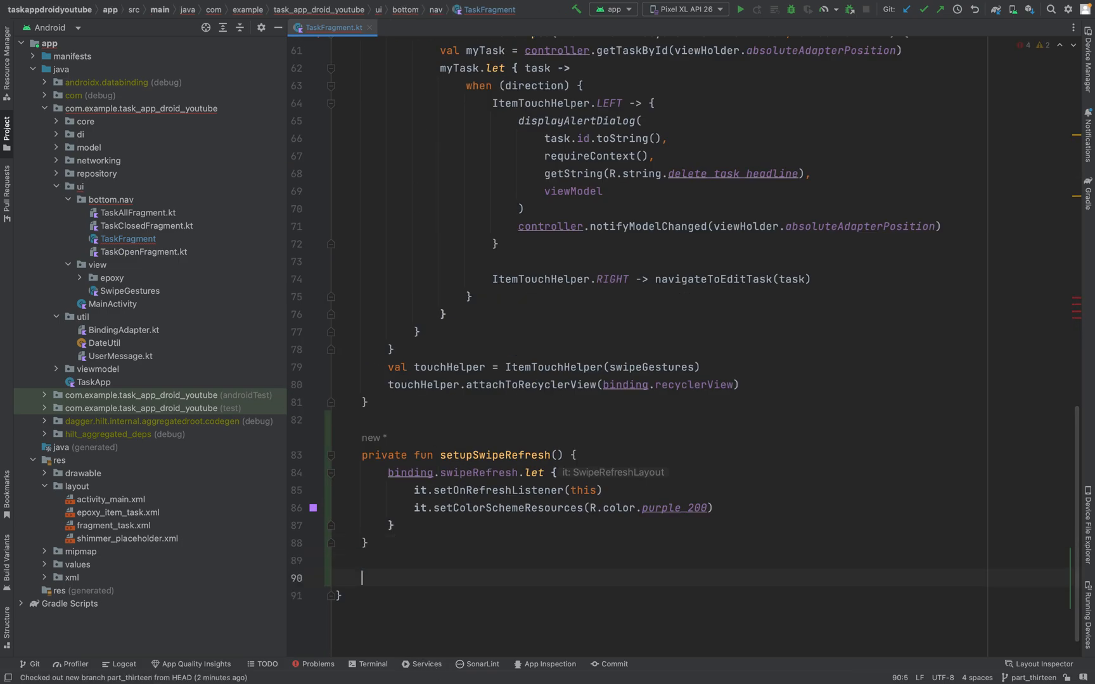
Step: Declare private fun setupRecyclerView() whose body references binding.recyclerView
type("private fun setupRecyclerView(")
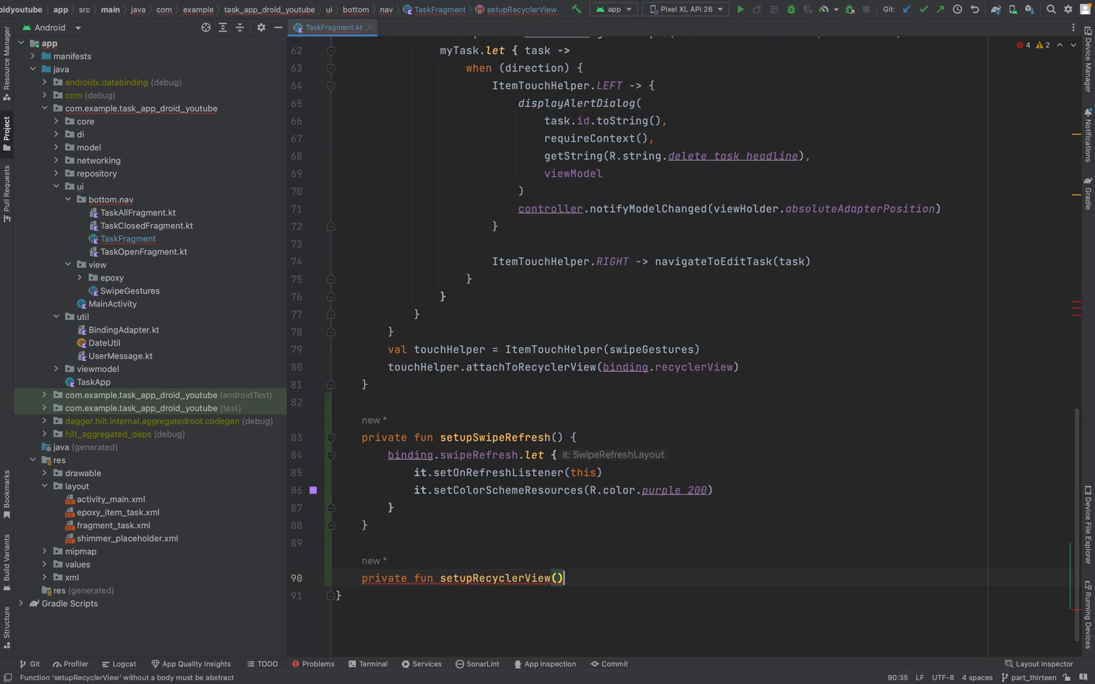
type("{")
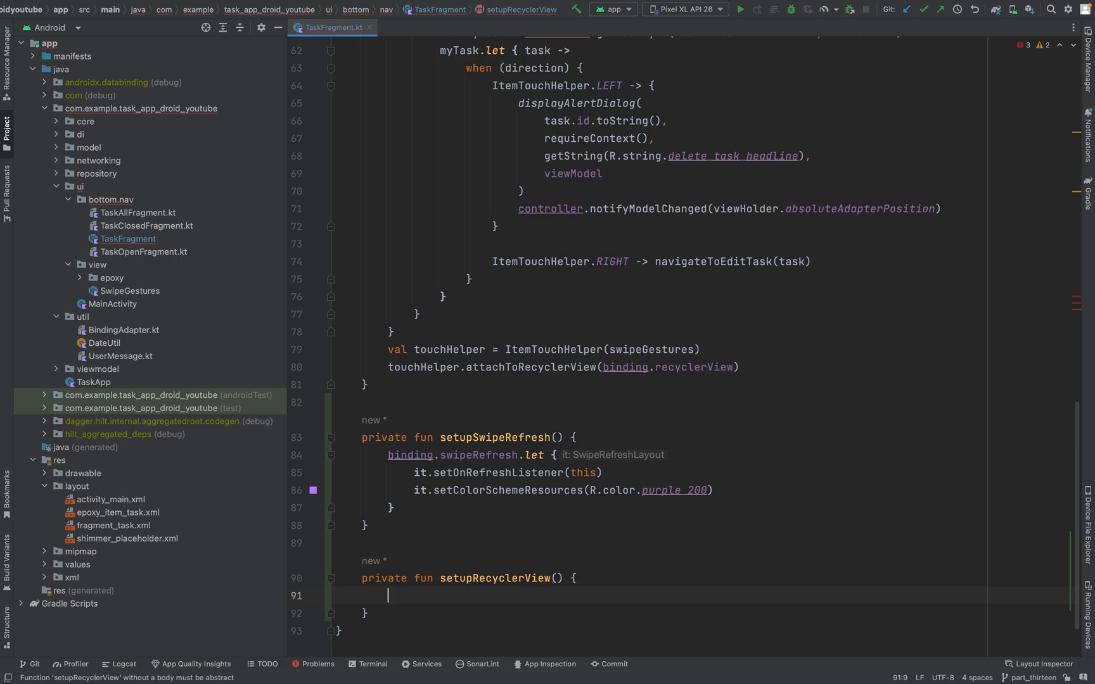
type("bind.")
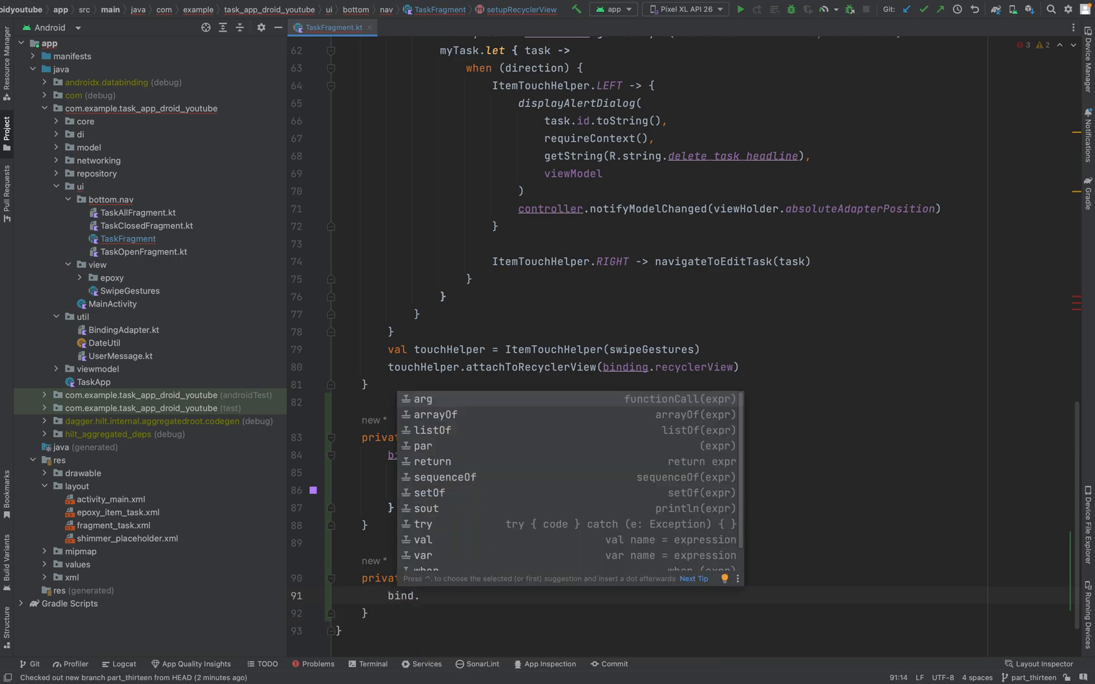
type("re")
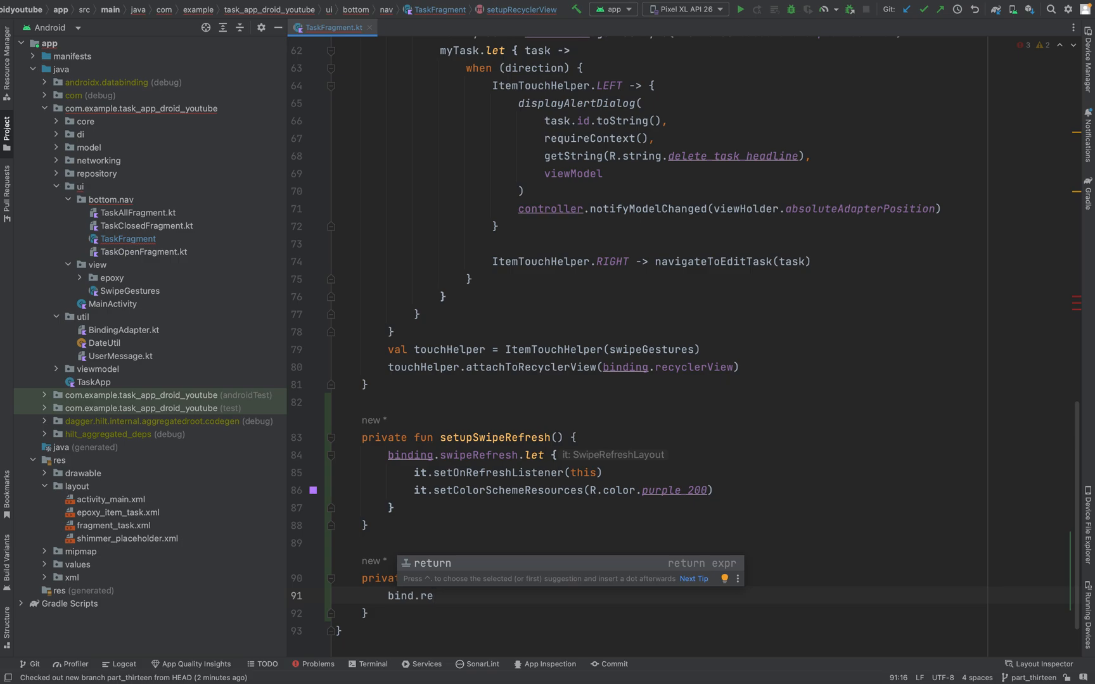
type("c")
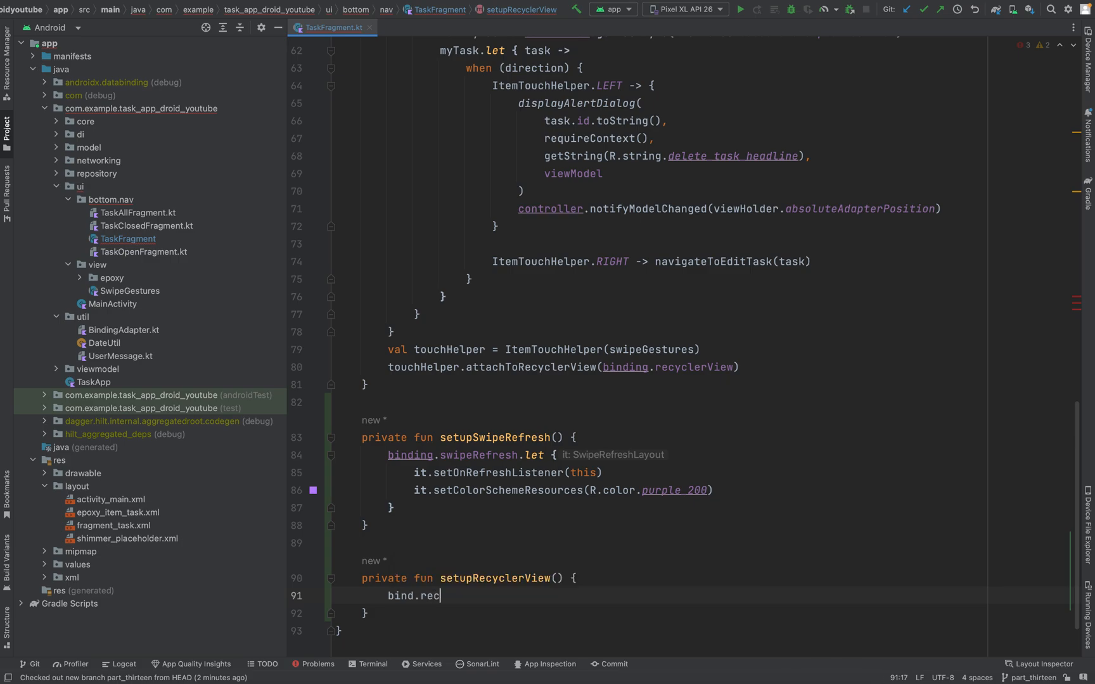
type("bindin")
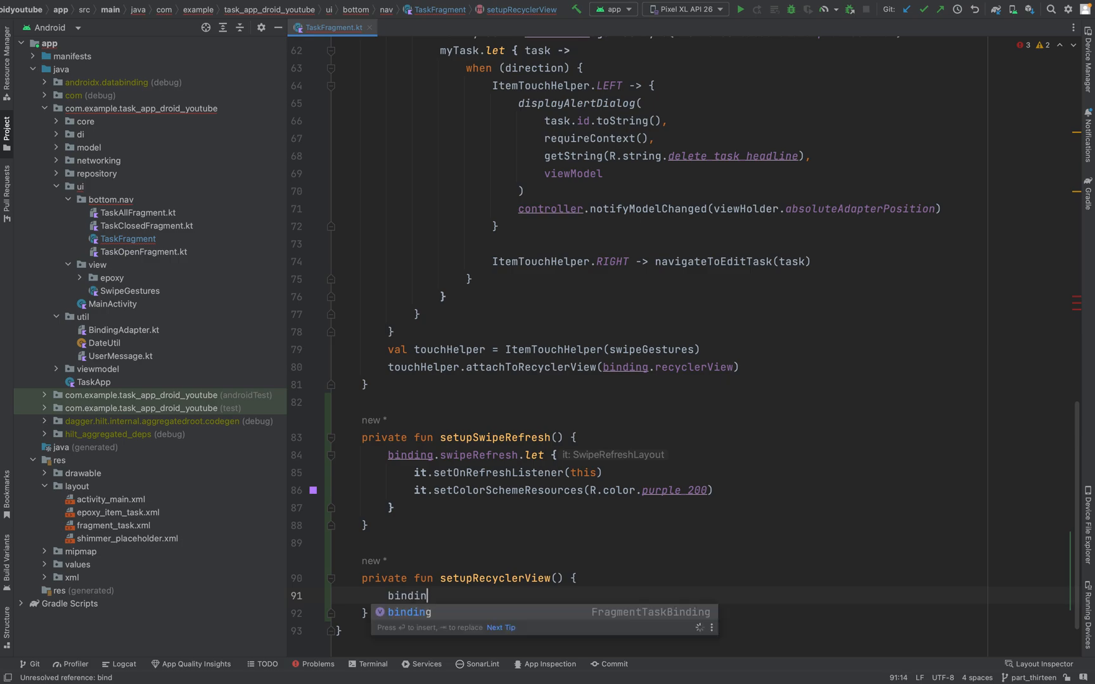
type(".recyclerView")
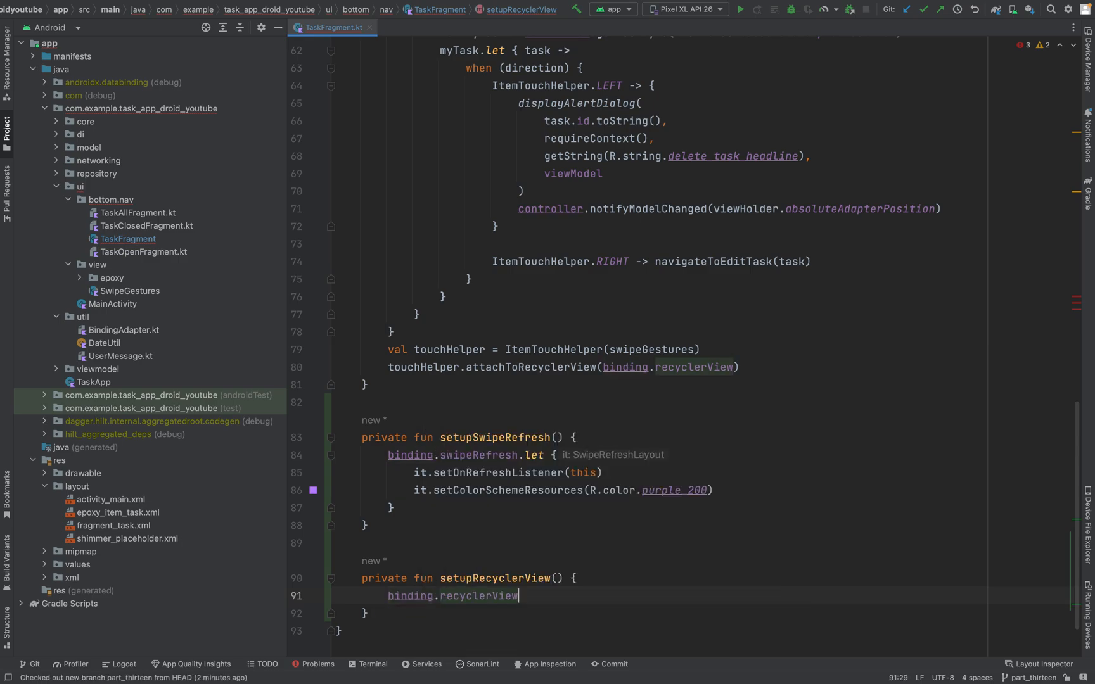
left_click(501, 595)
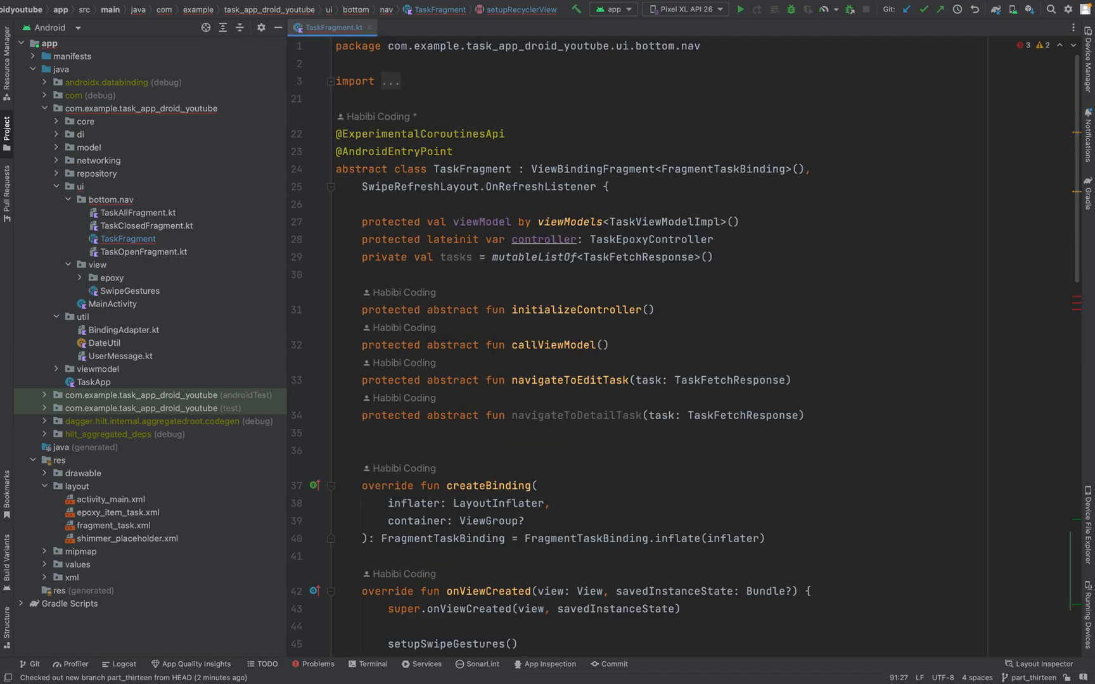
Step: Check the recycler_view id in fragment_task.xml and return to TaskFragment.kt
scroll("down", 3)
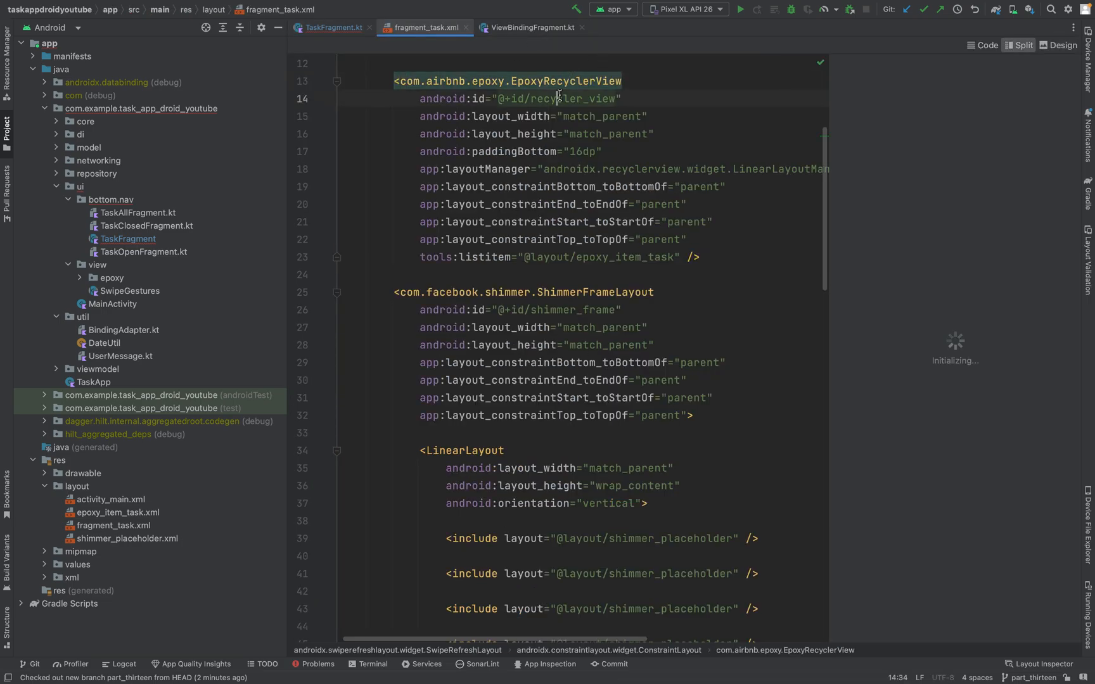
double_click(565, 99)
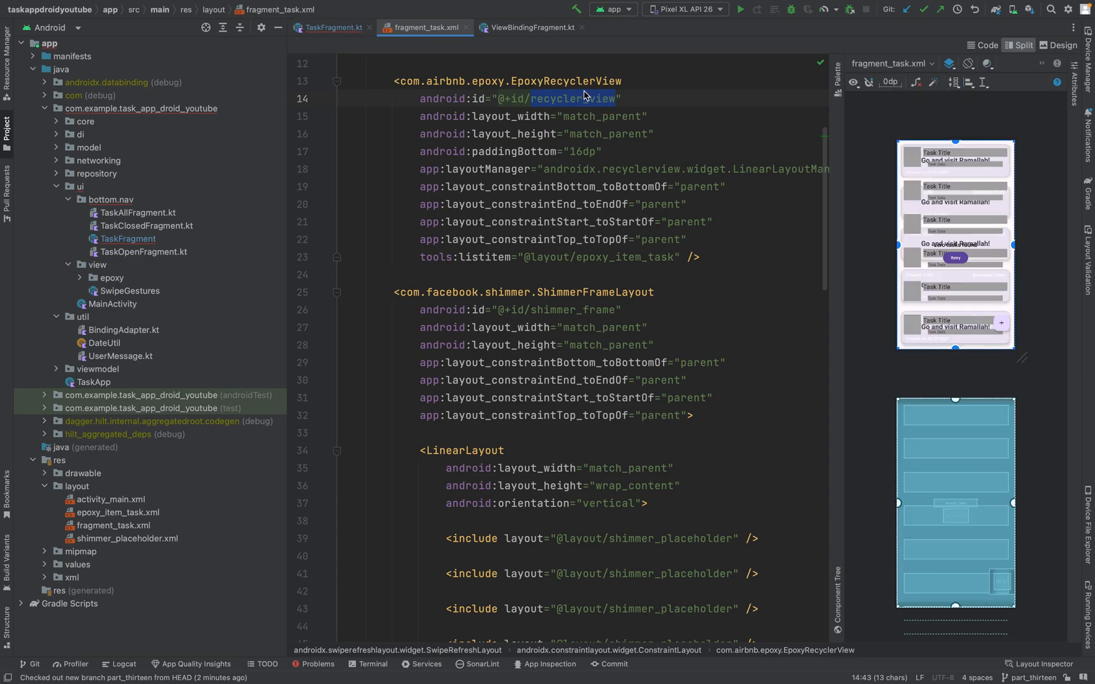
left_click(329, 26)
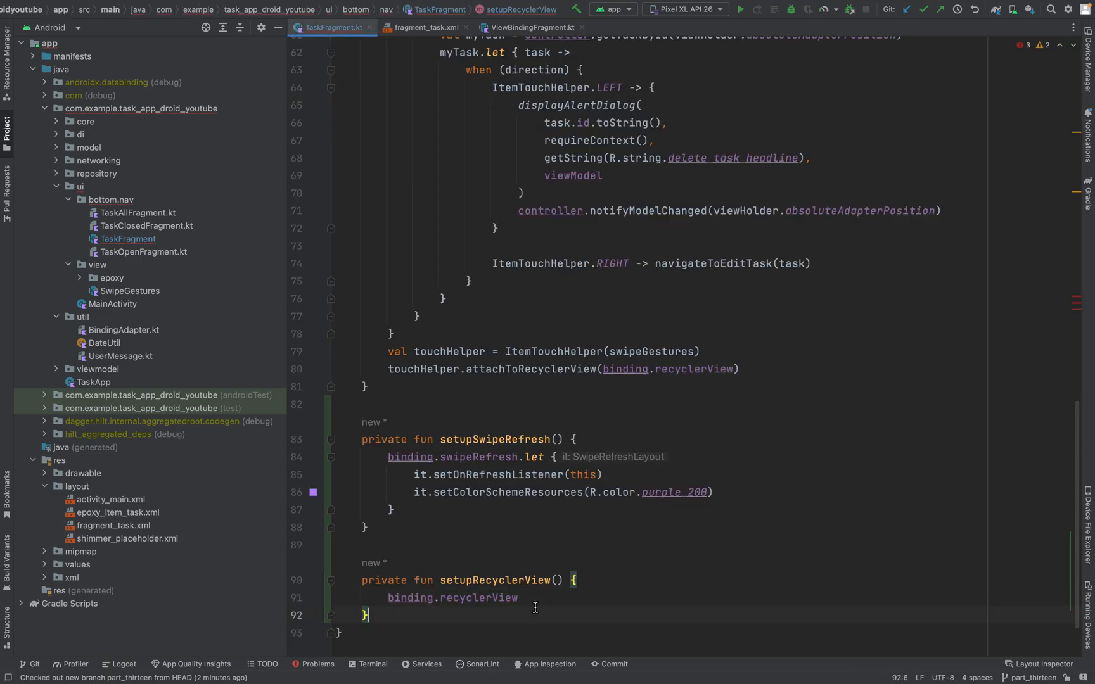
Step: In the recyclerView apply block, call setHasFixedSize(true)
type(".")
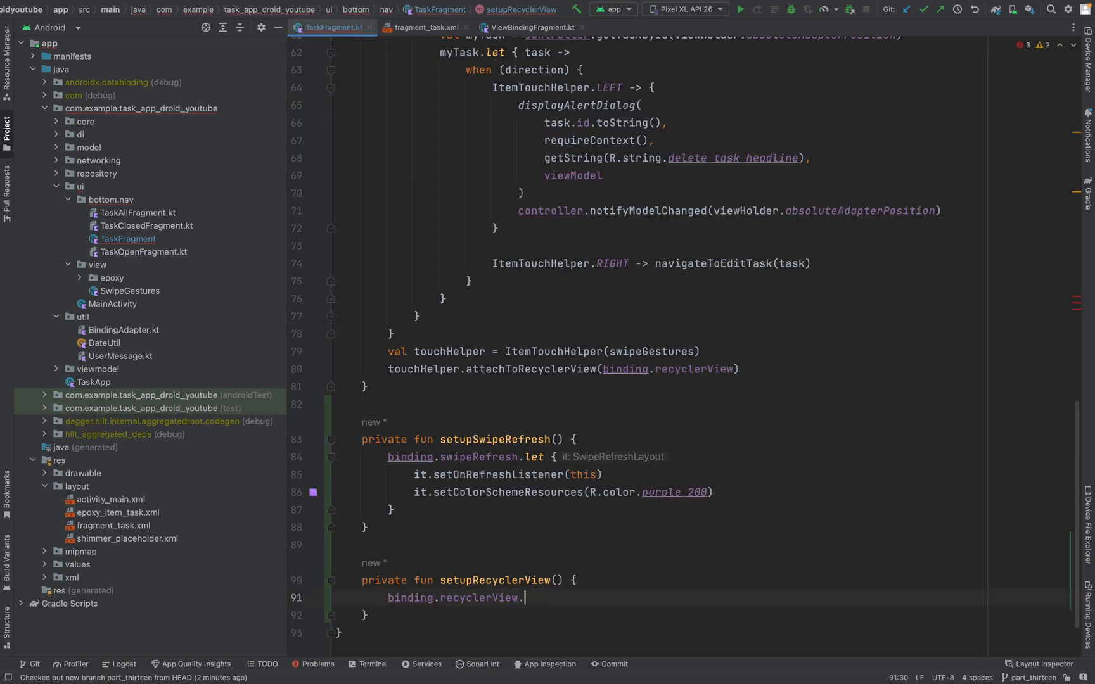
type(".")
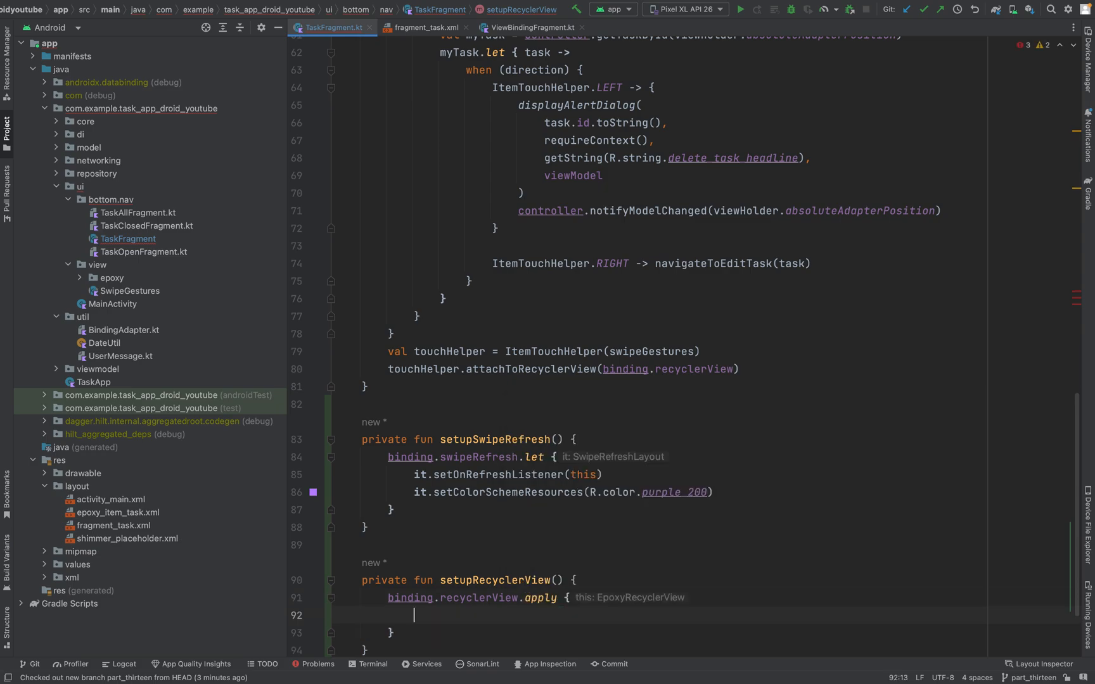
type("this")
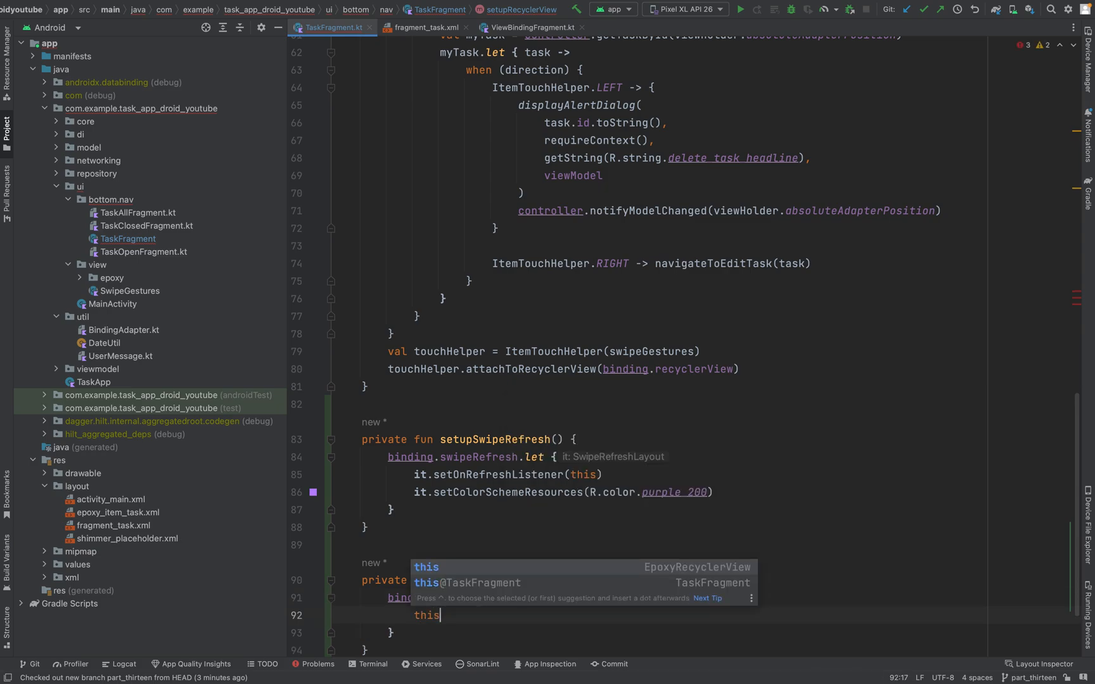
type(".s")
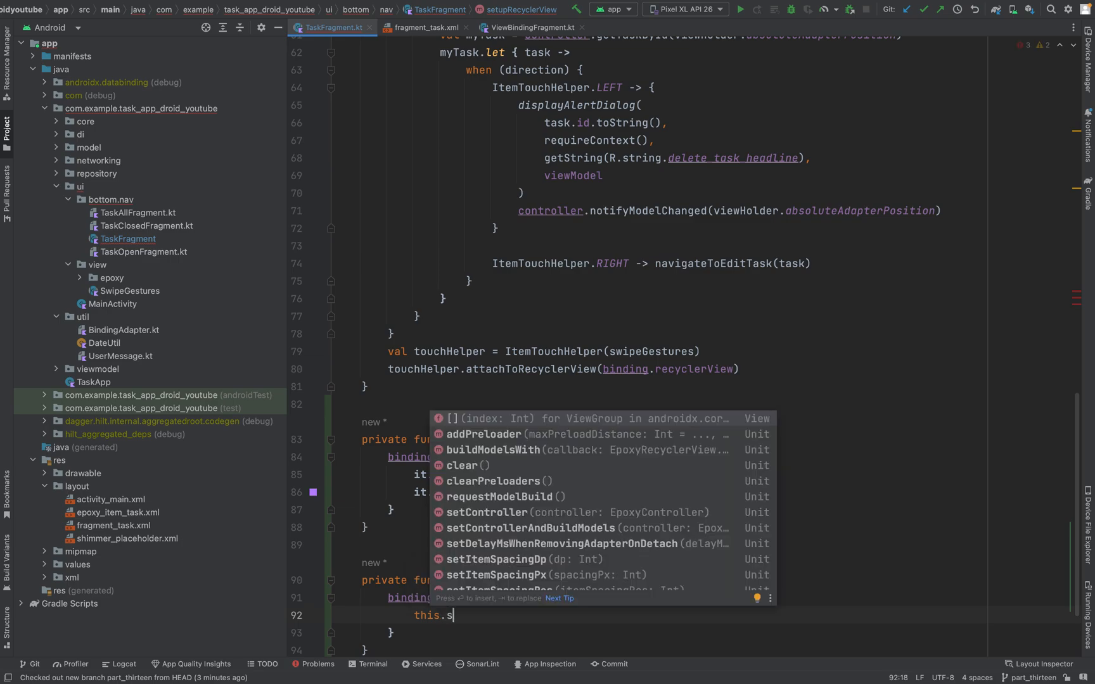
type("etHasFixedSize(")
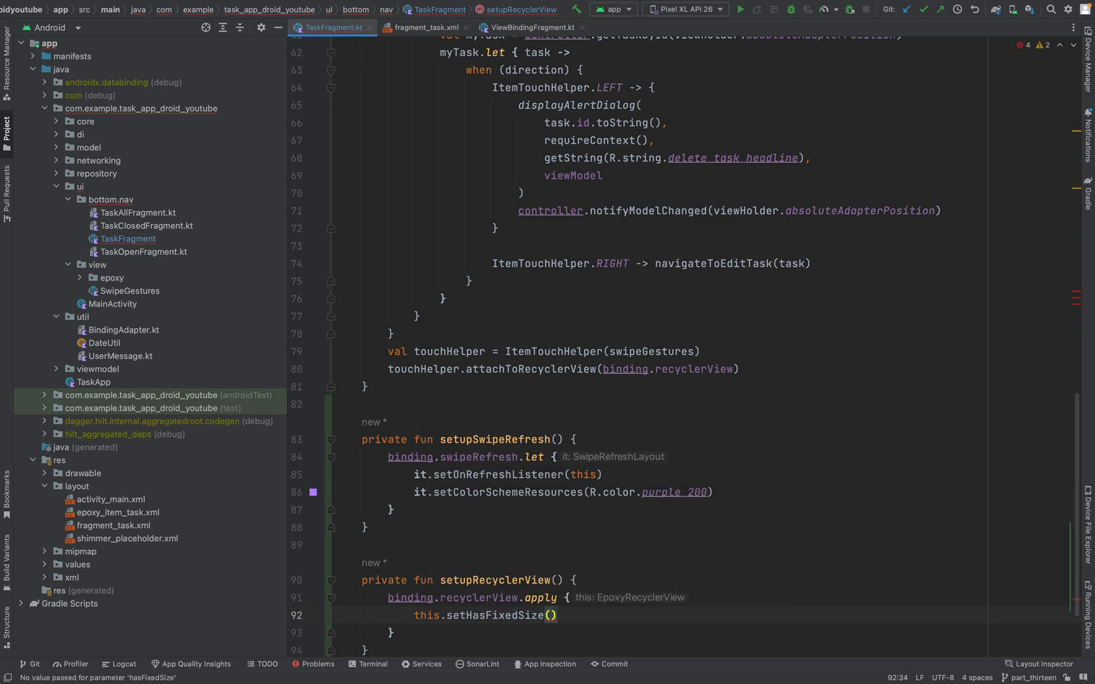
mouse_move(550, 615)
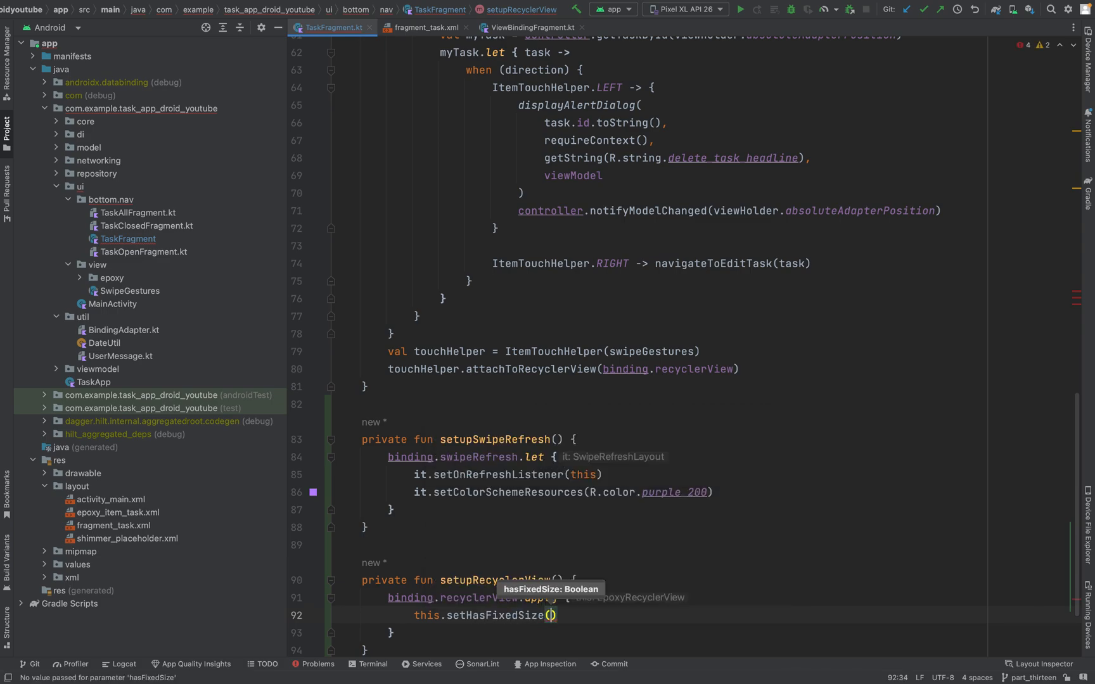
type("true")
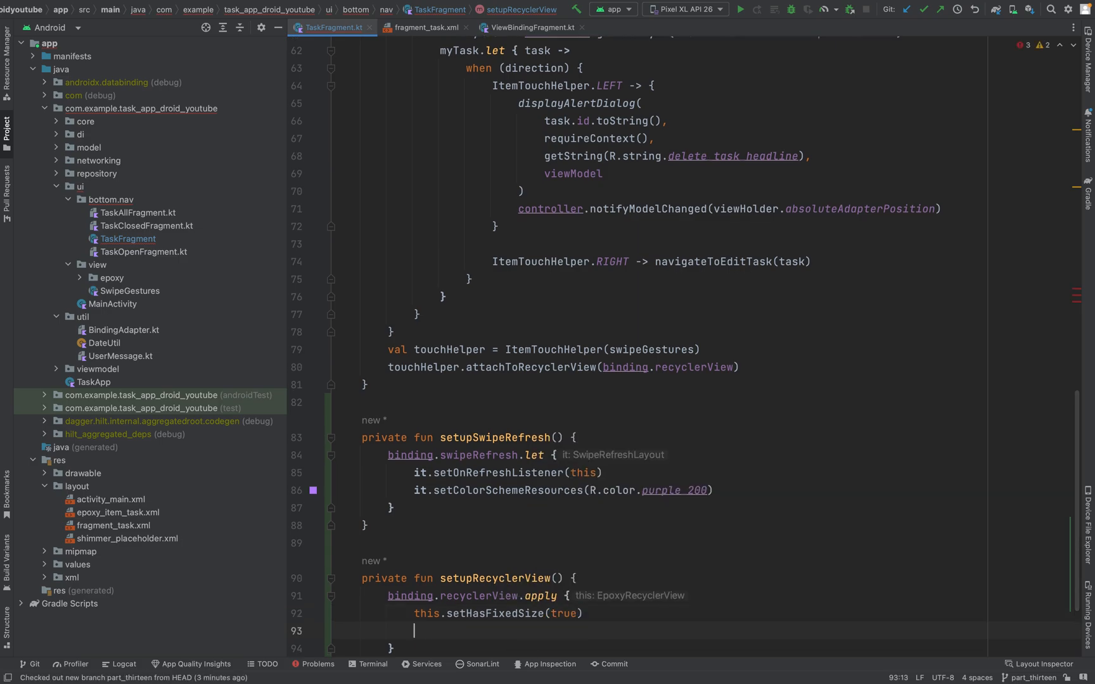
scroll("down", 3)
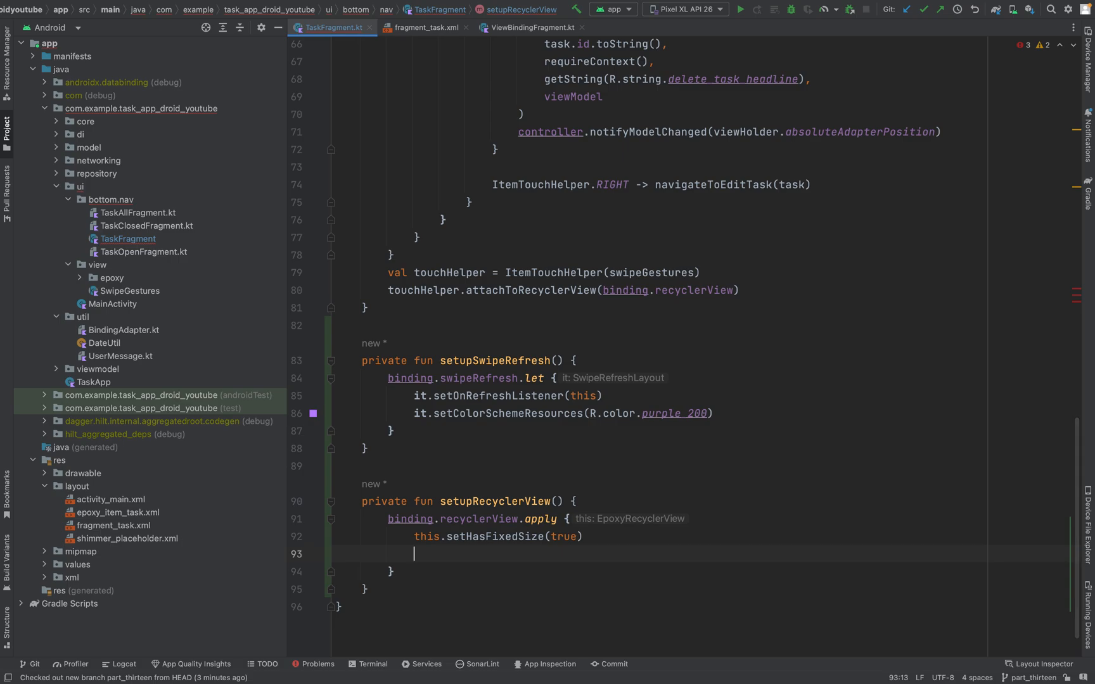
Step: Assign itemAnimator = DefaultItemAnimator()
type("this")
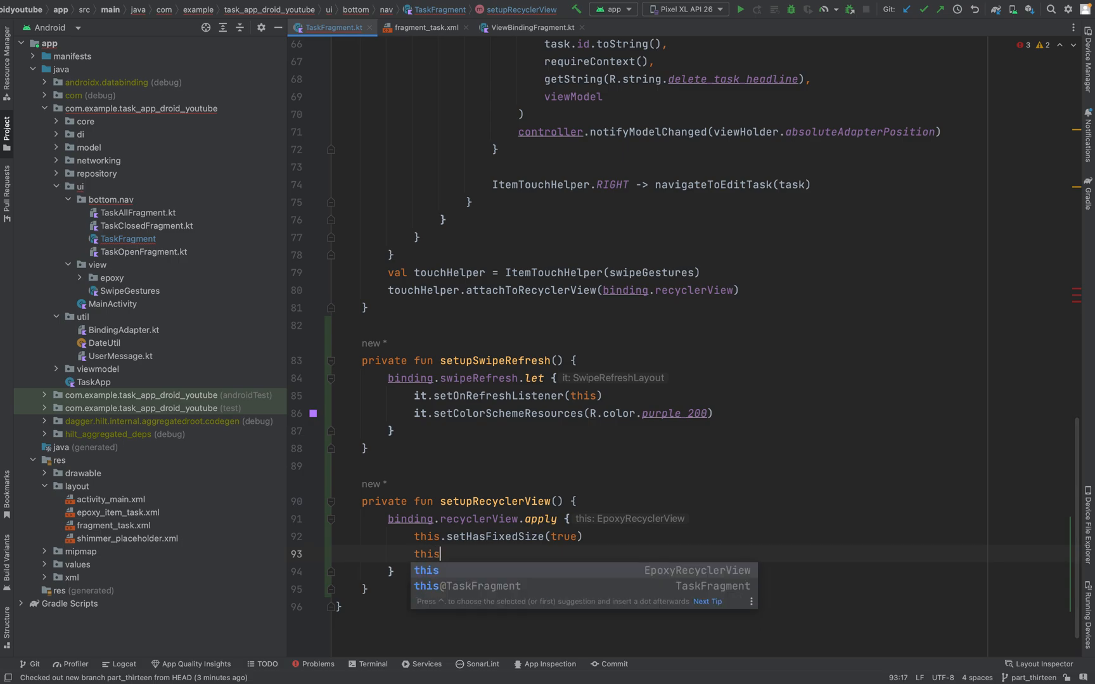
type(".itemAnimator")
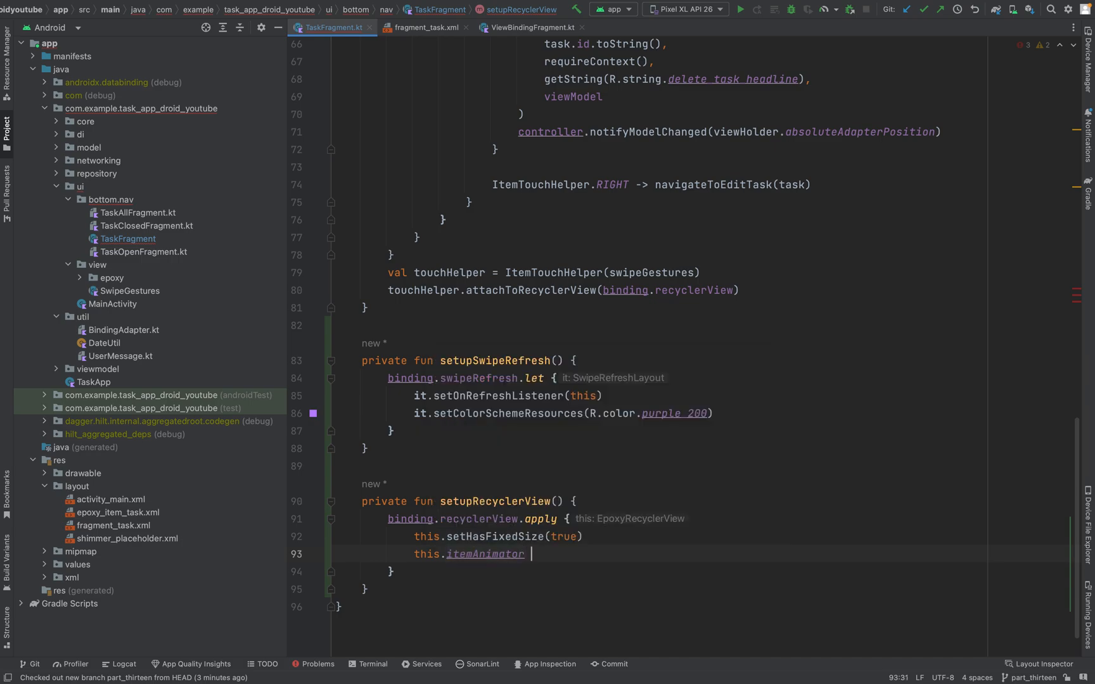
type("=")
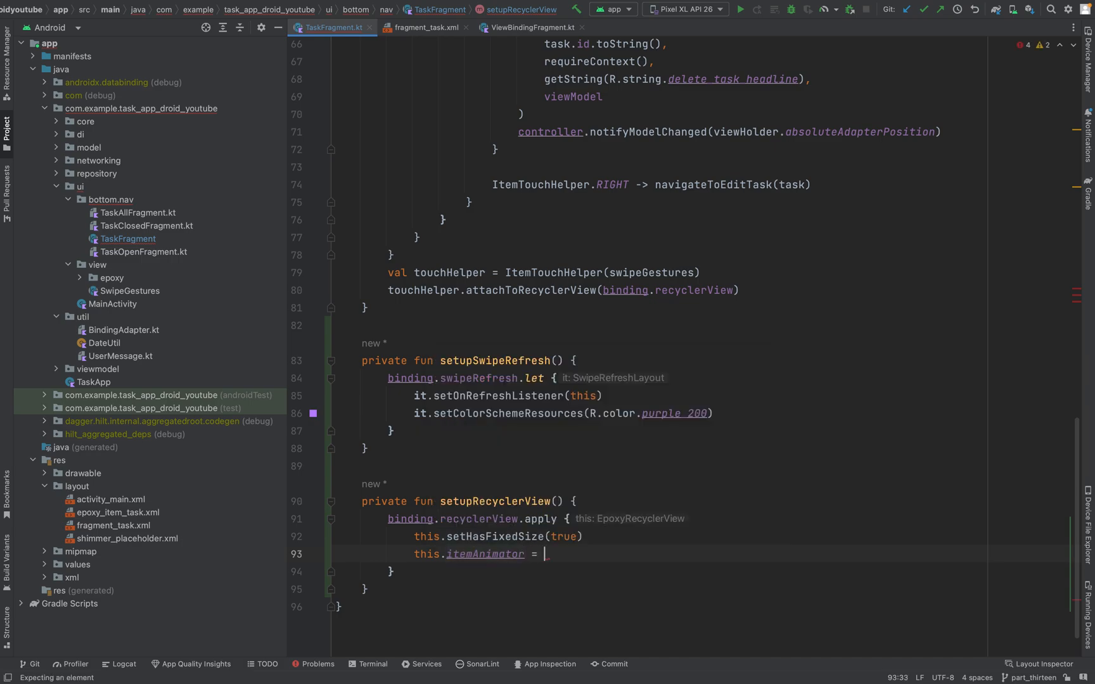
type("DefaultItemAnimator")
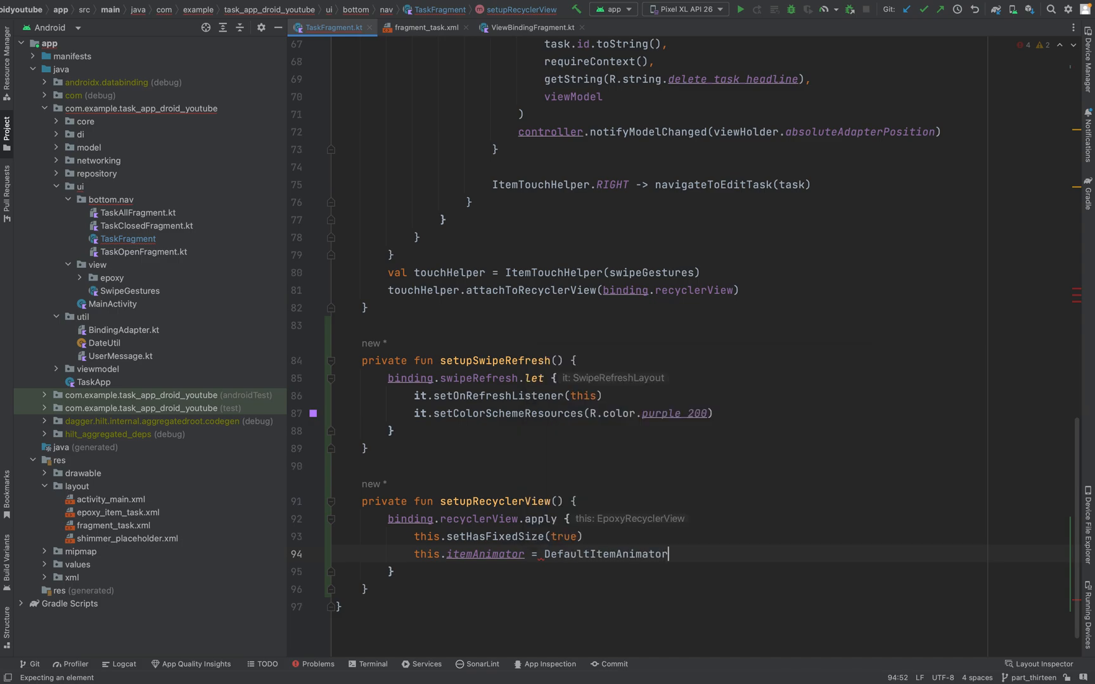
type("()")
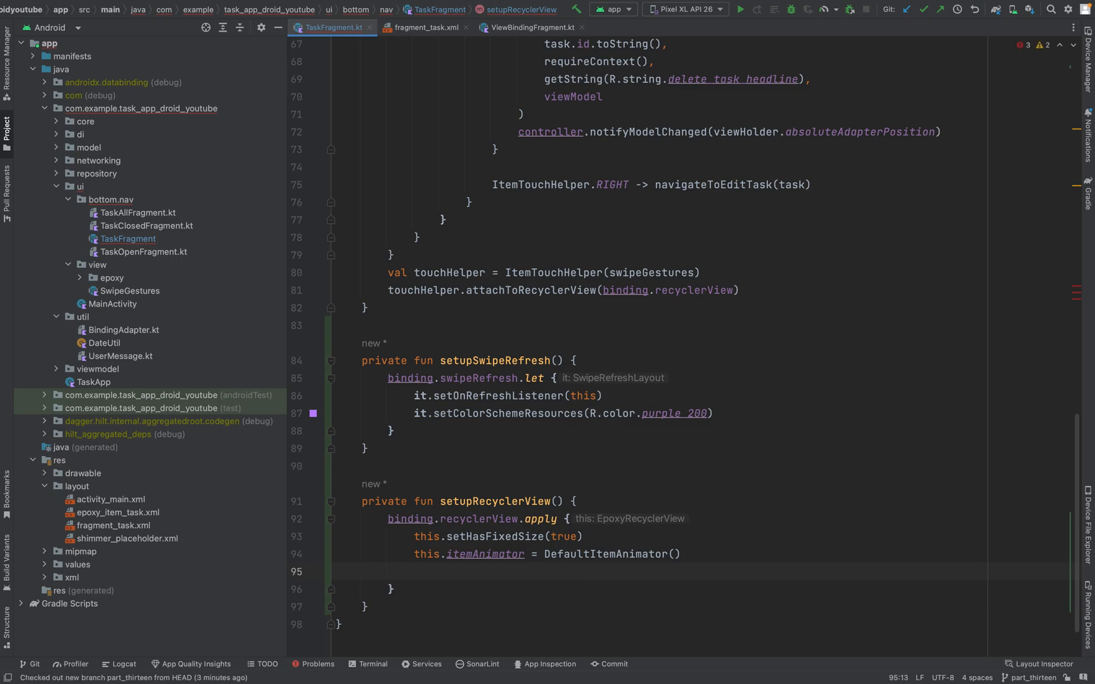
Step: Assign adapter = controller.adapter and fix the apply call wording
type("this.")
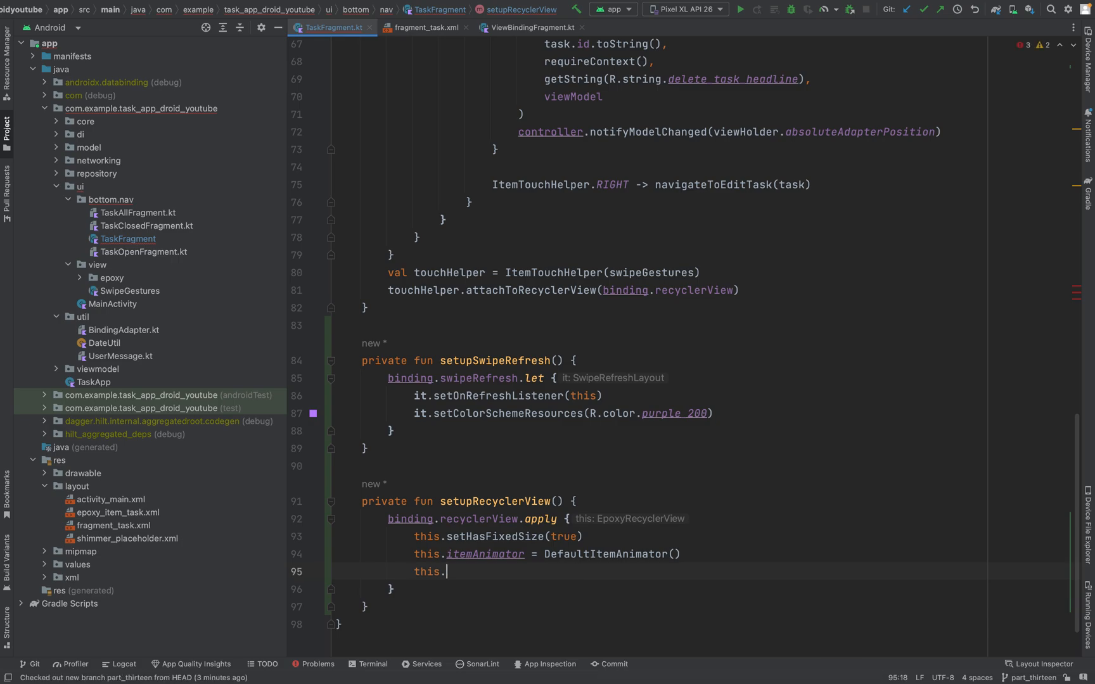
type("adapter")
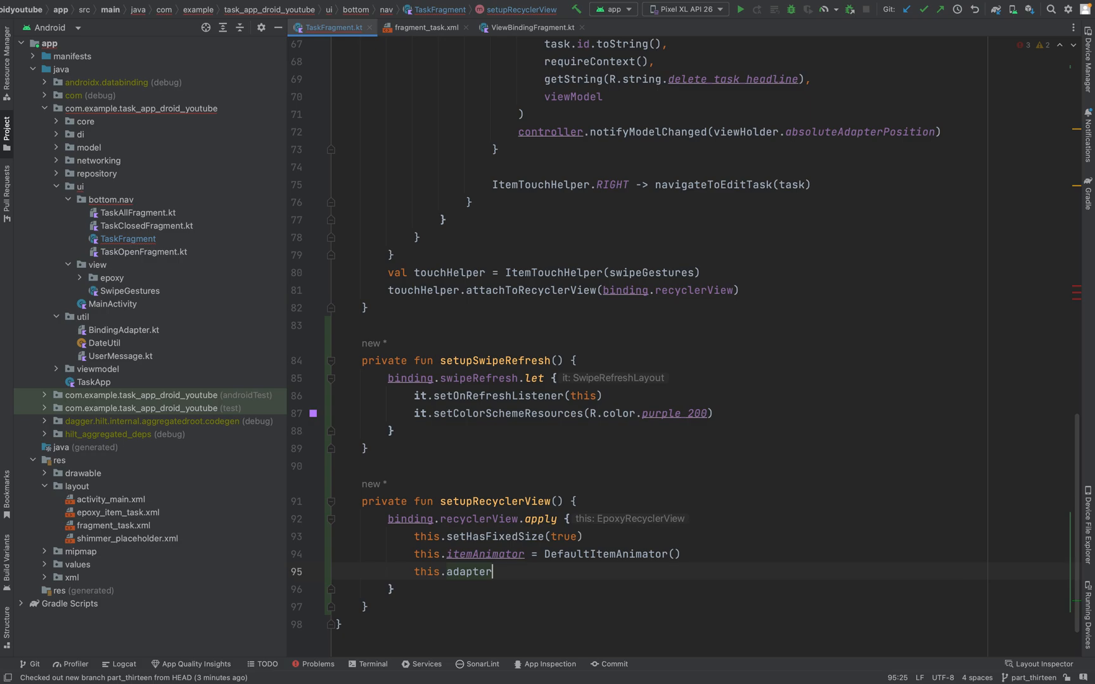
type("= c")
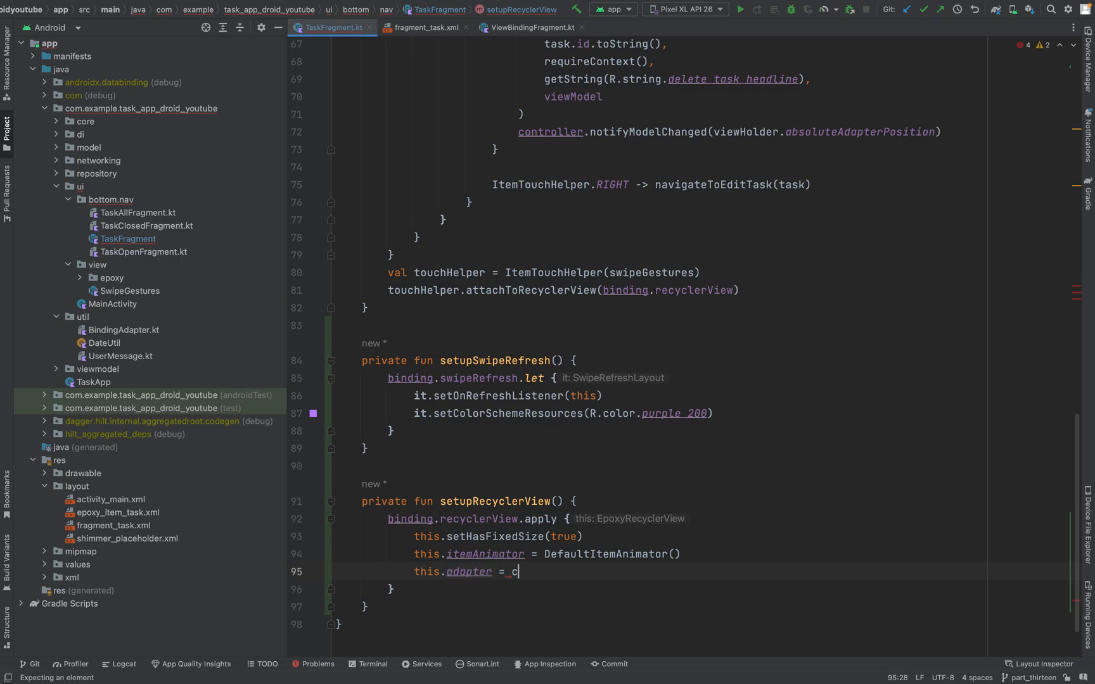
type("ontroller.adapter")
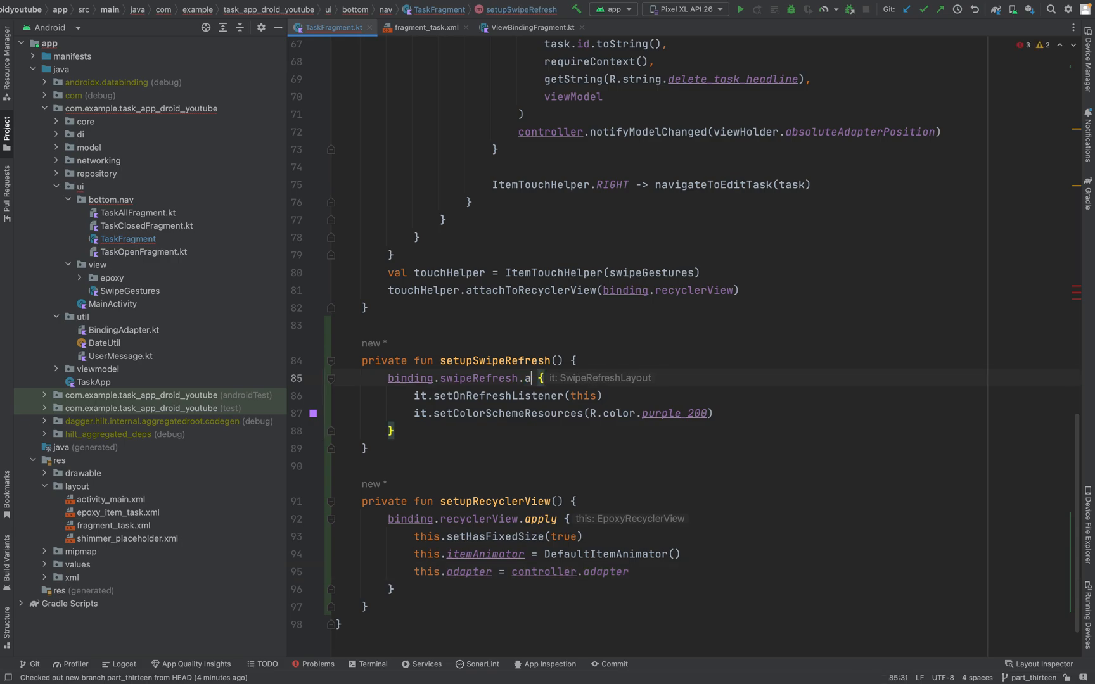
type("pply")
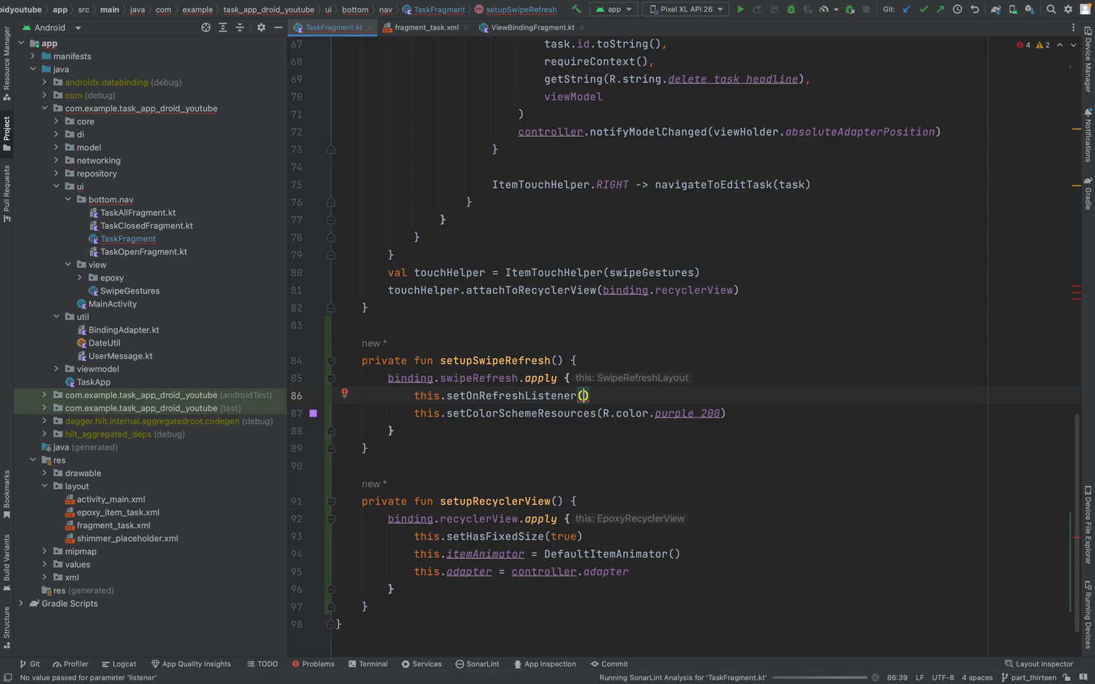
type("this")
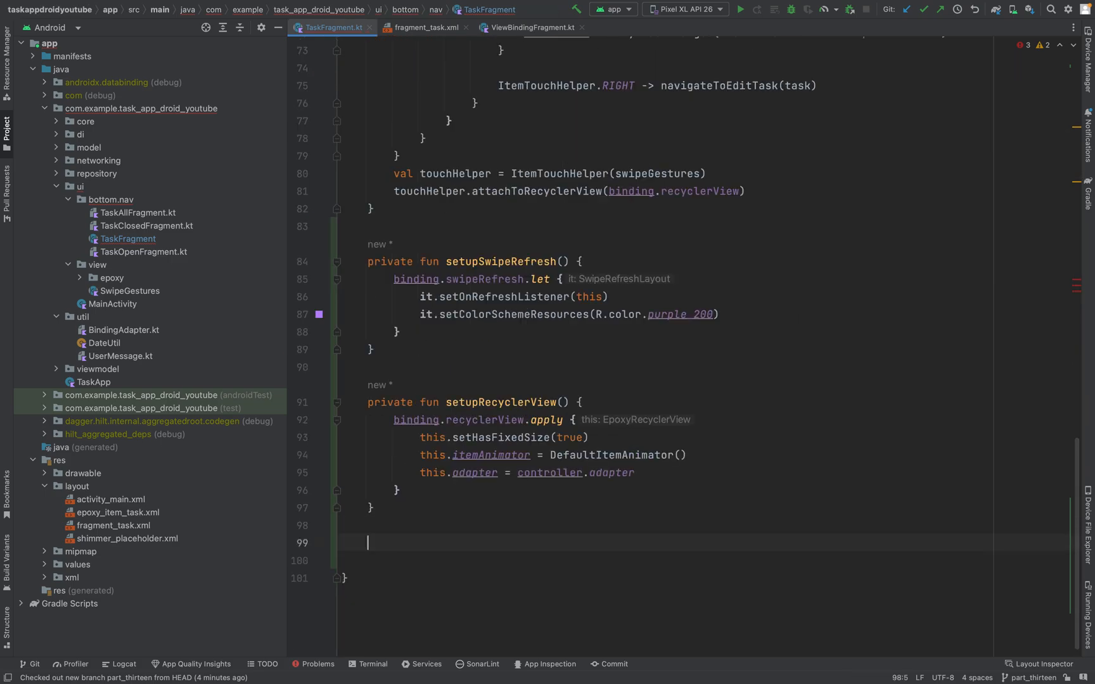
Step: Add observeTaskLiveData() observing viewModel.tasks with Loading and Success branches
type("observeTaskLiveData()")
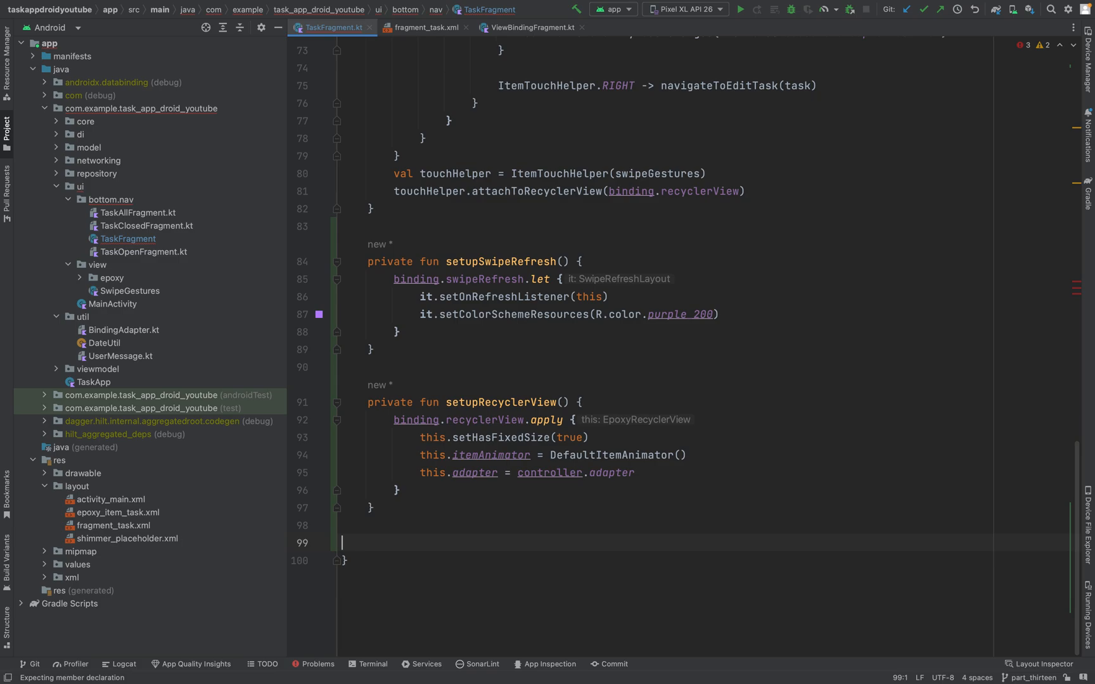
scroll("down", 3)
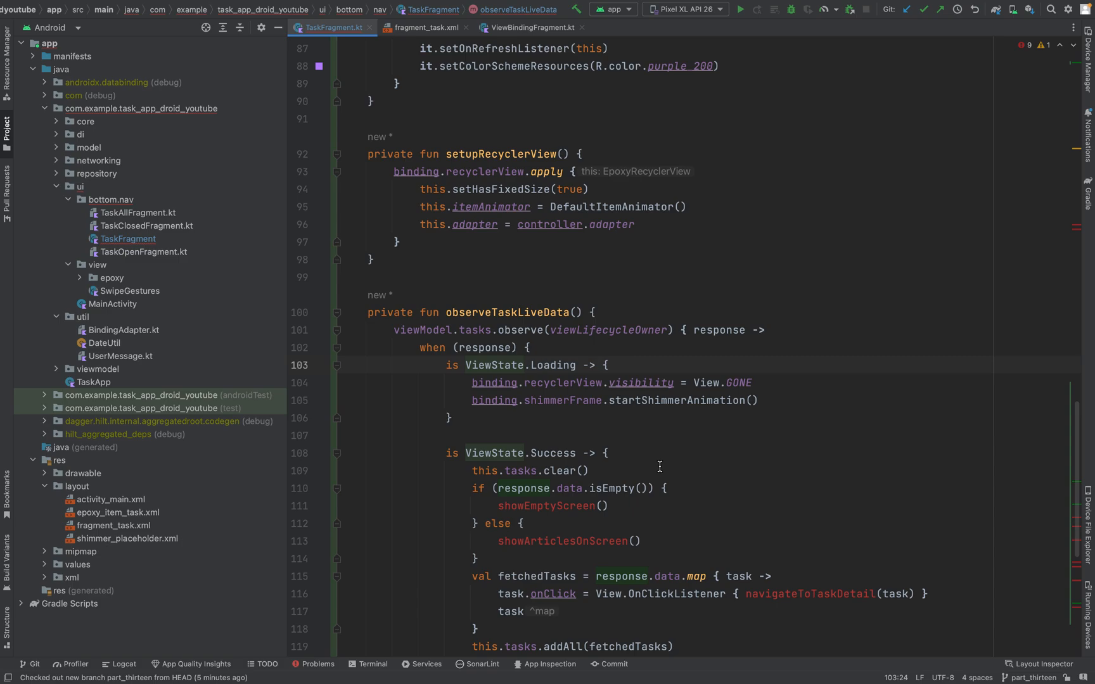
Step: Jump to the tasks declaration in TaskViewModelImpl.kt and return to the shimmerFrame line
left_click(423, 330)
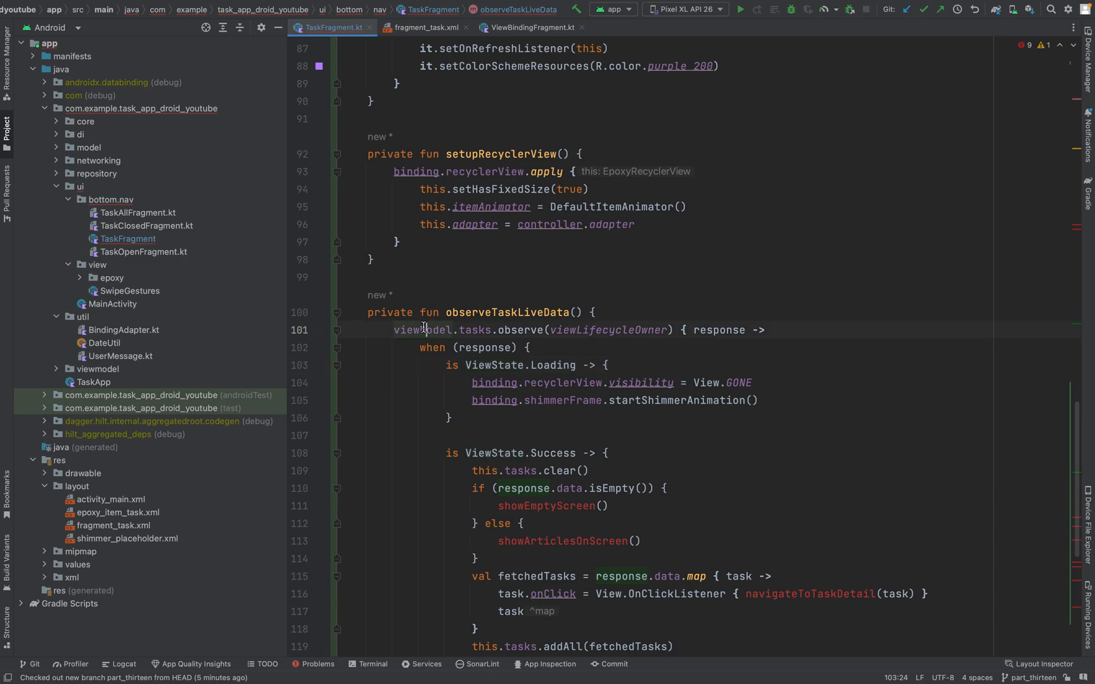
left_click(433, 27)
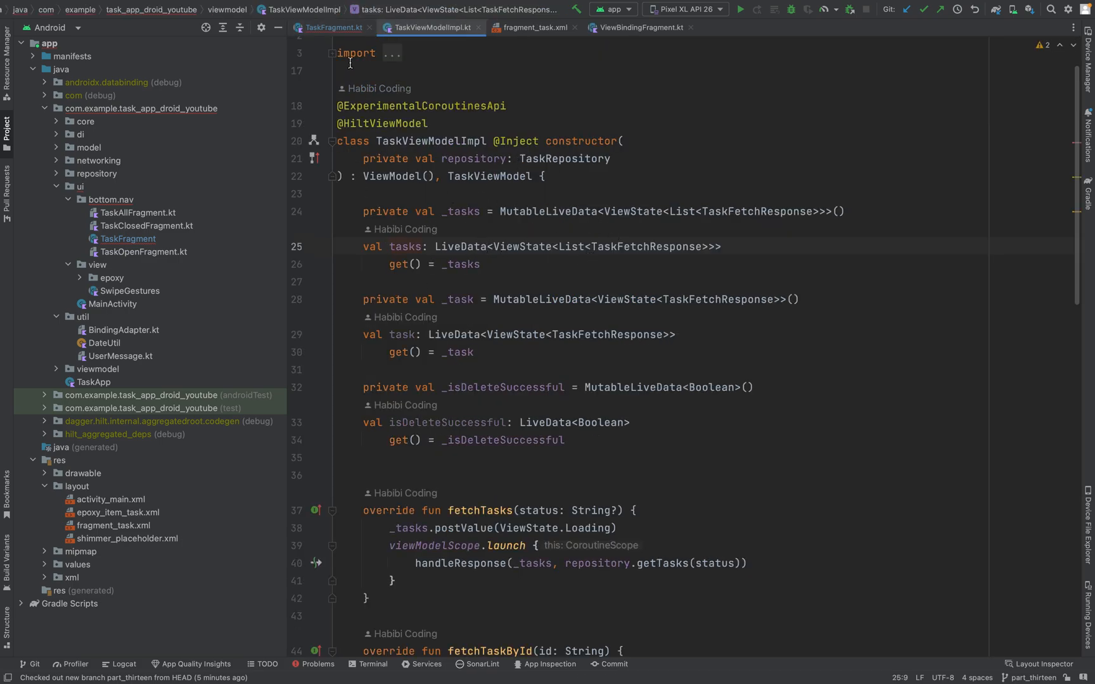
left_click(333, 26)
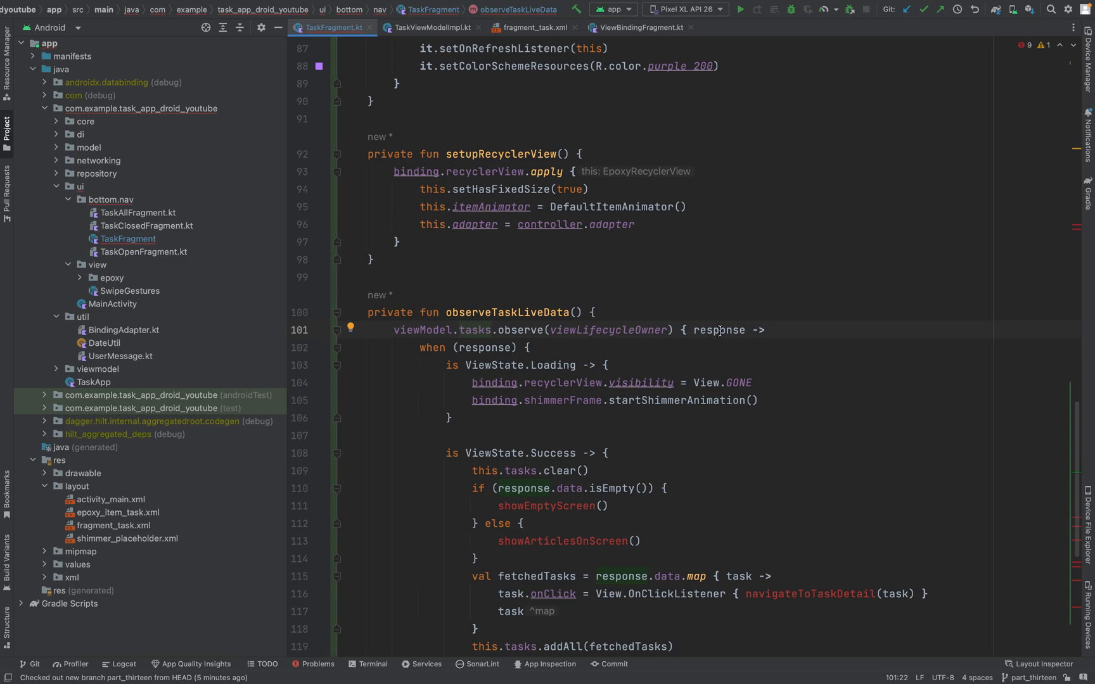
mouse_move(717, 330)
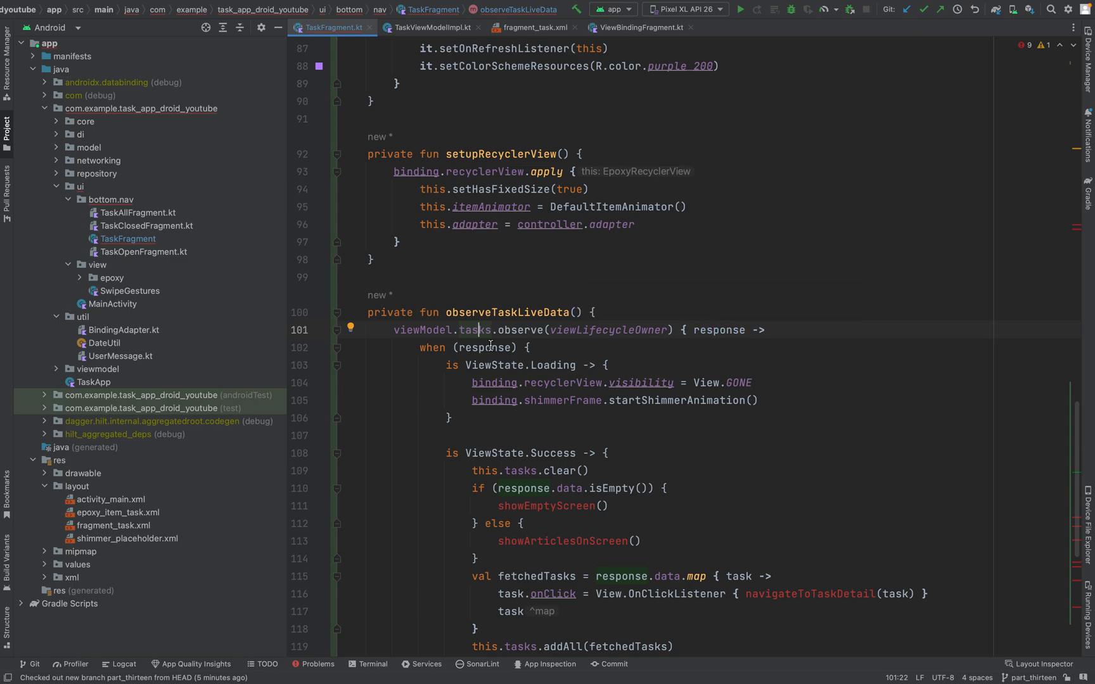
mouse_move(563, 365)
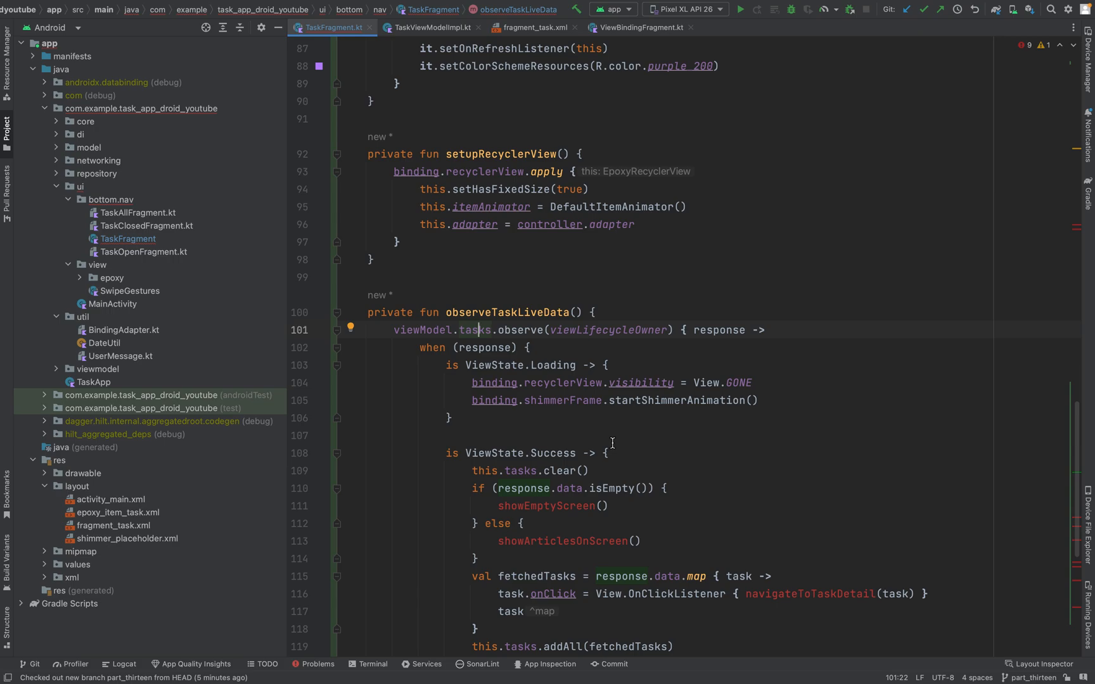
mouse_move(801, 408)
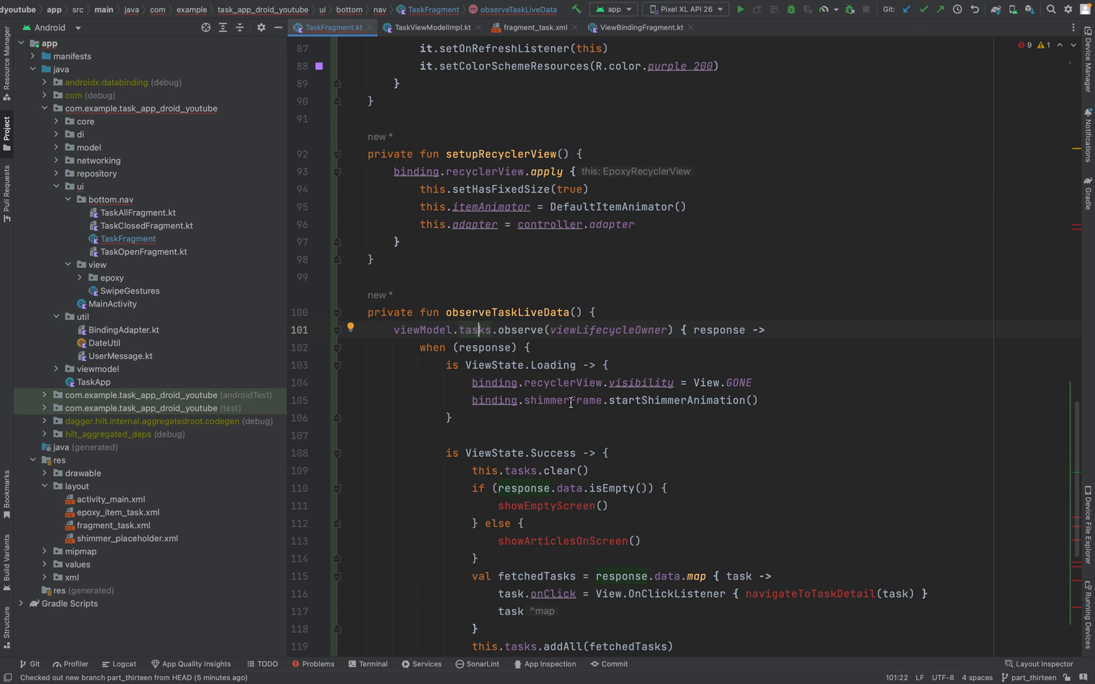
left_click(532, 26)
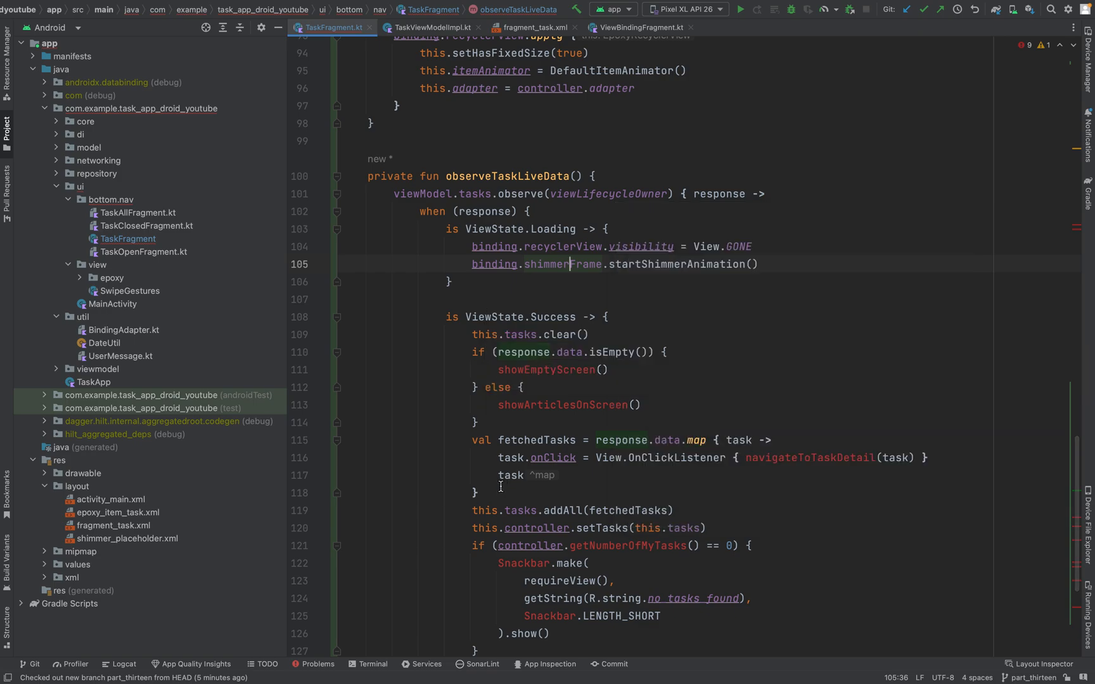
mouse_move(522, 352)
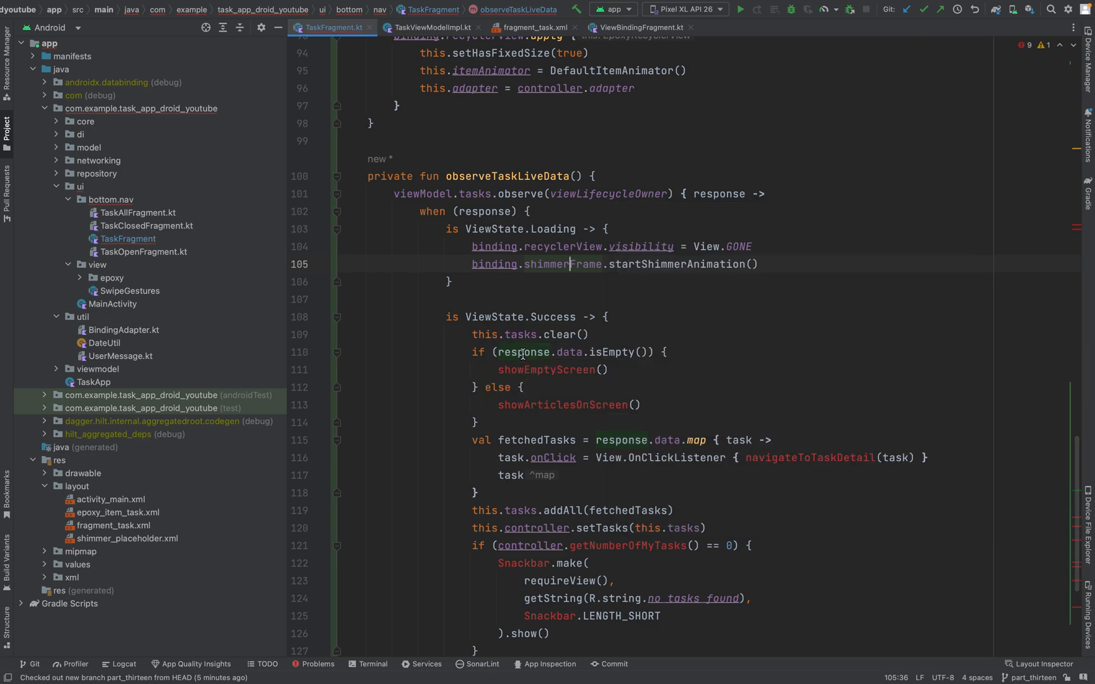
Step: Review the Success branch's tasks.clear, showArticlesOnScreen and navigateToTaskDetail calls
double_click(521, 334)
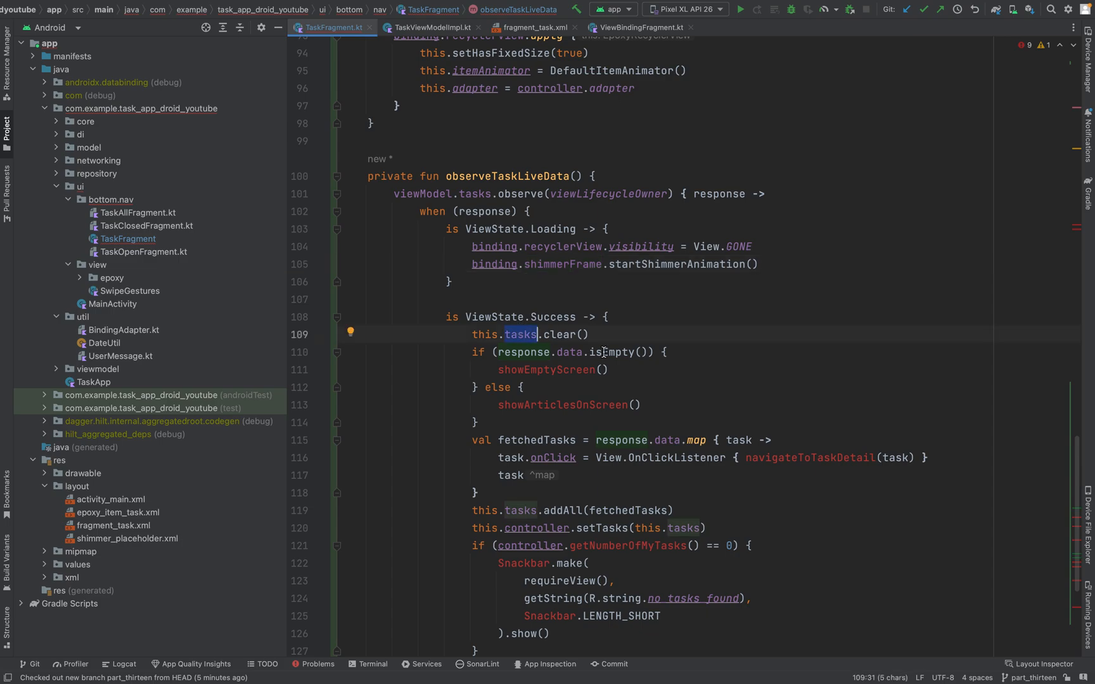
left_click(558, 317)
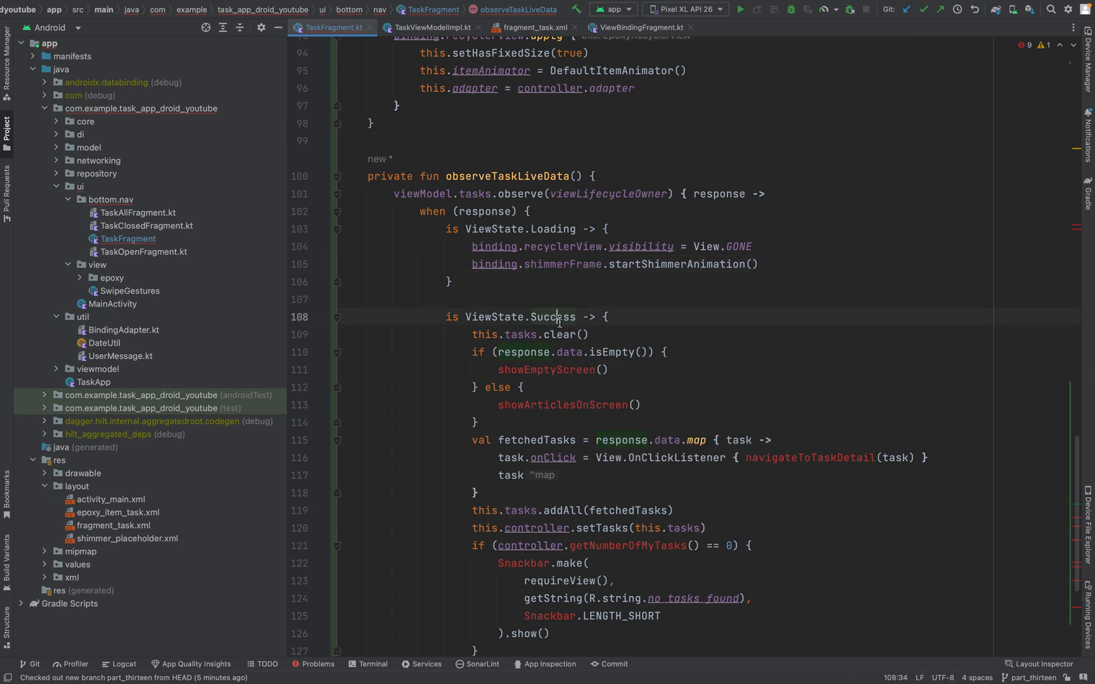
double_click(521, 335)
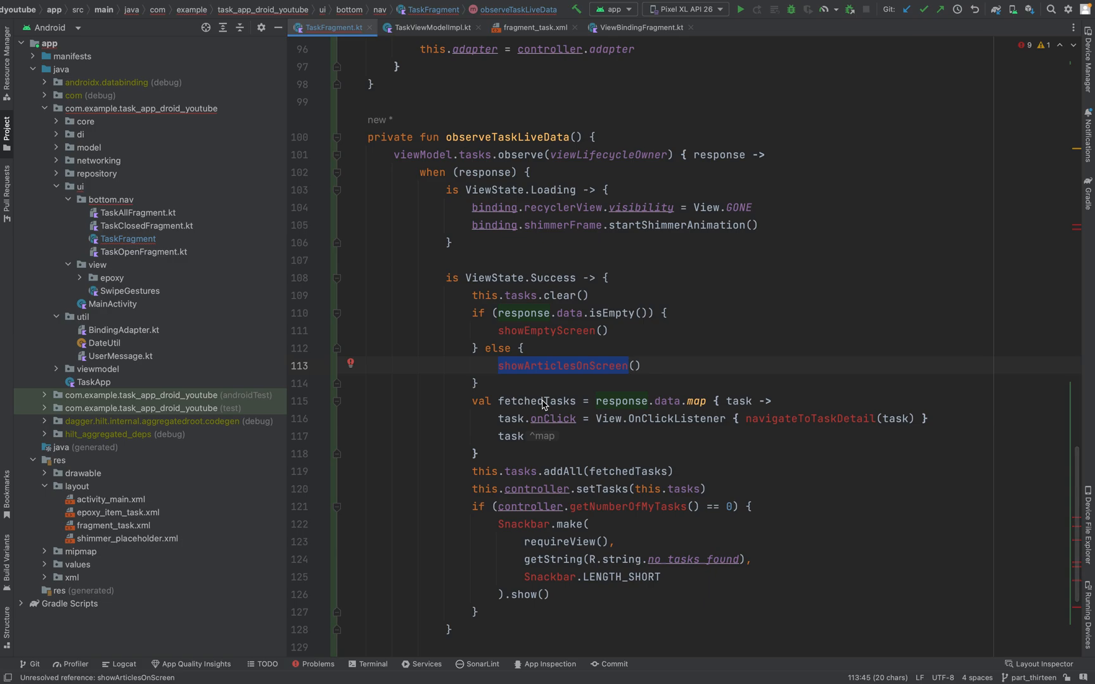
mouse_move(541, 488)
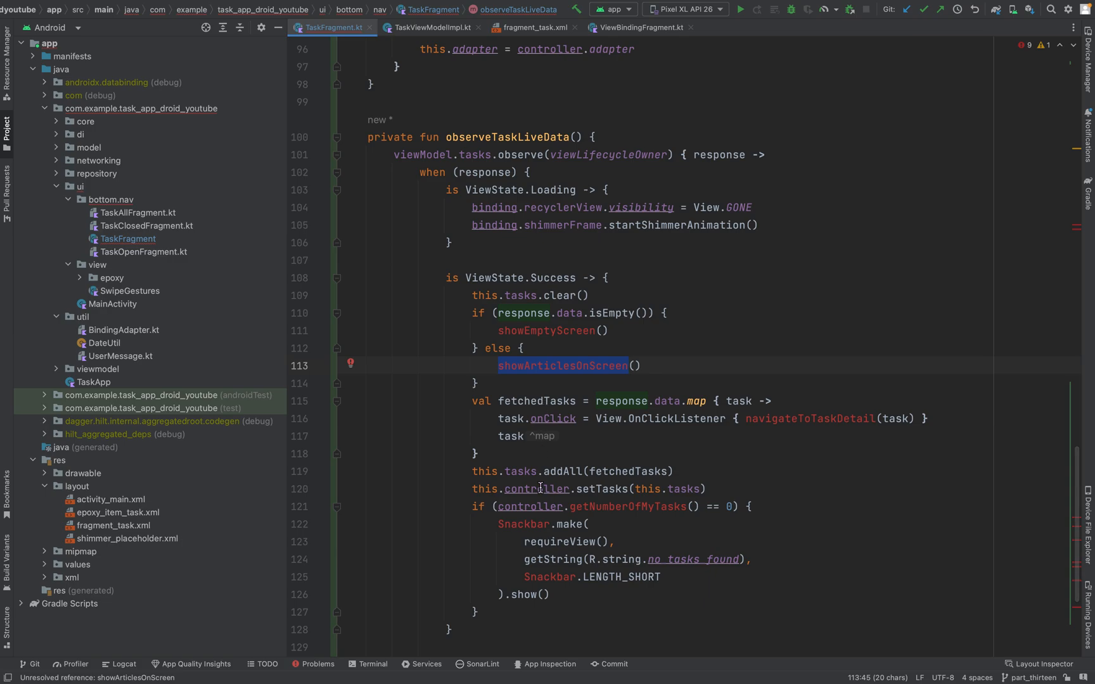
mouse_move(585, 407)
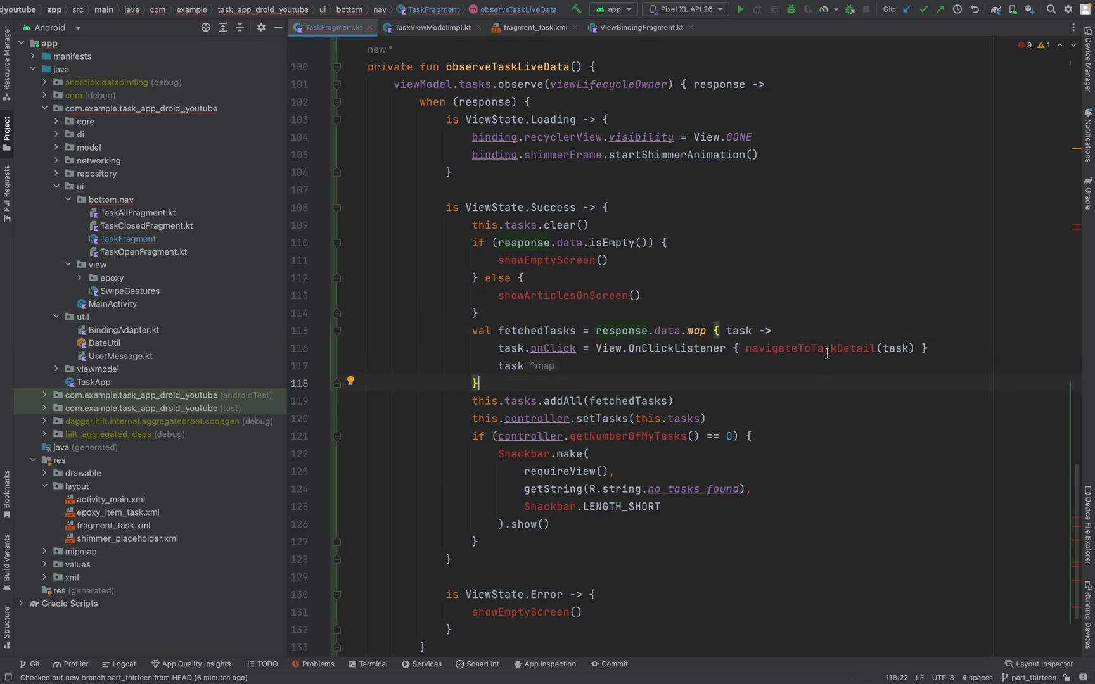
double_click(810, 348)
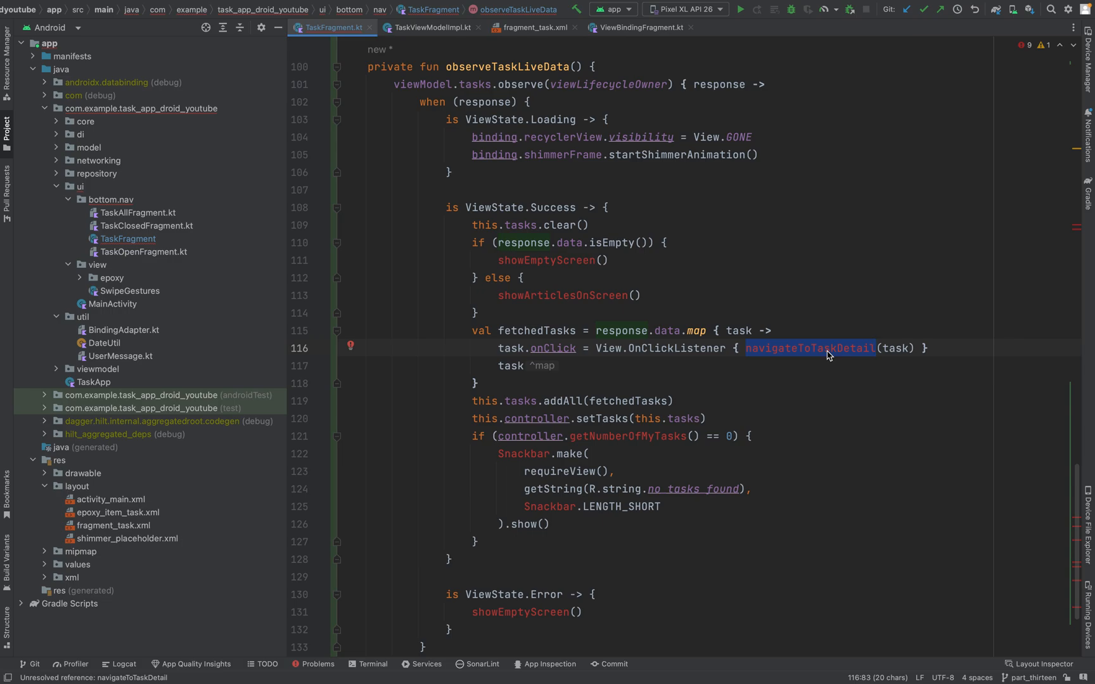
Step: Add the zero-tasks check showing a no_tasks_found Snackbar and place the caret after it
scroll("down", 3)
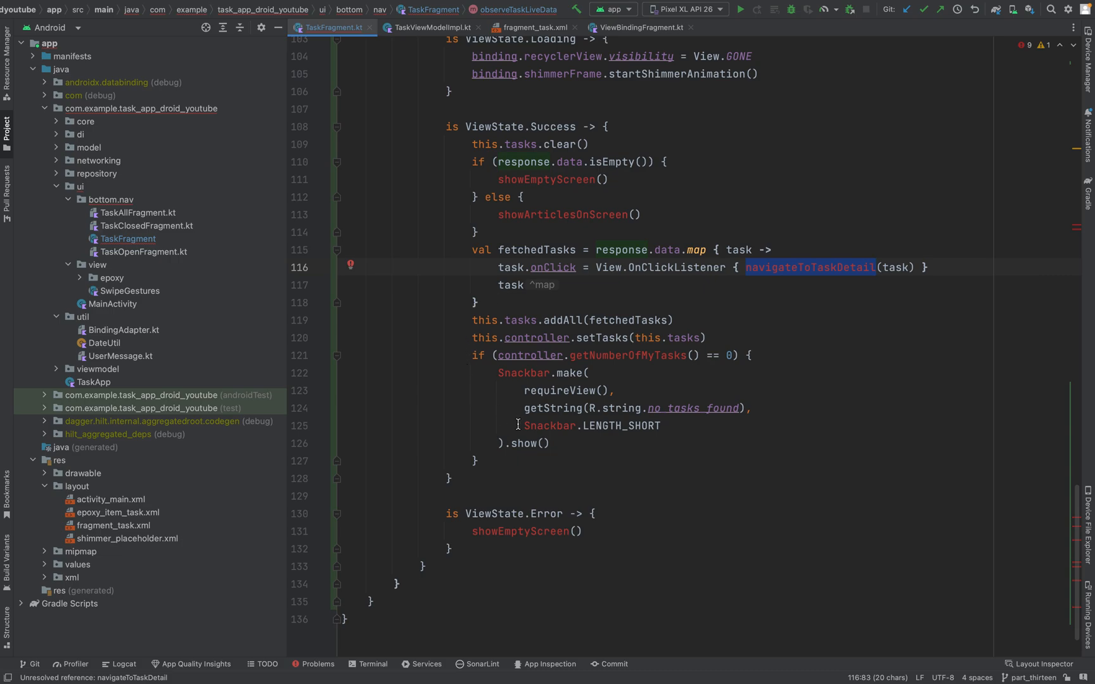
double_click(628, 320)
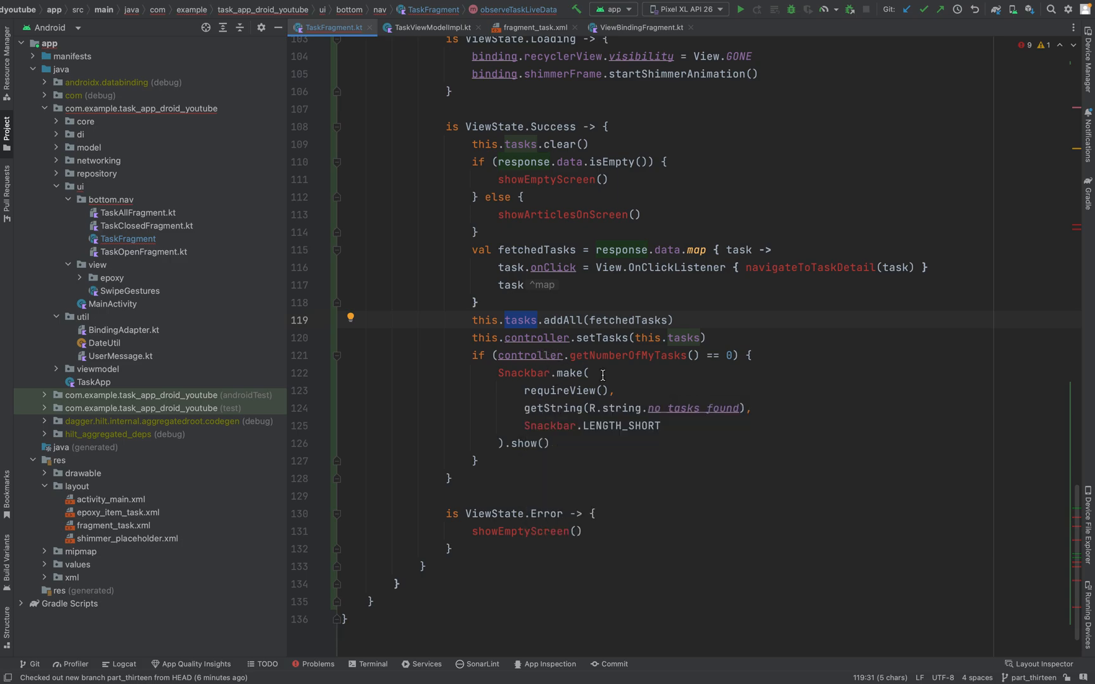
mouse_move(579, 327)
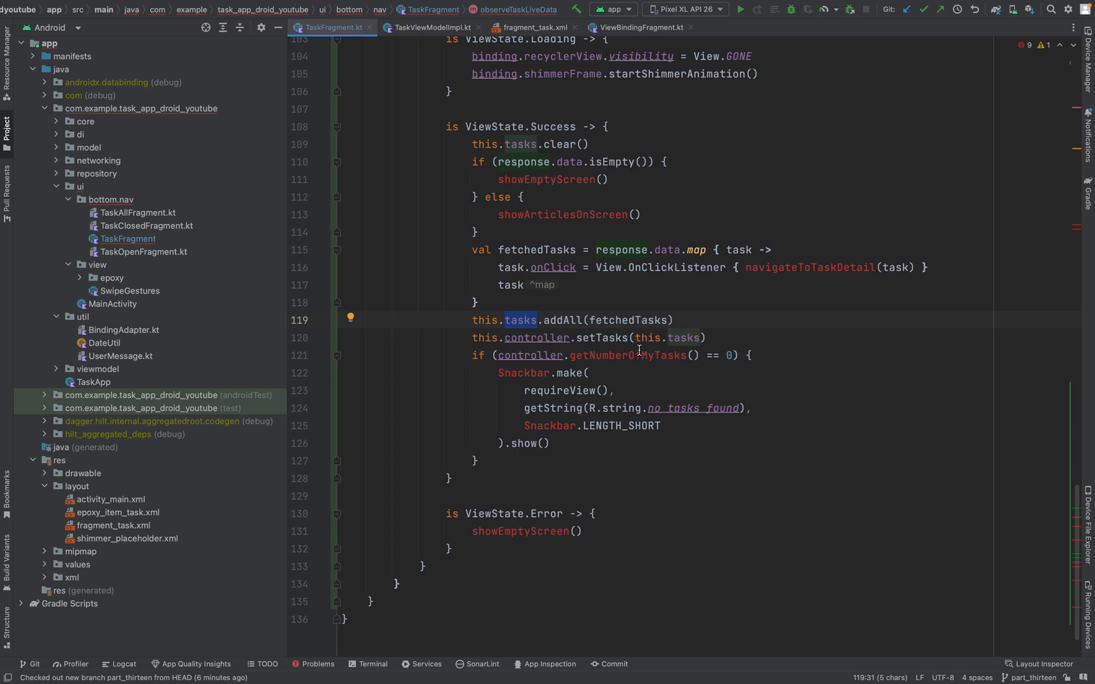
double_click(627, 355)
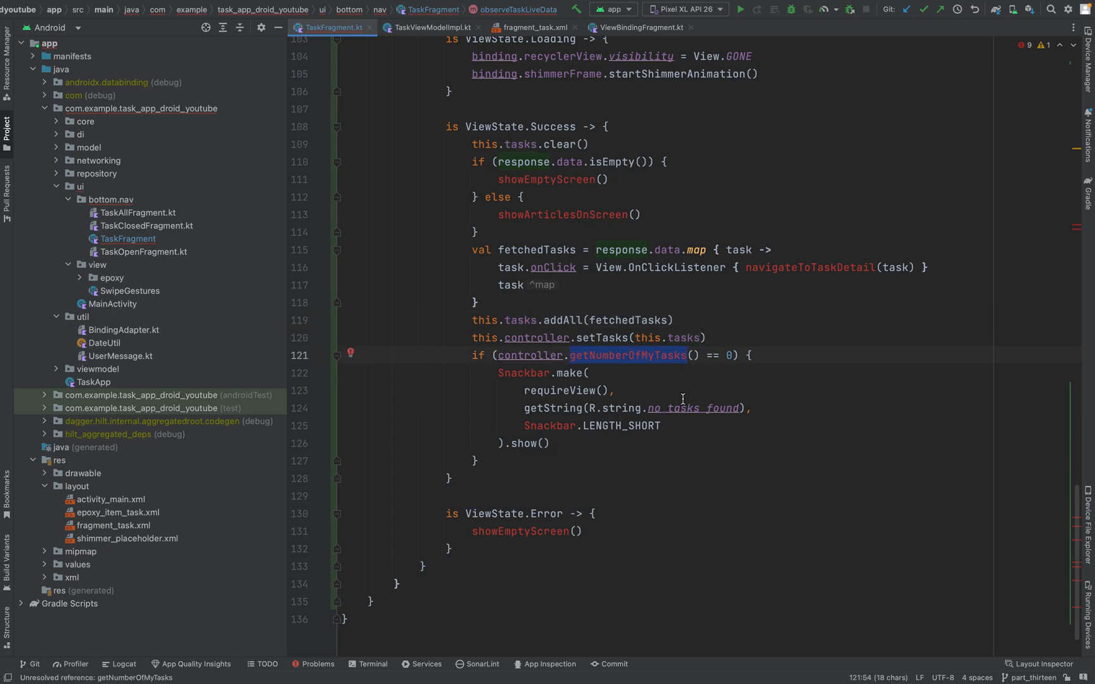
mouse_move(619, 352)
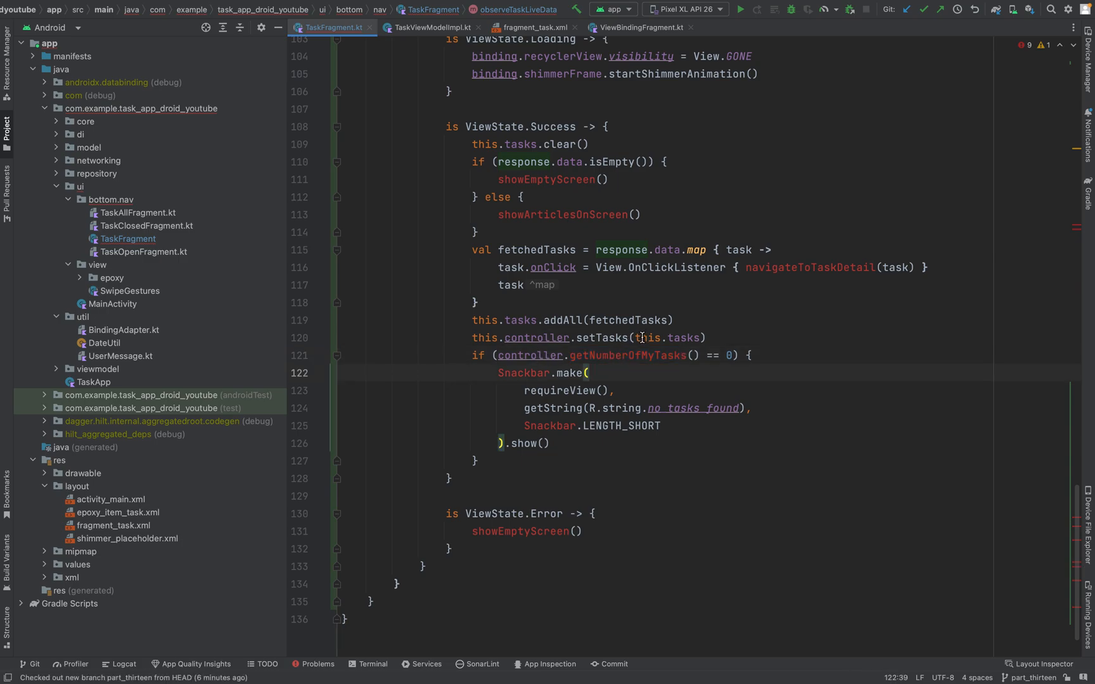
left_click(620, 354)
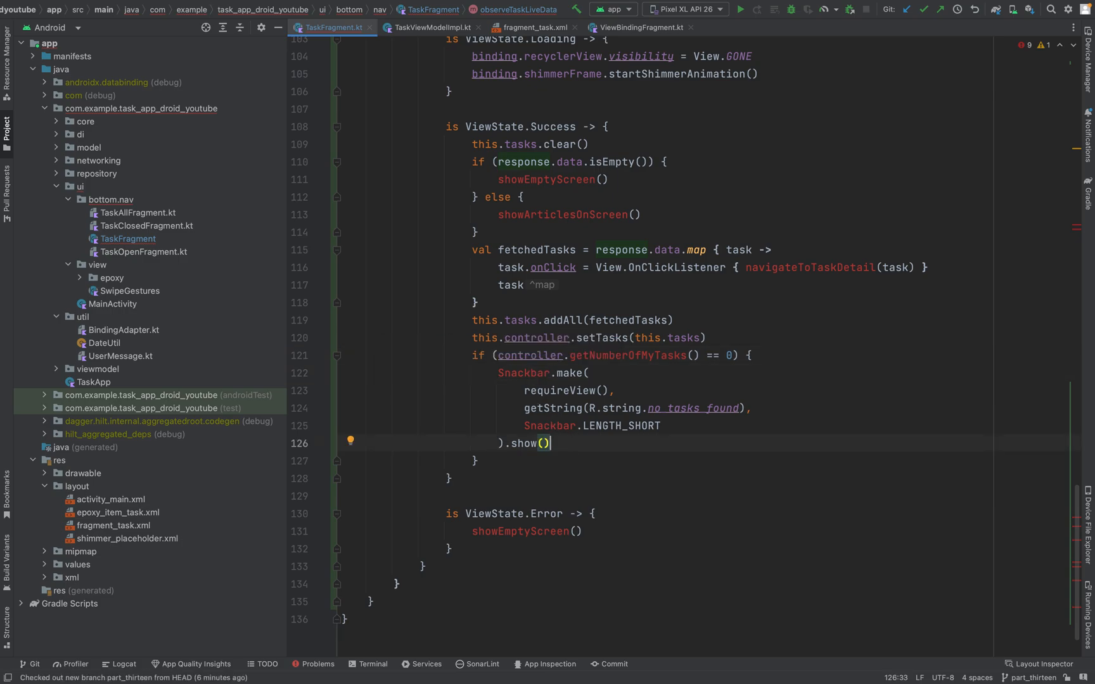
Step: Add showToastMessage() after the Snackbar and copy getNumberOfTasks from TaskEpoxyController.kt
type("mak")
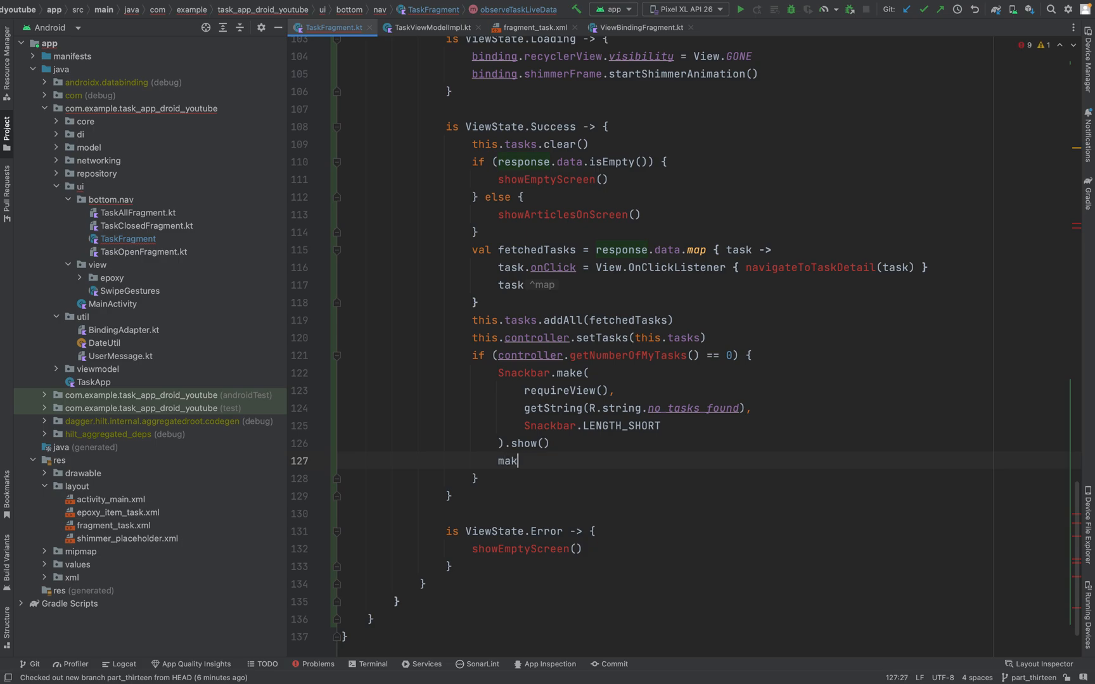
key("Backspace")
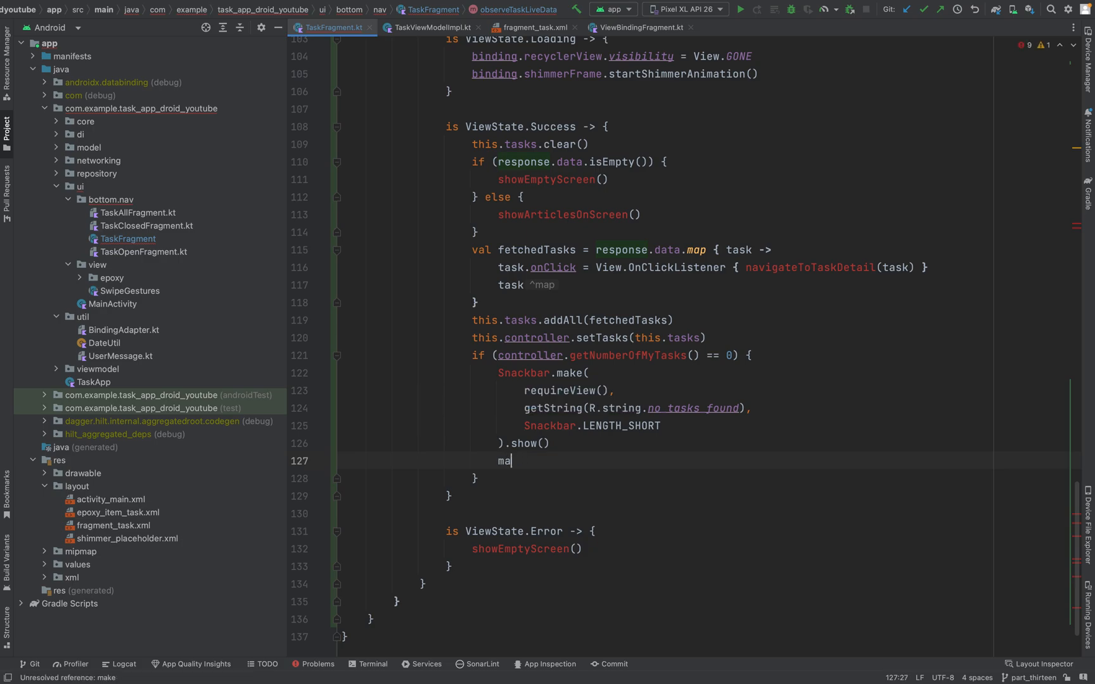
type("show")
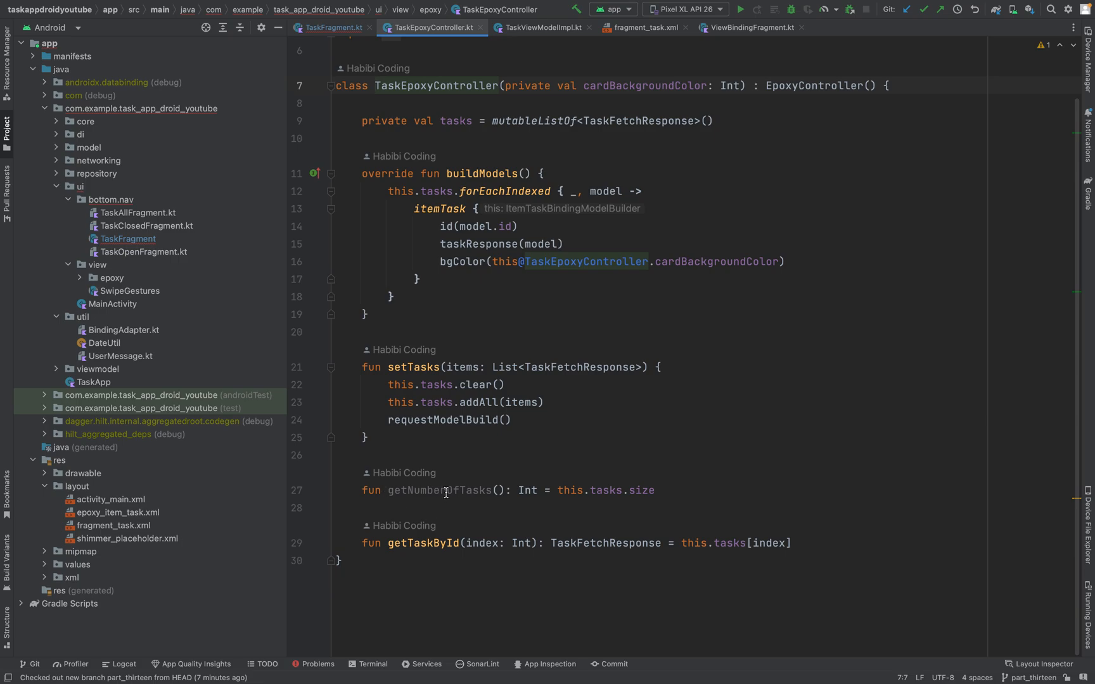
double_click(440, 489)
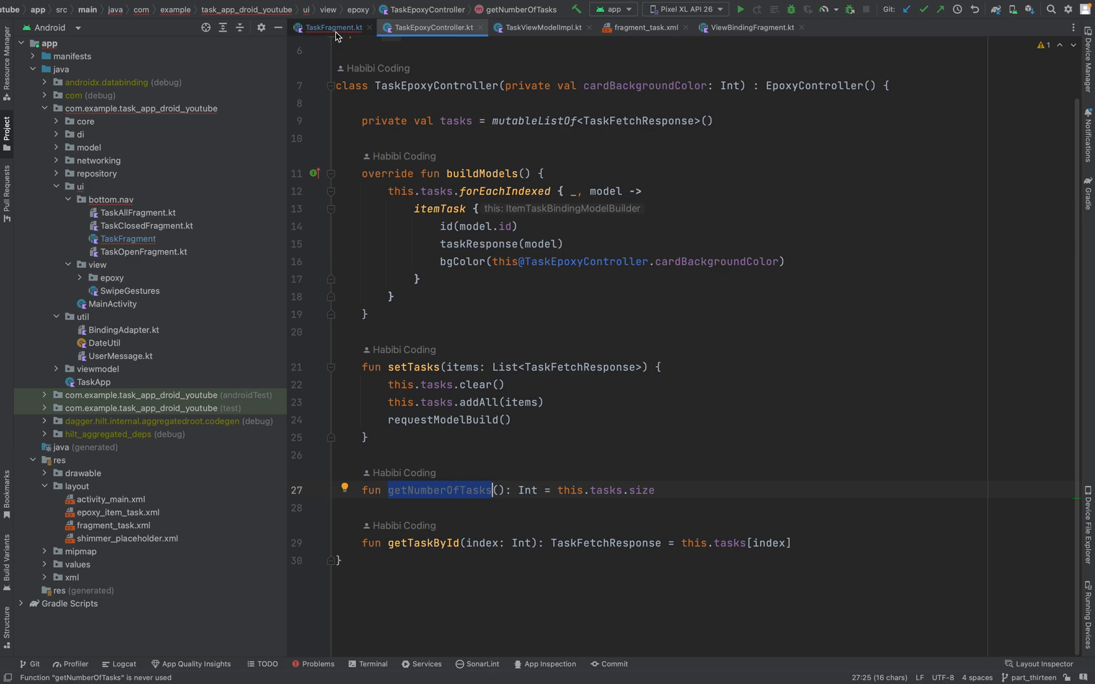
left_click(333, 26)
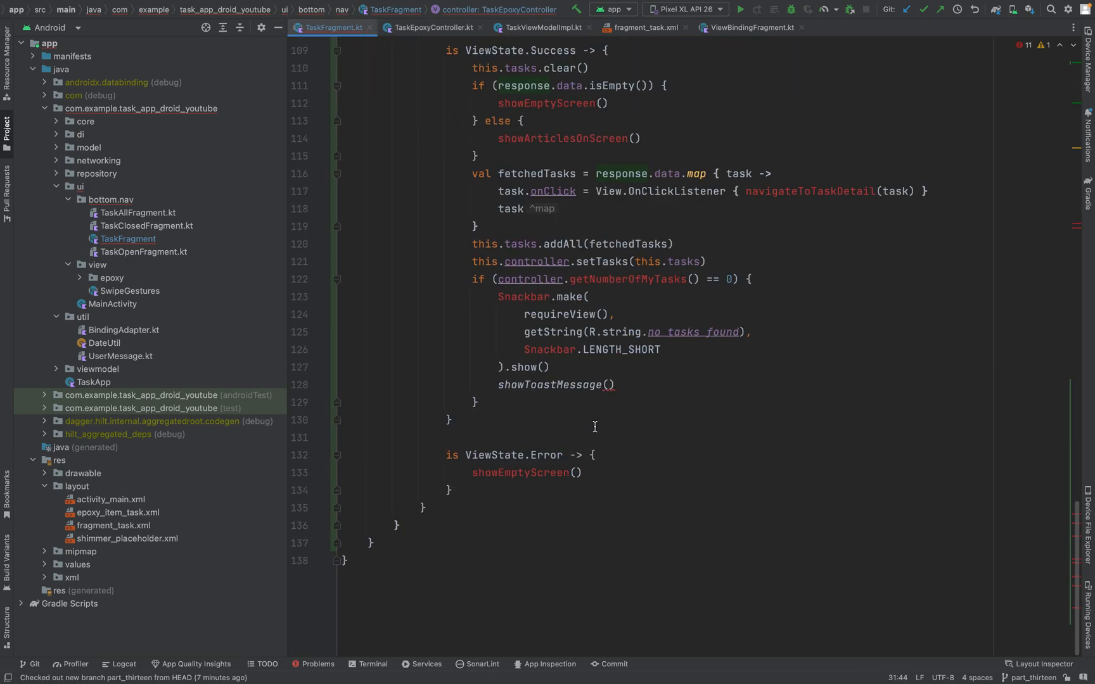
mouse_move(612, 412)
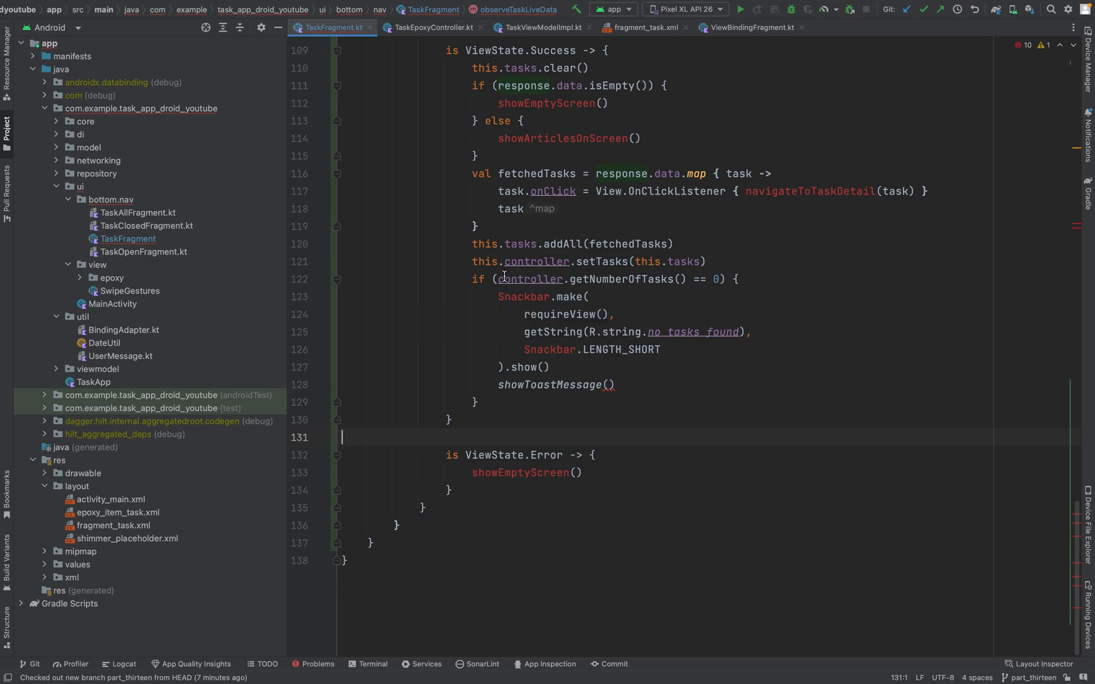
Step: Pass getString(R.string.no_tasks_found) to showToastMessage and swap requireView for requireContext
left_click_drag(497, 279, 726, 278)
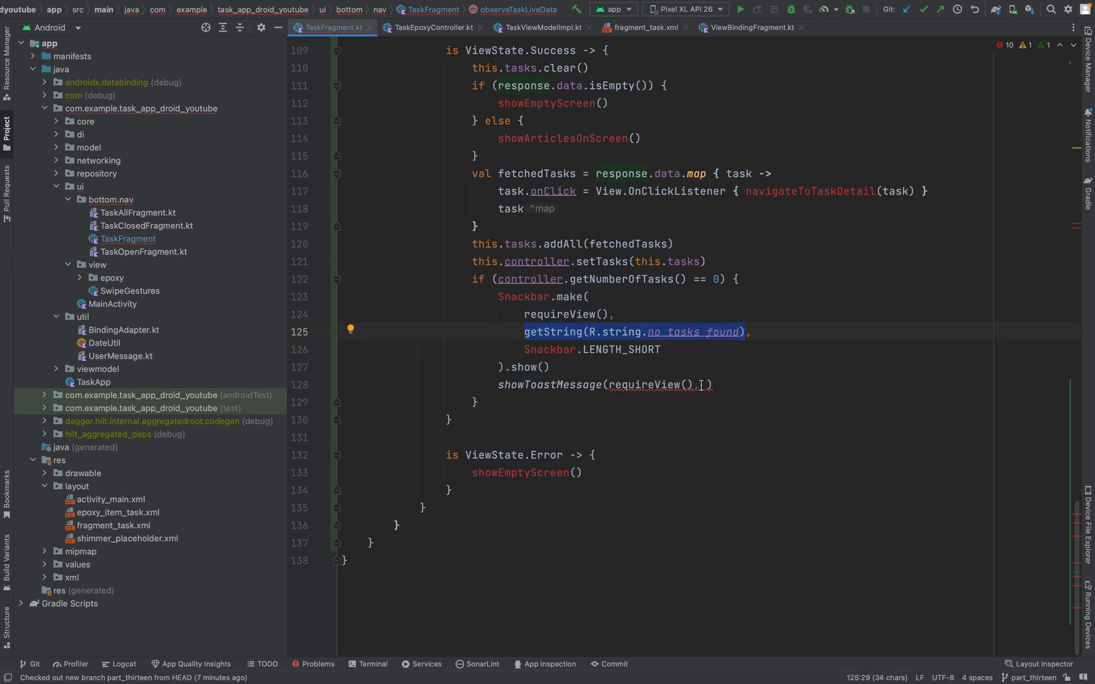
type("getString(R.string.no_tasks_found)")
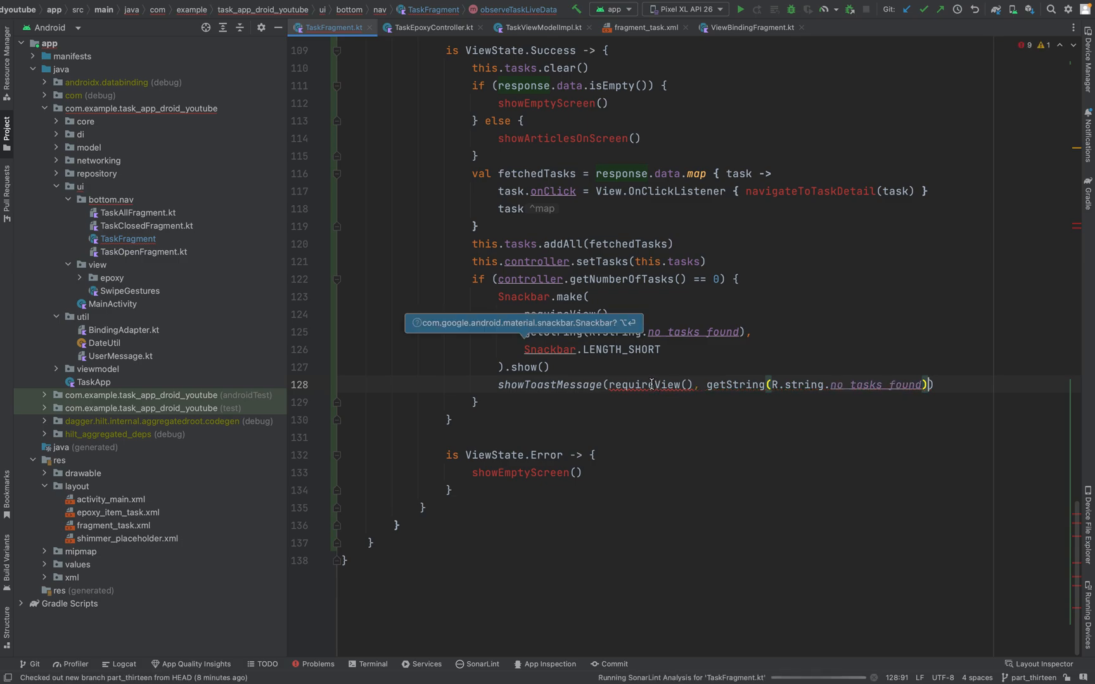
double_click(643, 385)
type("Context")
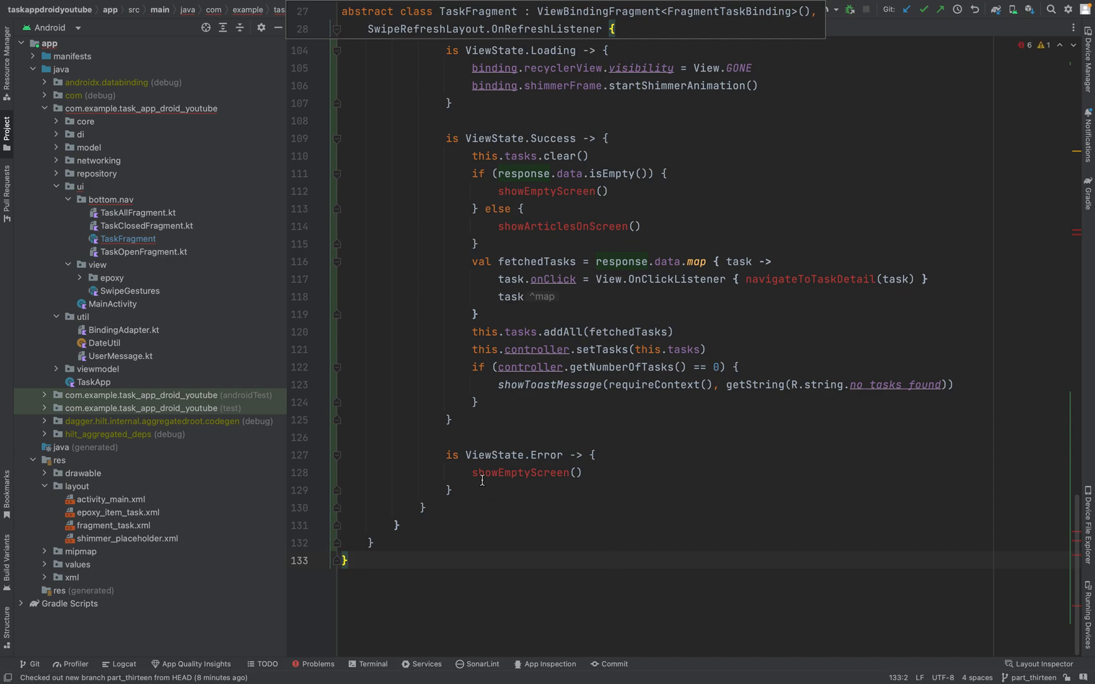
mouse_move(558, 472)
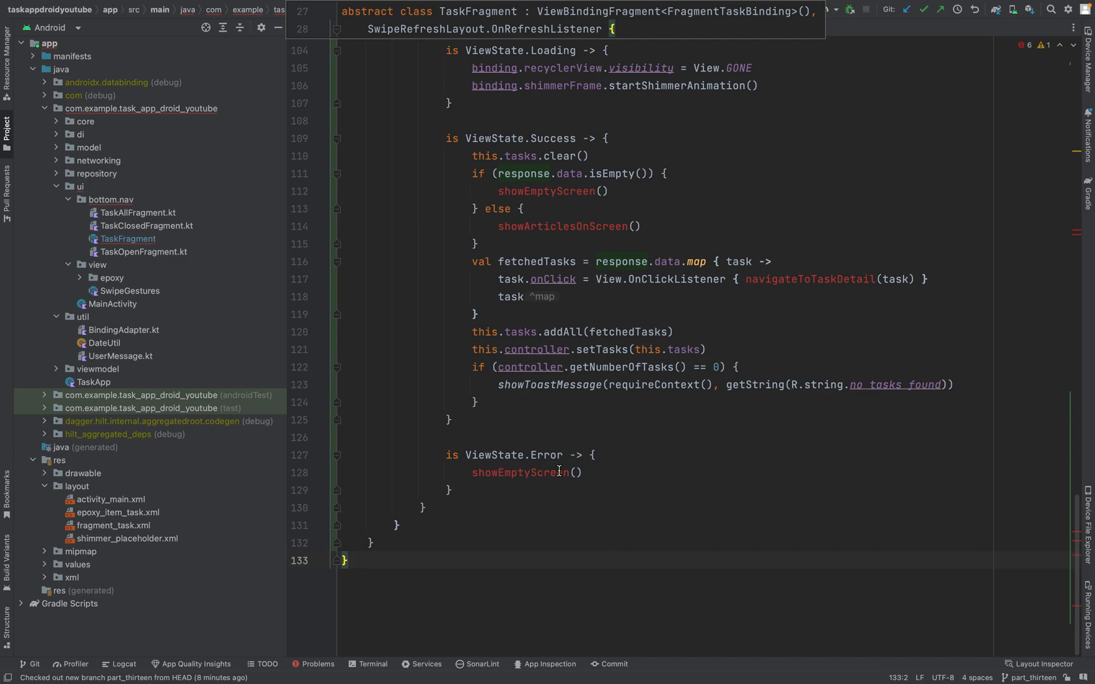
mouse_move(585, 414)
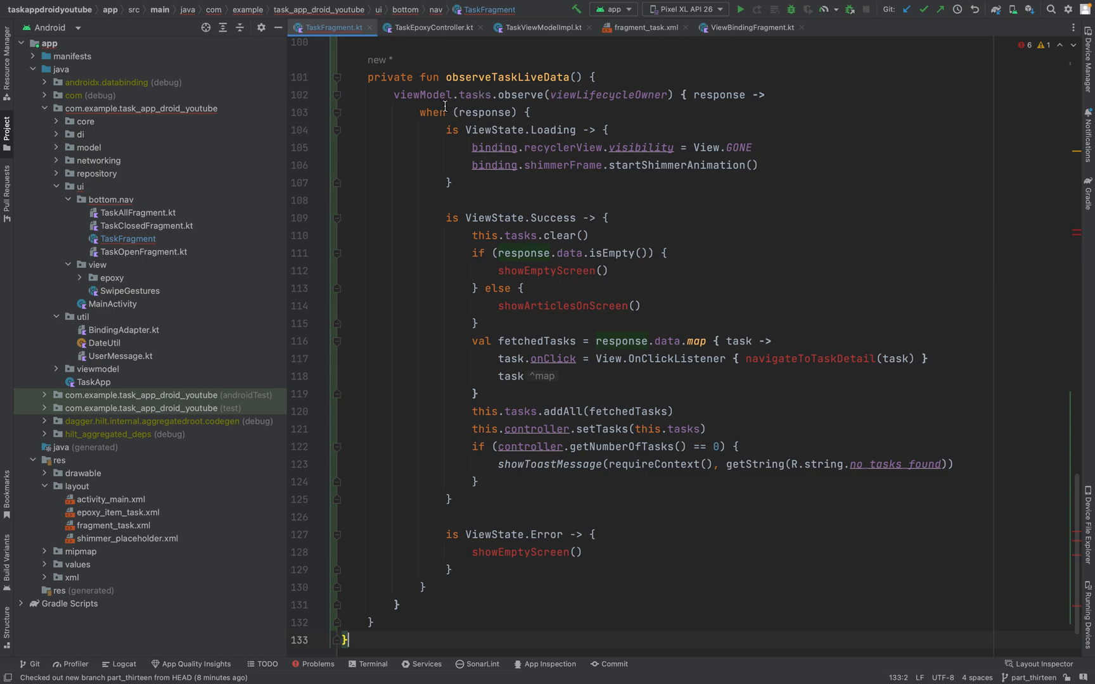
double_click(478, 95)
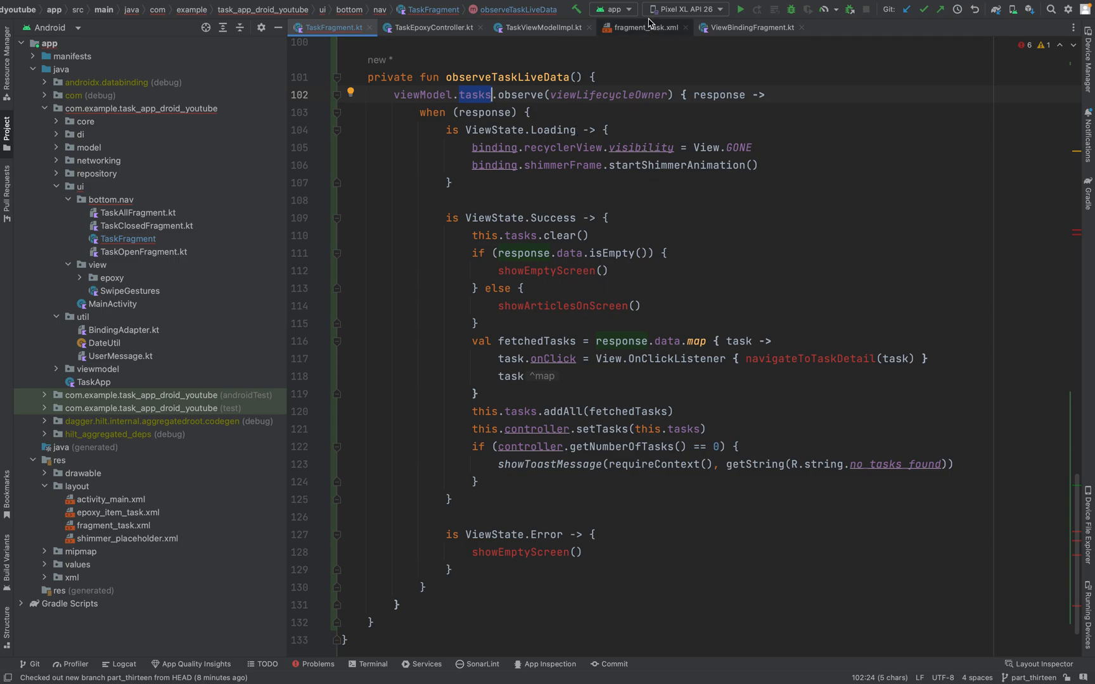
left_click(642, 26)
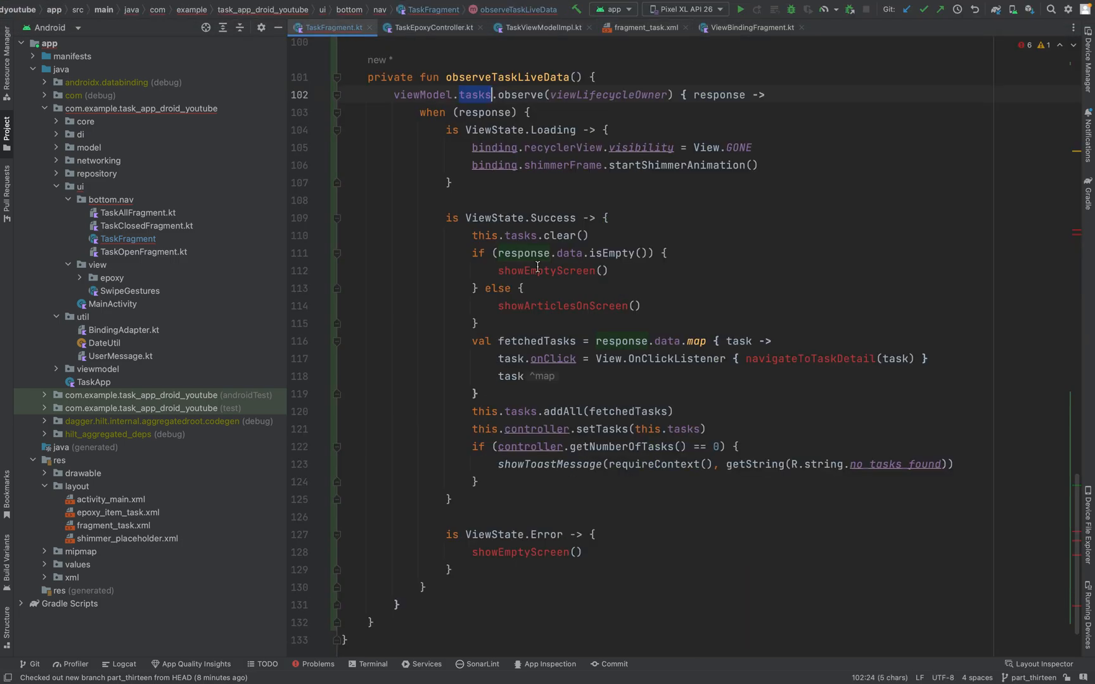
left_click(591, 236)
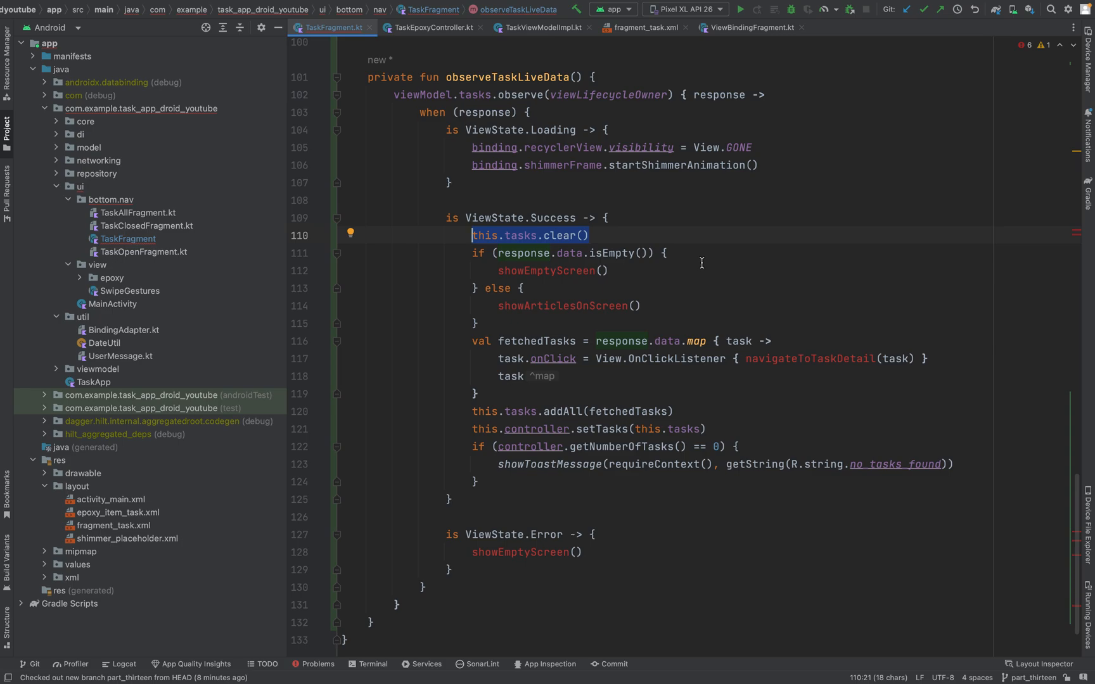
mouse_move(570, 266)
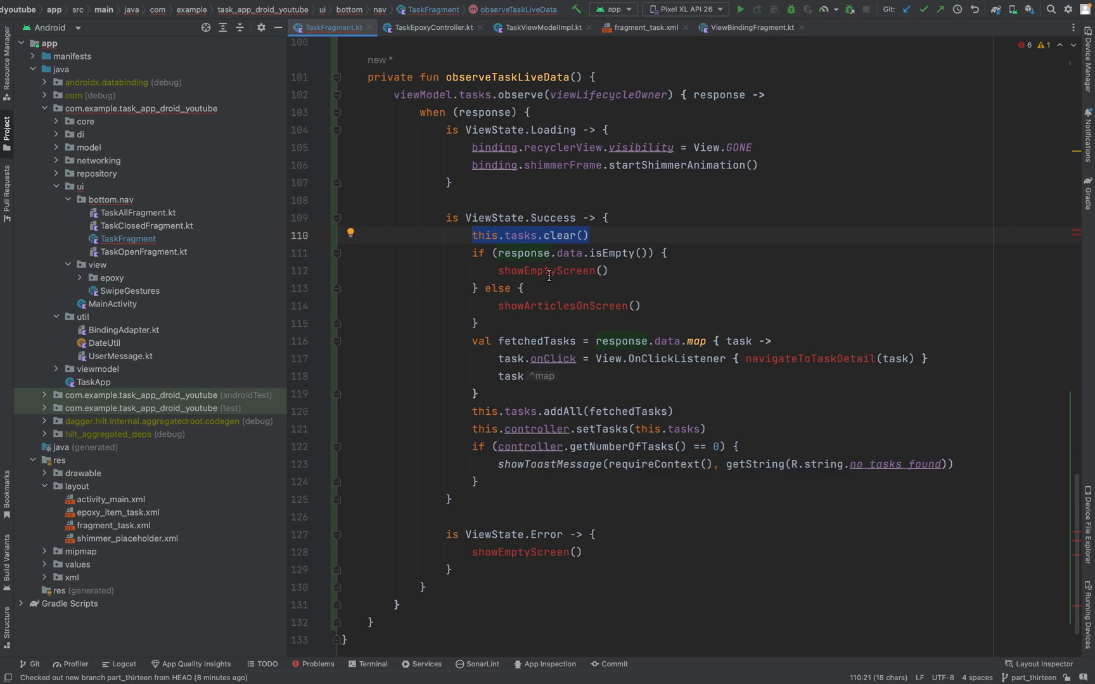
mouse_move(660, 411)
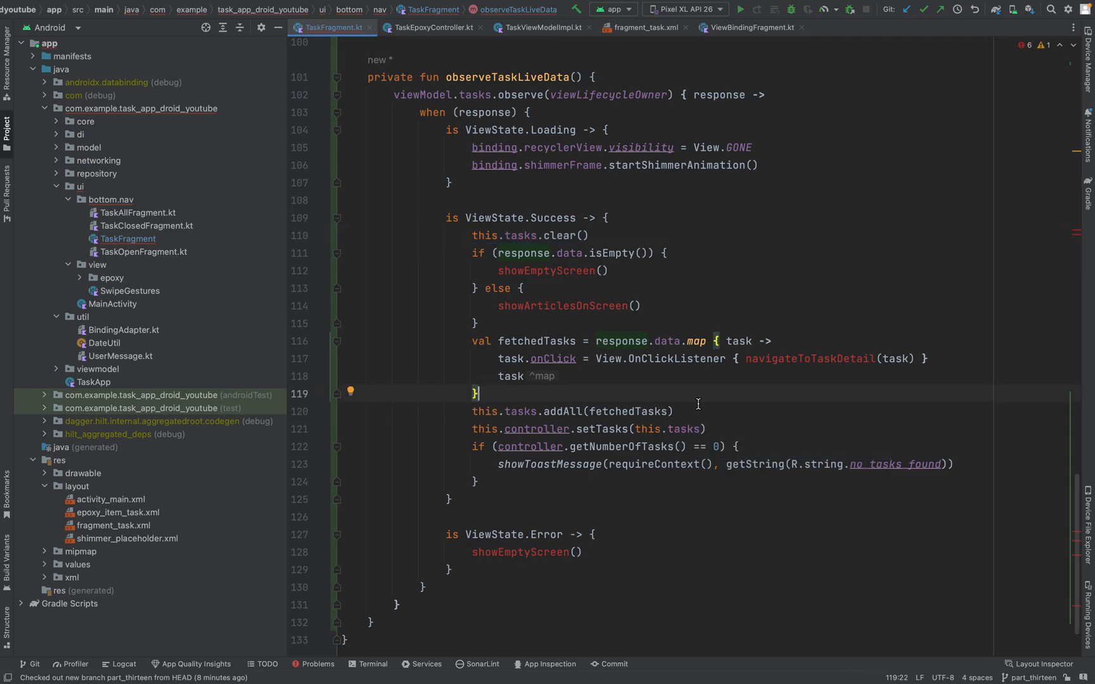
mouse_move(596, 515)
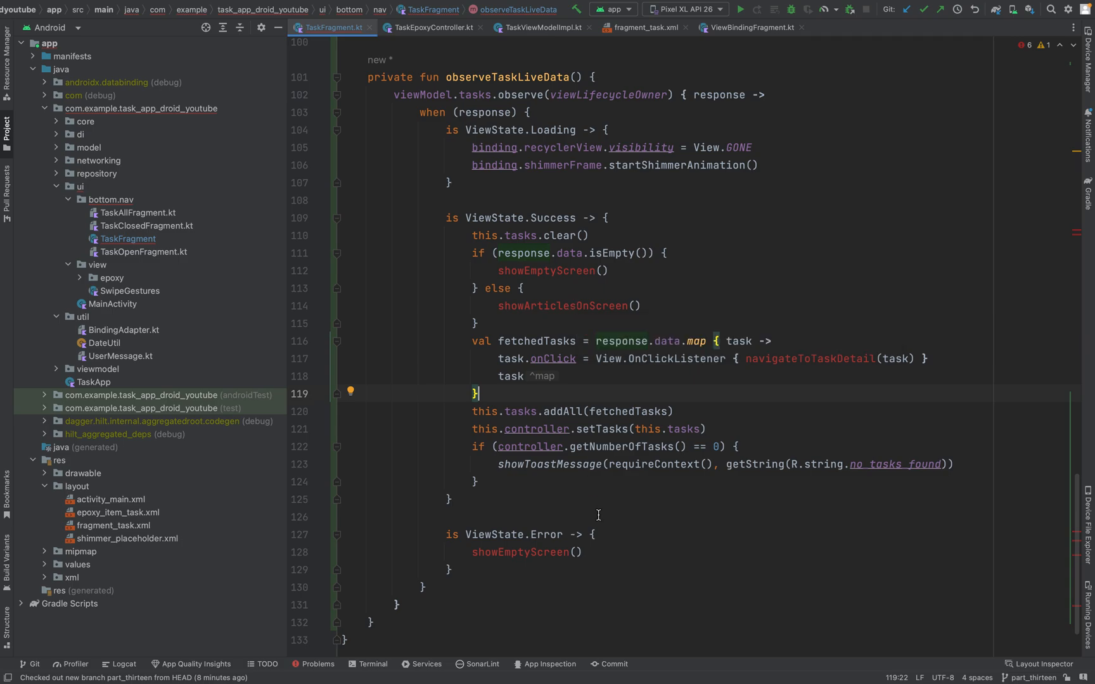
mouse_move(549, 337)
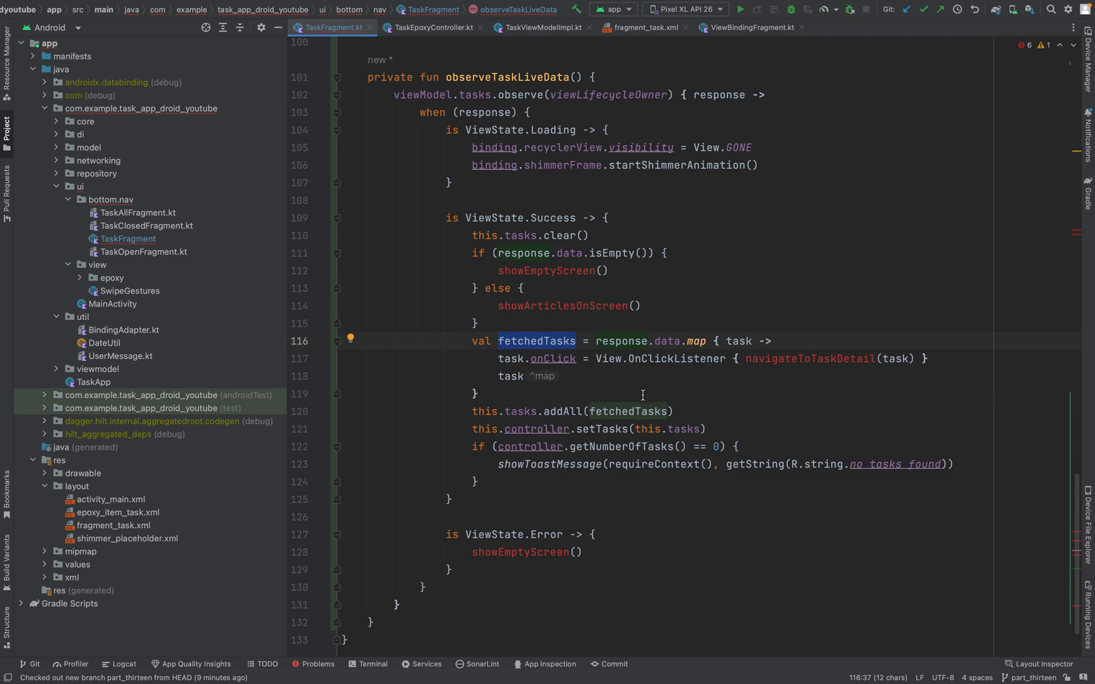
mouse_move(627, 525)
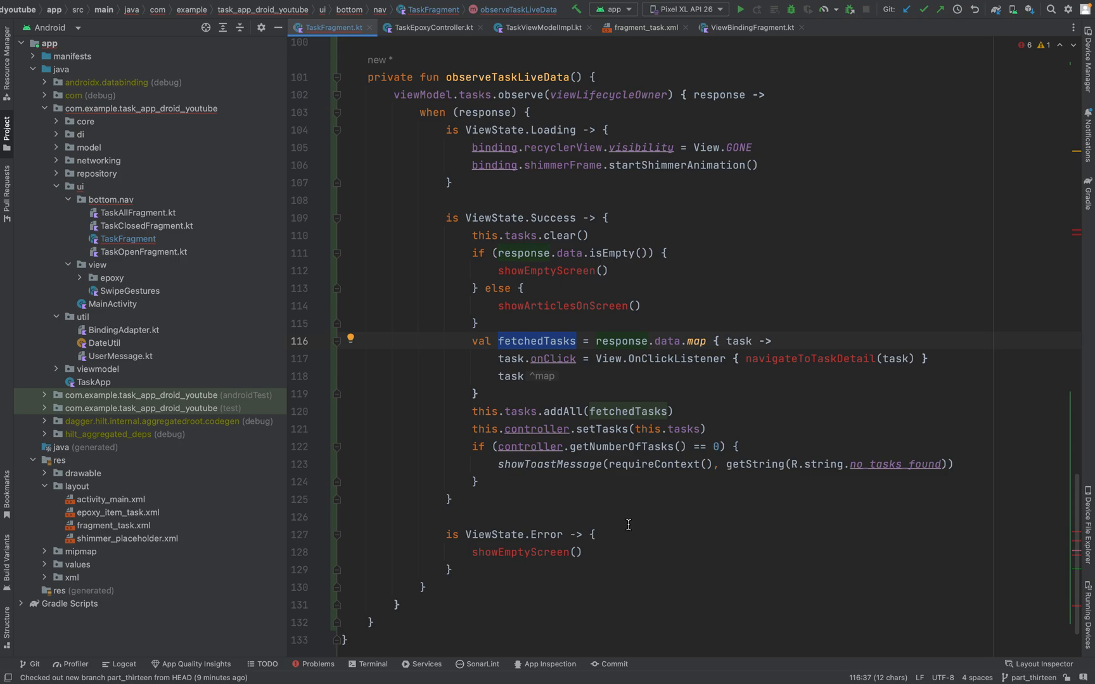
mouse_move(804, 337)
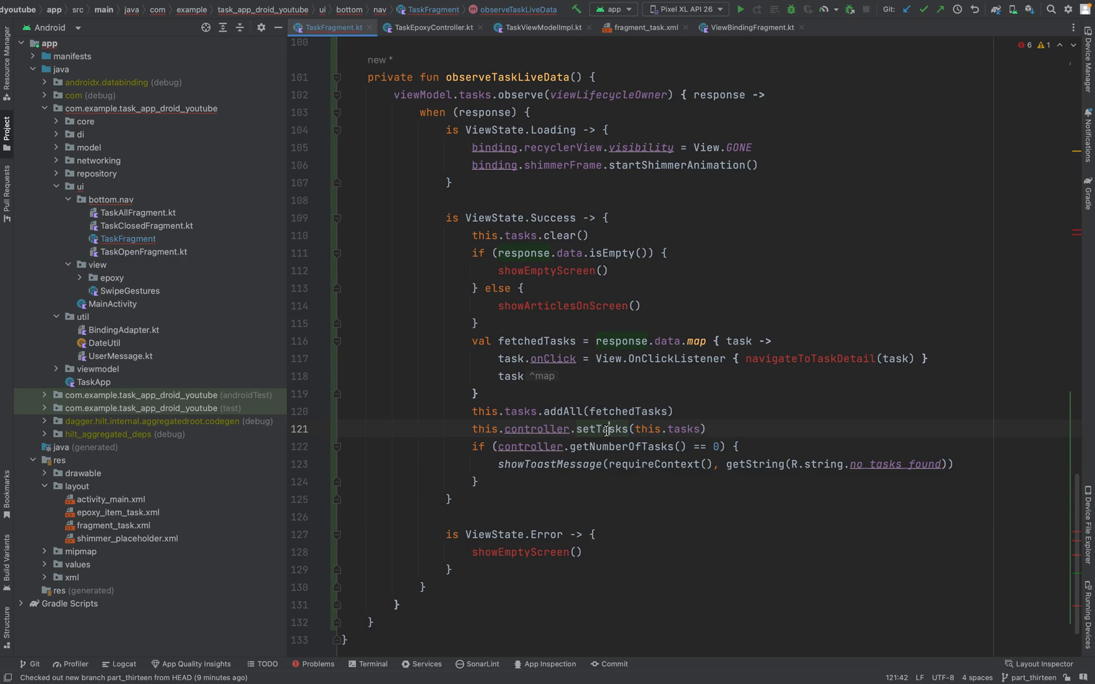
double_click(536, 429)
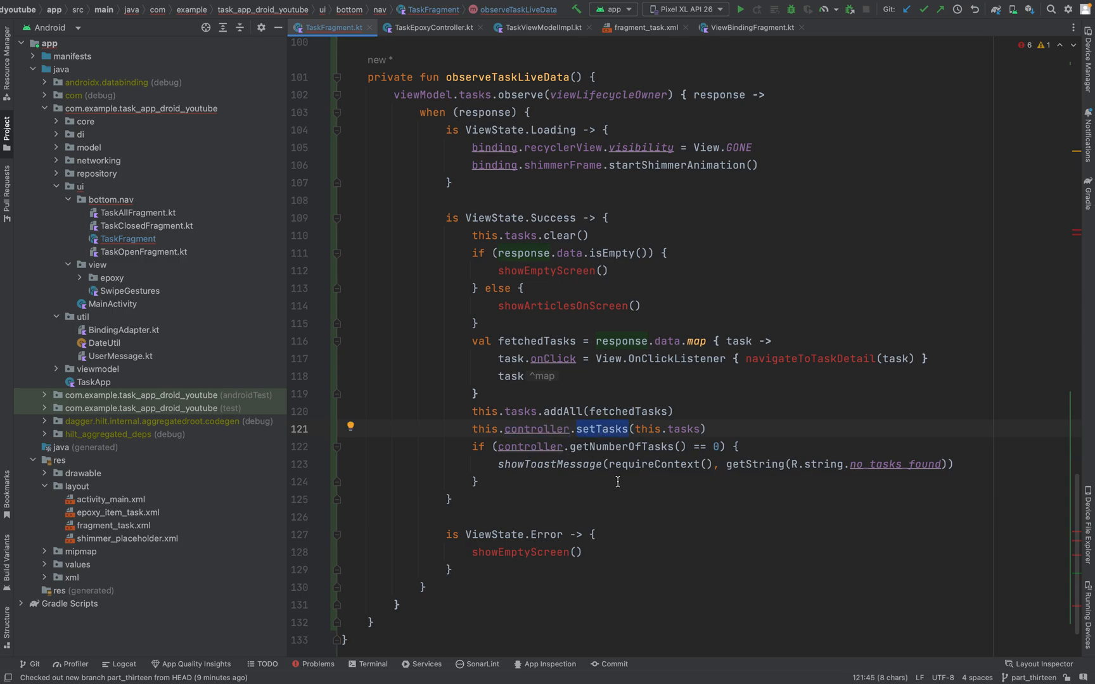
mouse_move(685, 498)
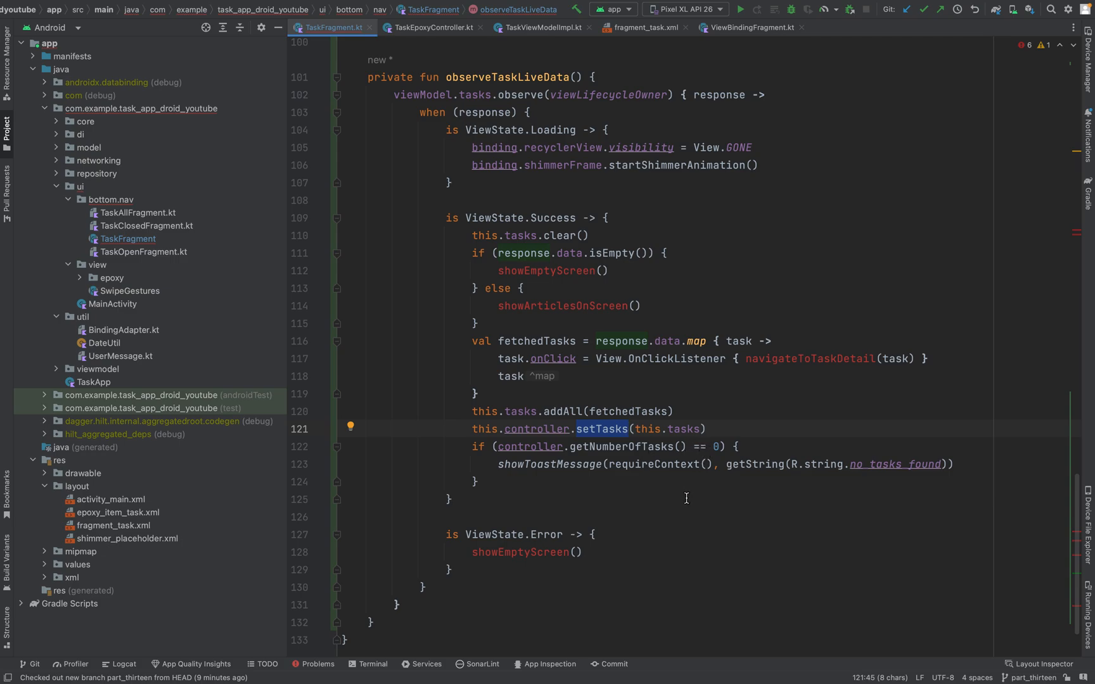
mouse_move(721, 462)
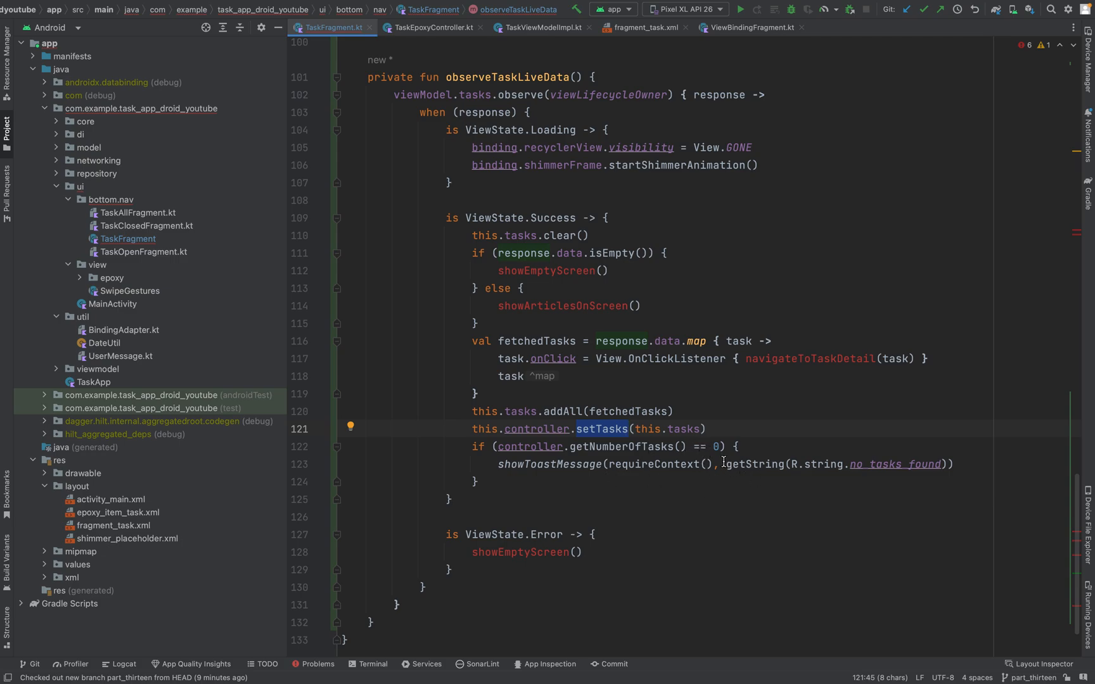
mouse_move(774, 531)
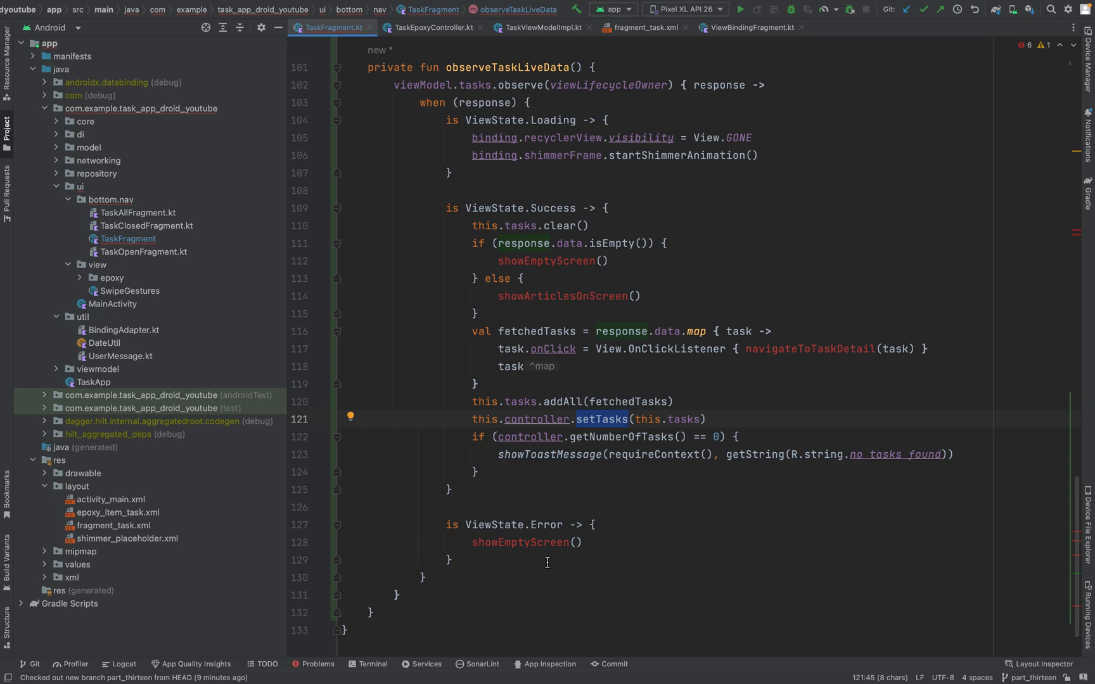
Step: Scroll to the end of TaskFragment and select the unresolved showEmptyScreen call
scroll("down", 3)
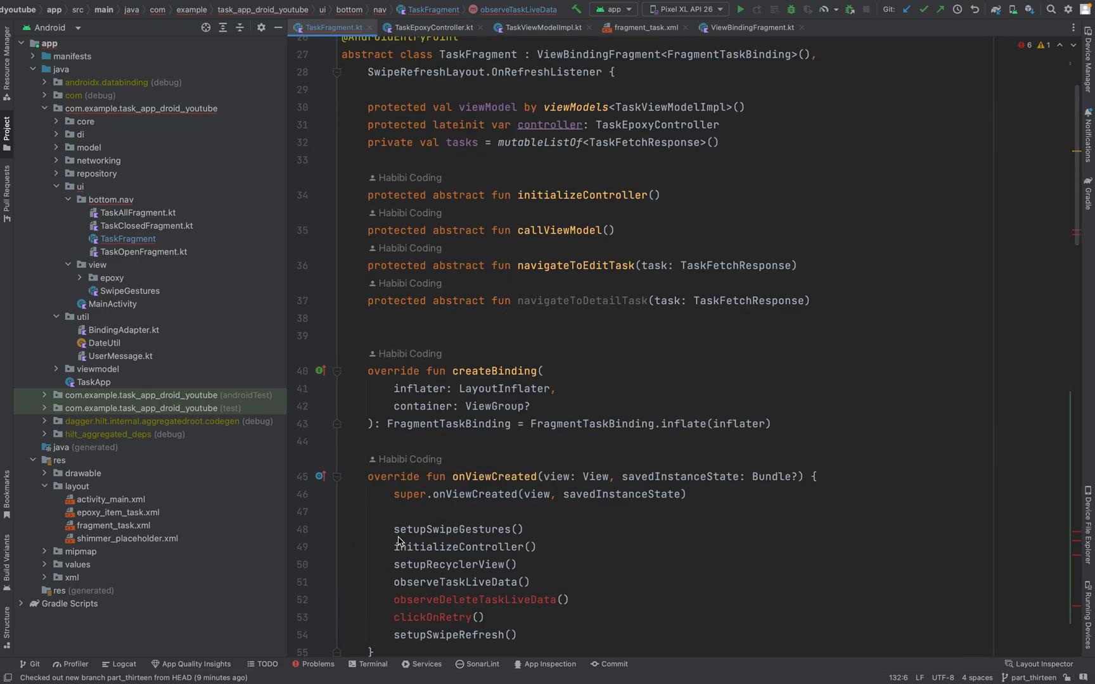
scroll("down", 3)
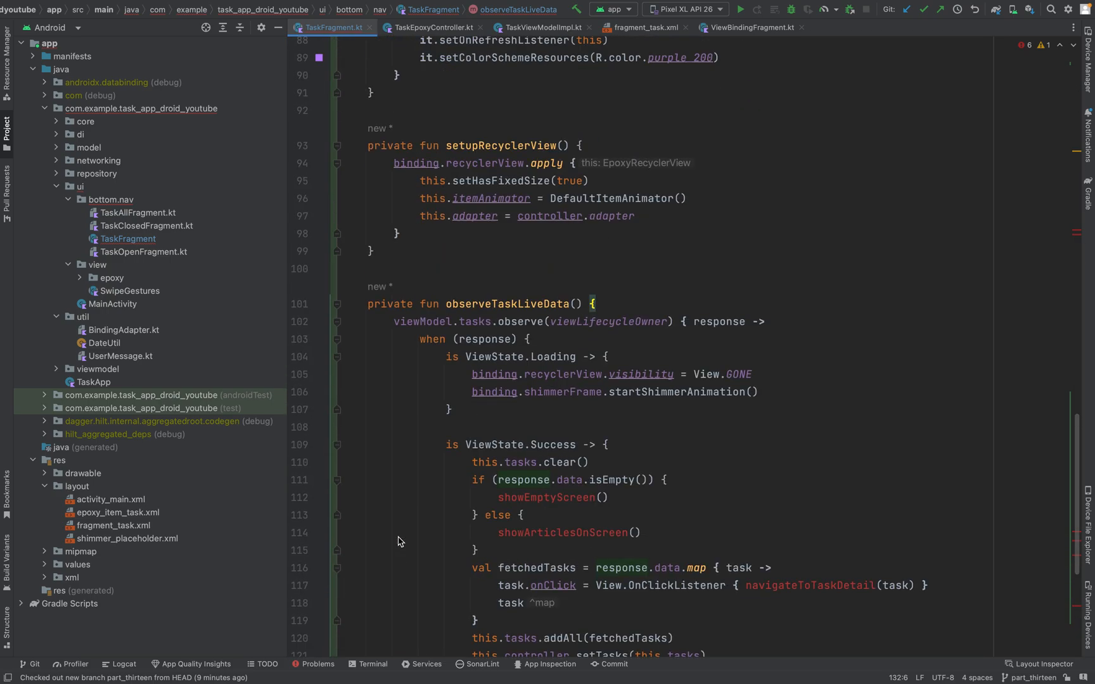
scroll("down", 3)
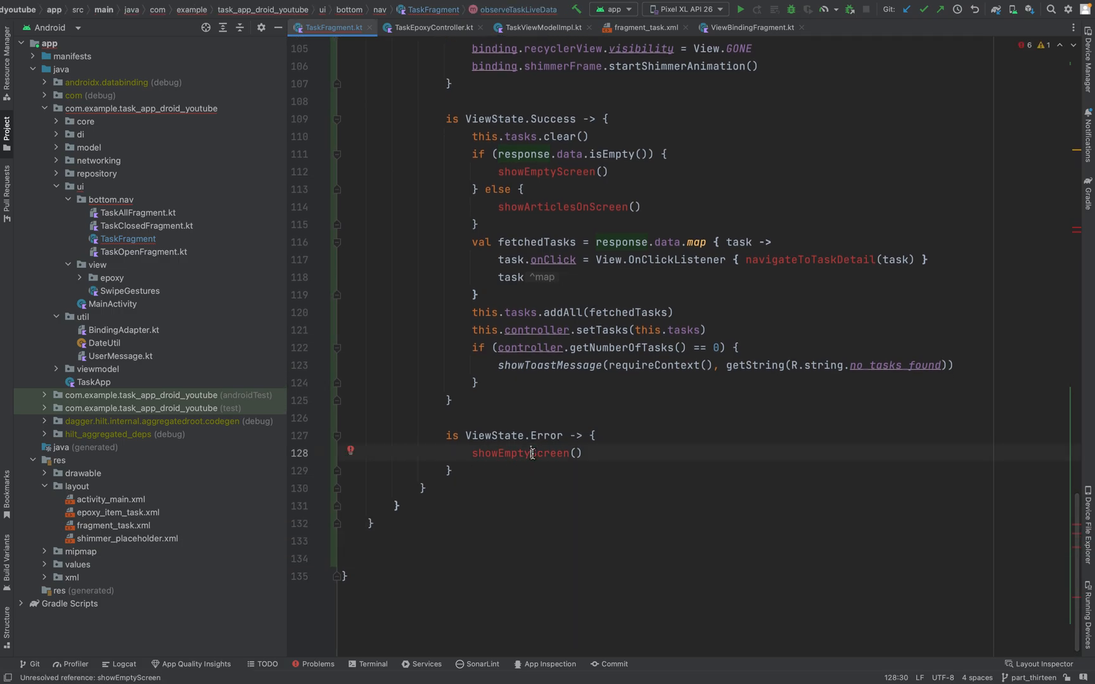
double_click(521, 452)
type("f")
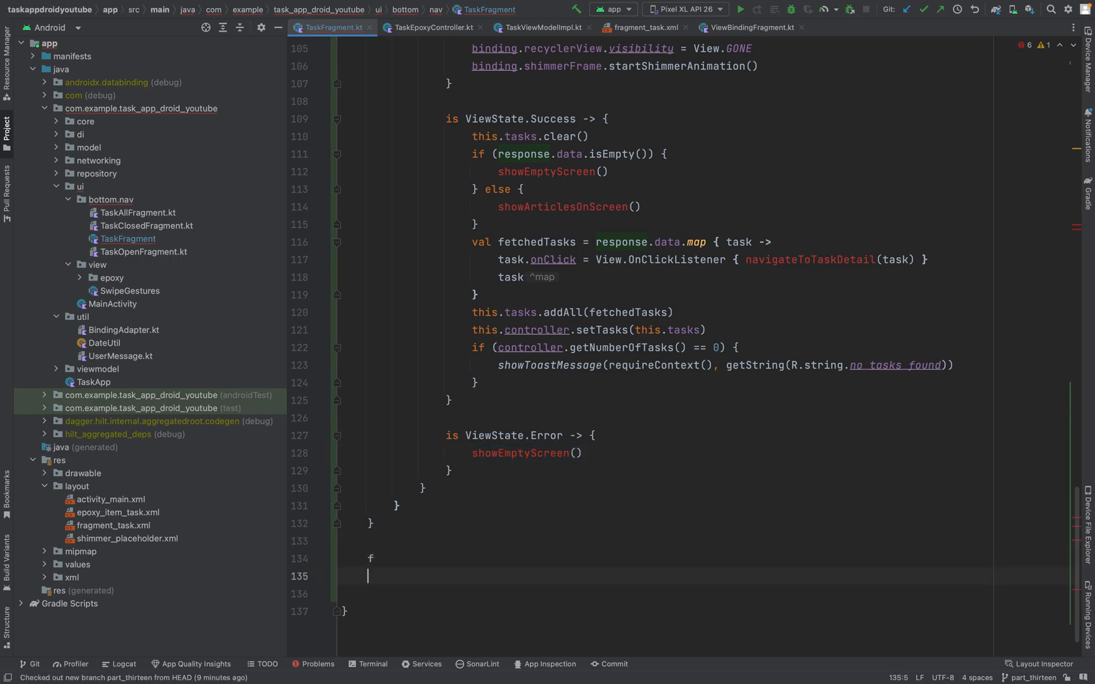
Step: Declare private fun showEmptyScreen() containing a with(binding) block
key("Backspace")
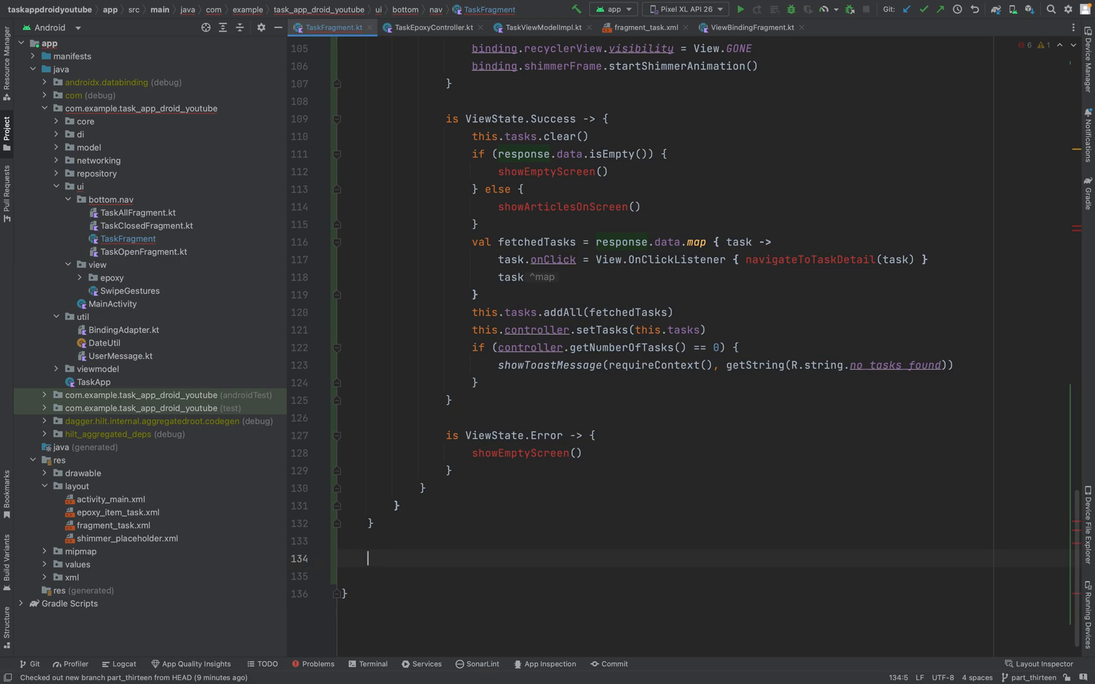
type("private fun showEmptyScreen(")
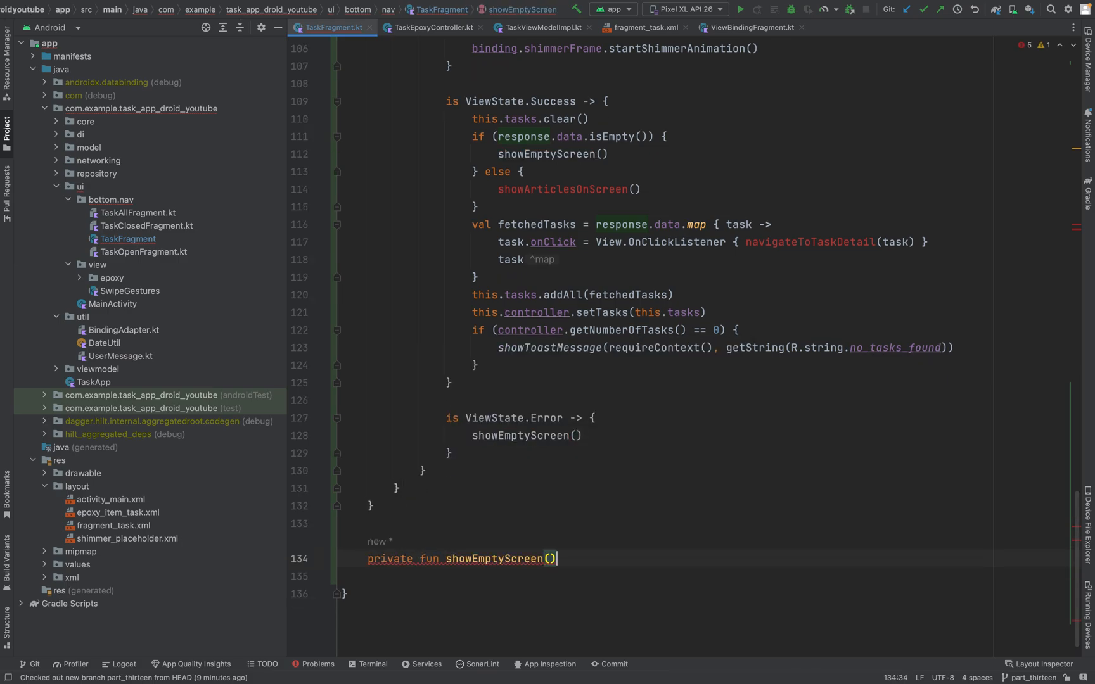
type("{")
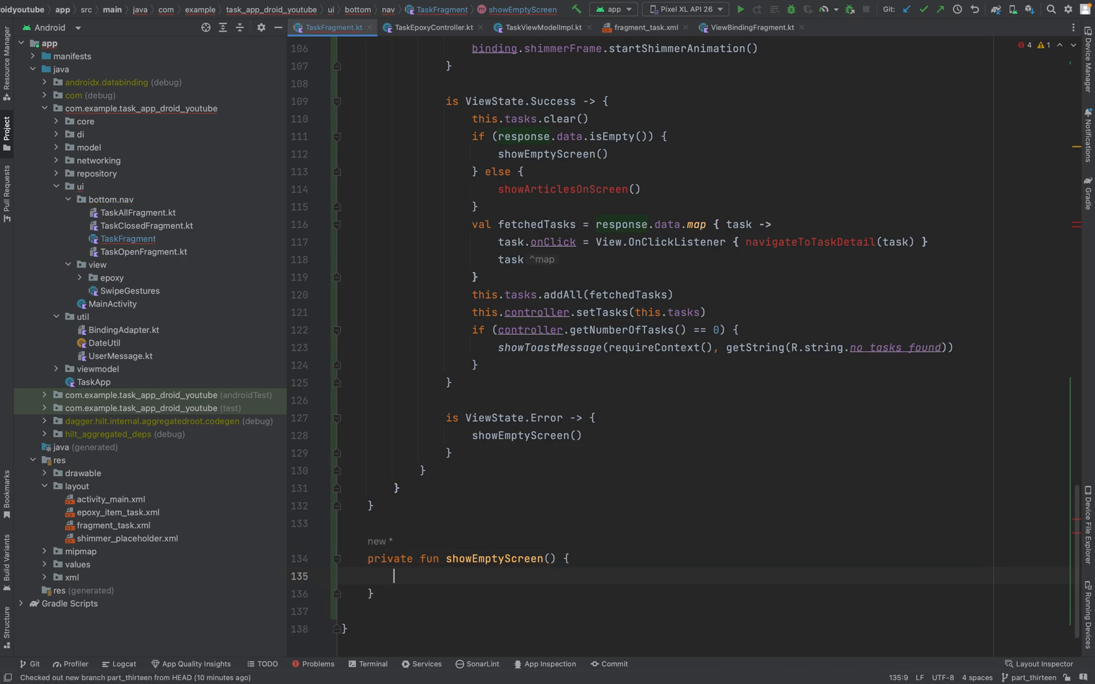
type("with(")
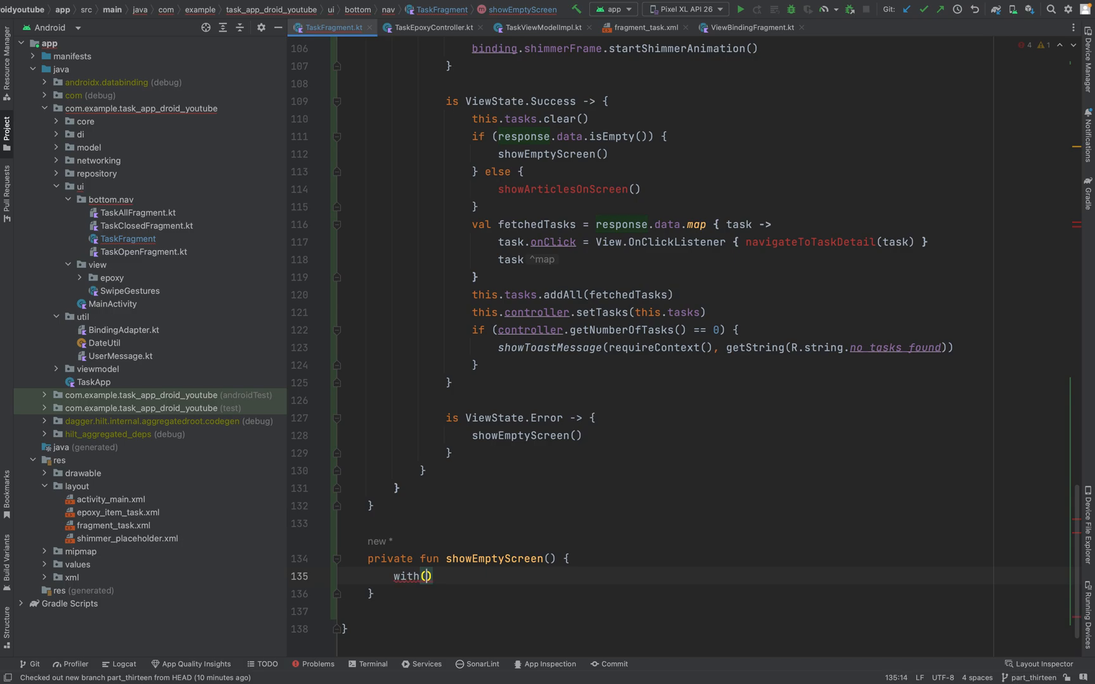
type("binding")
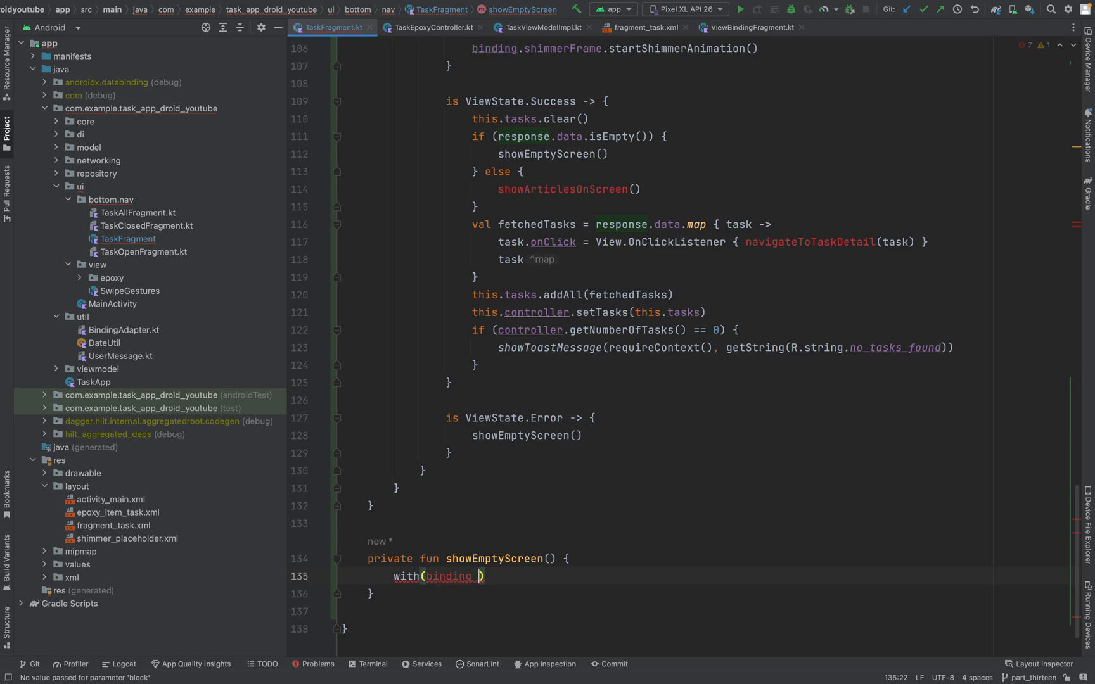
type("{")
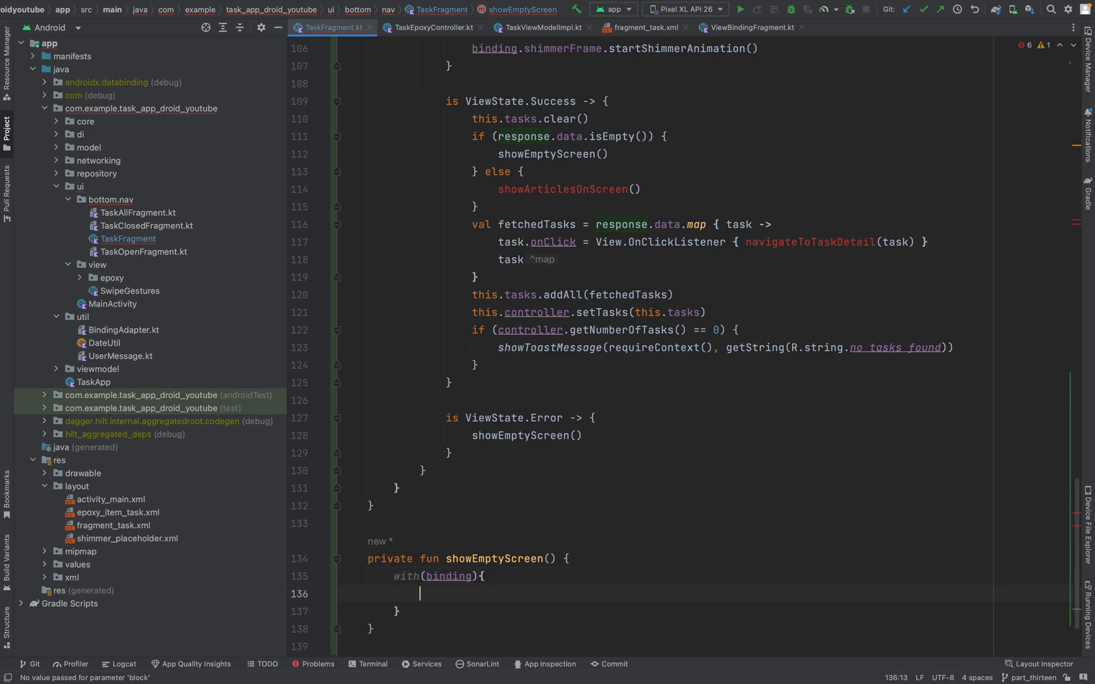
Step: Stop shimmerFrame's animation and set shimmerFrame.visibility = View.GONE
type("s")
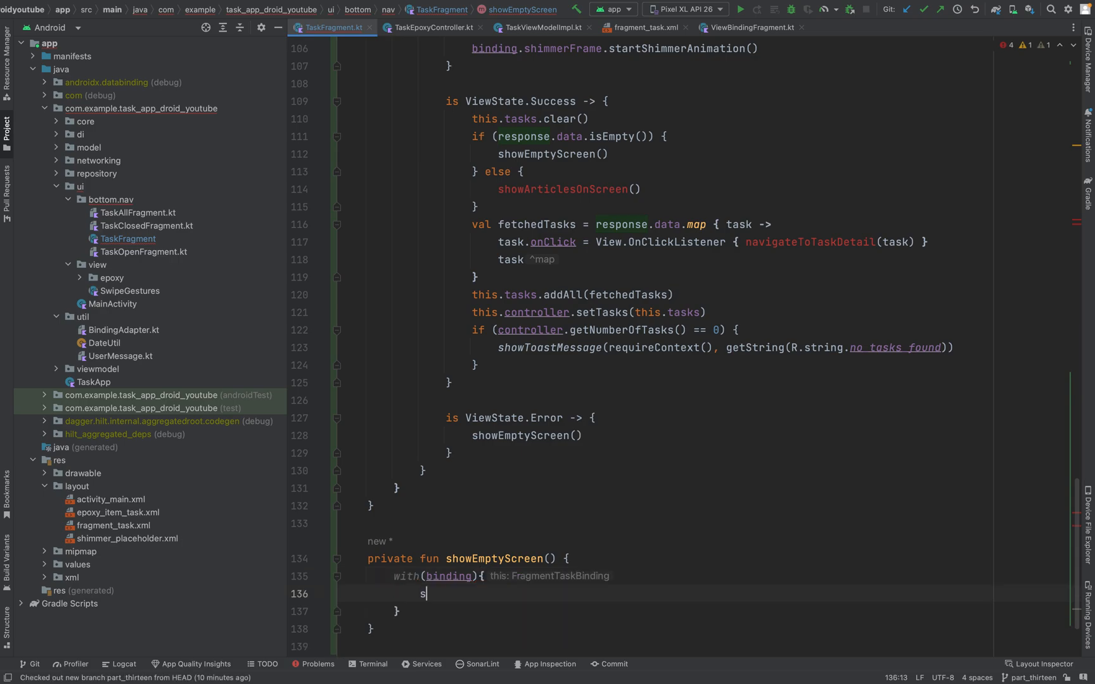
type("himmerFrame")
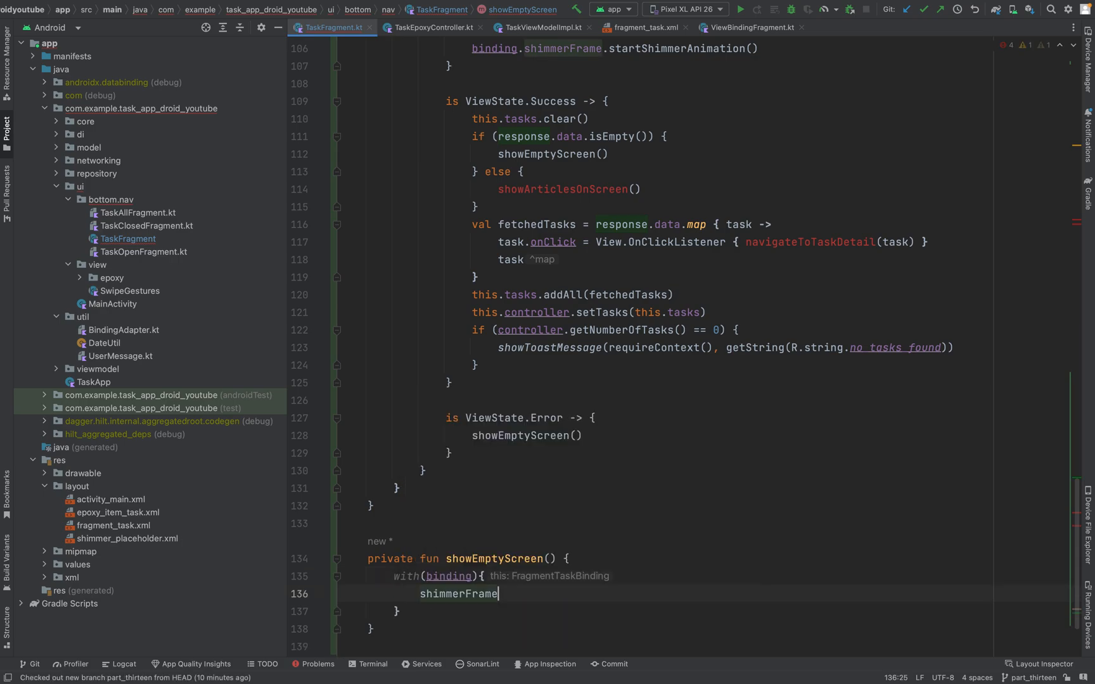
type(".stopShimmerAnimation(")
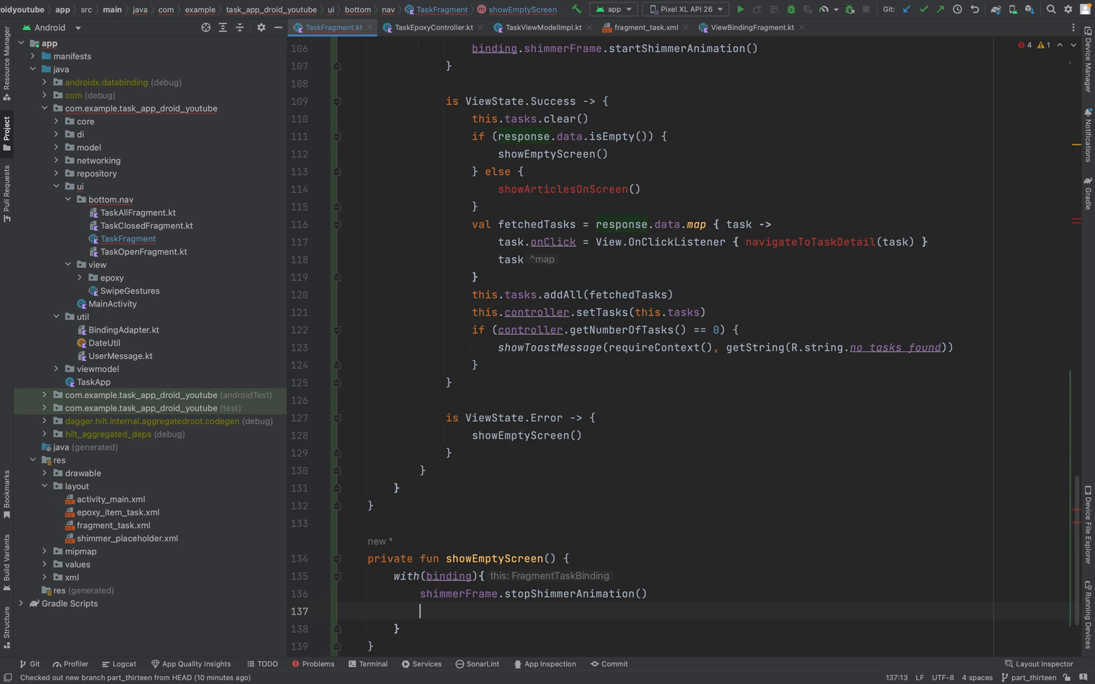
type("shimmerFrame.")
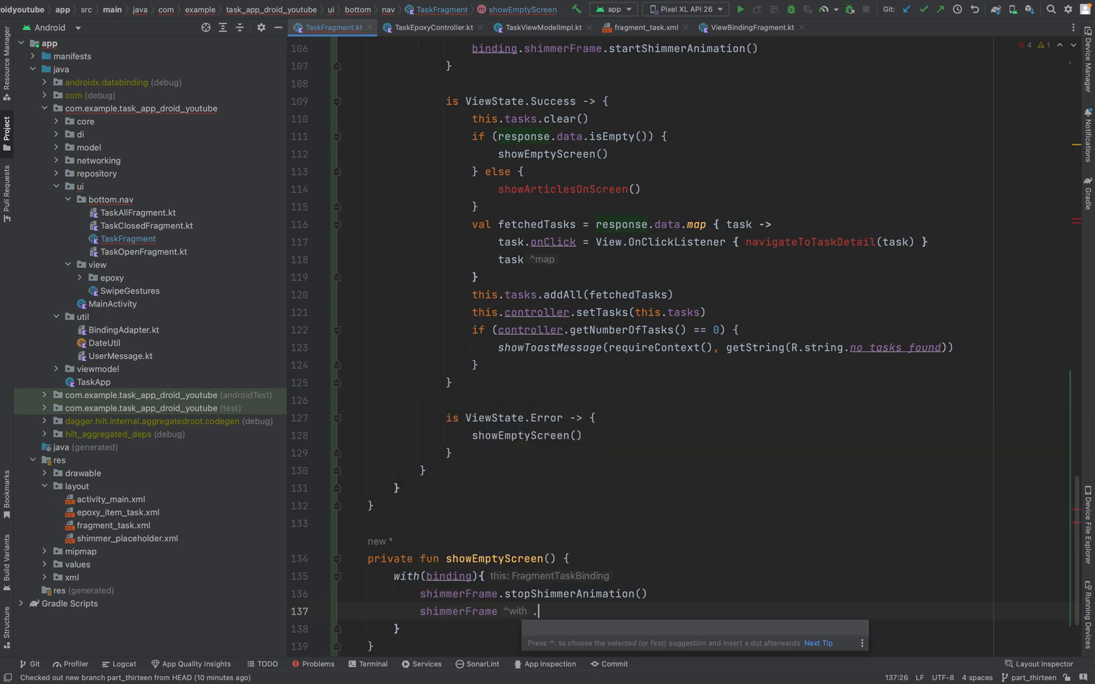
type("visibility")
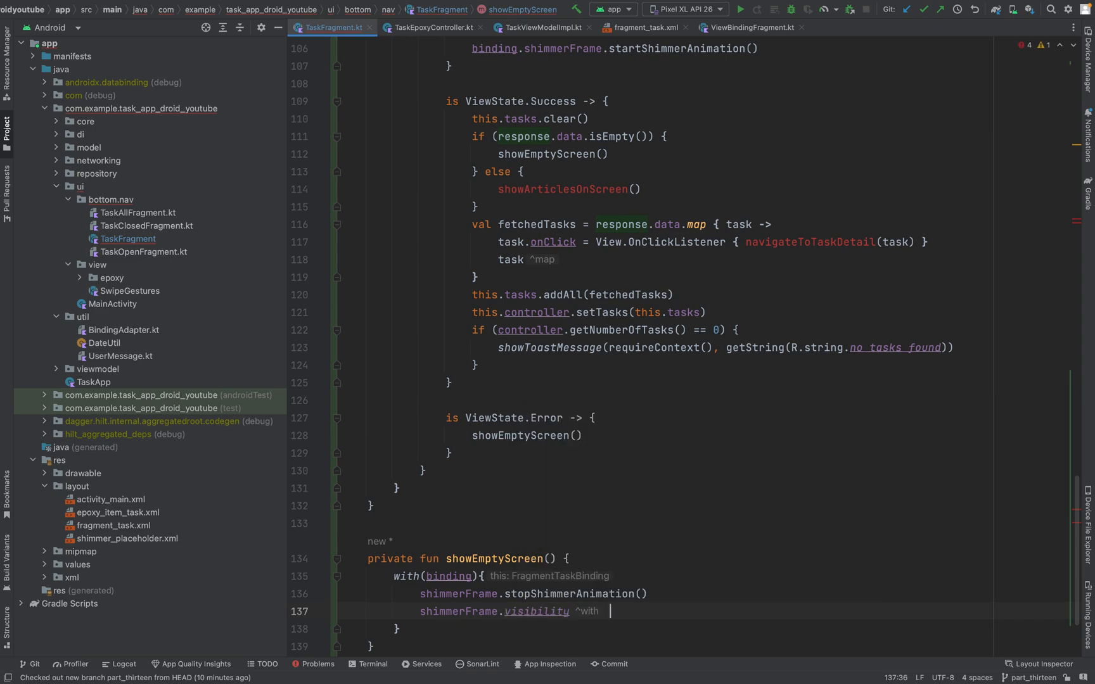
type("=")
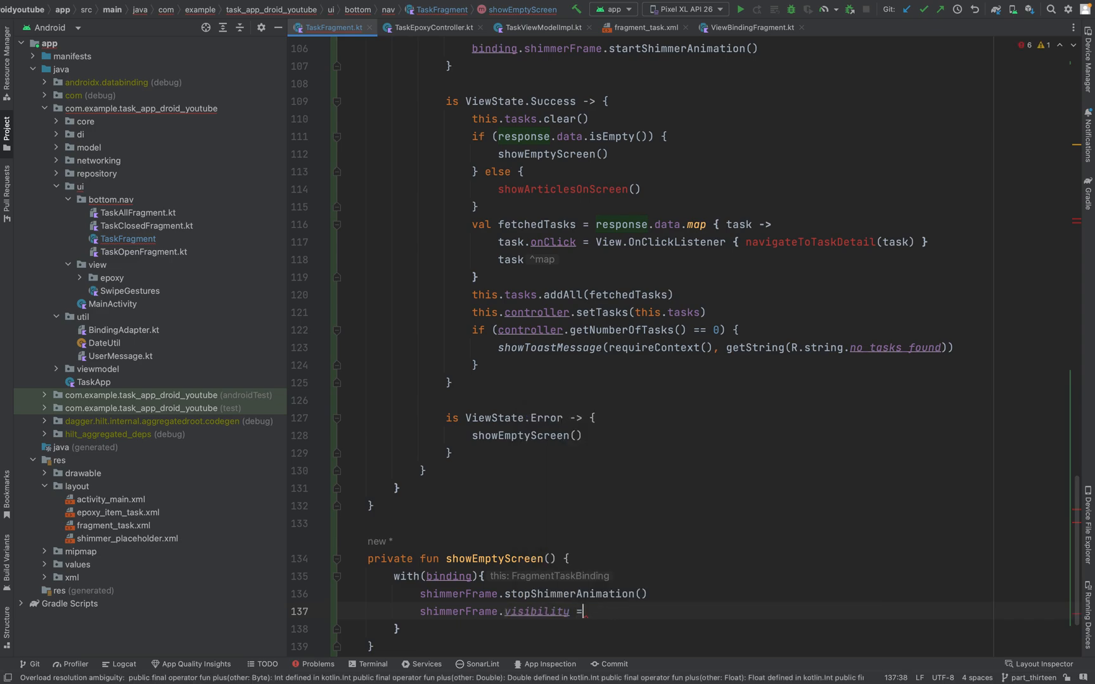
type("View")
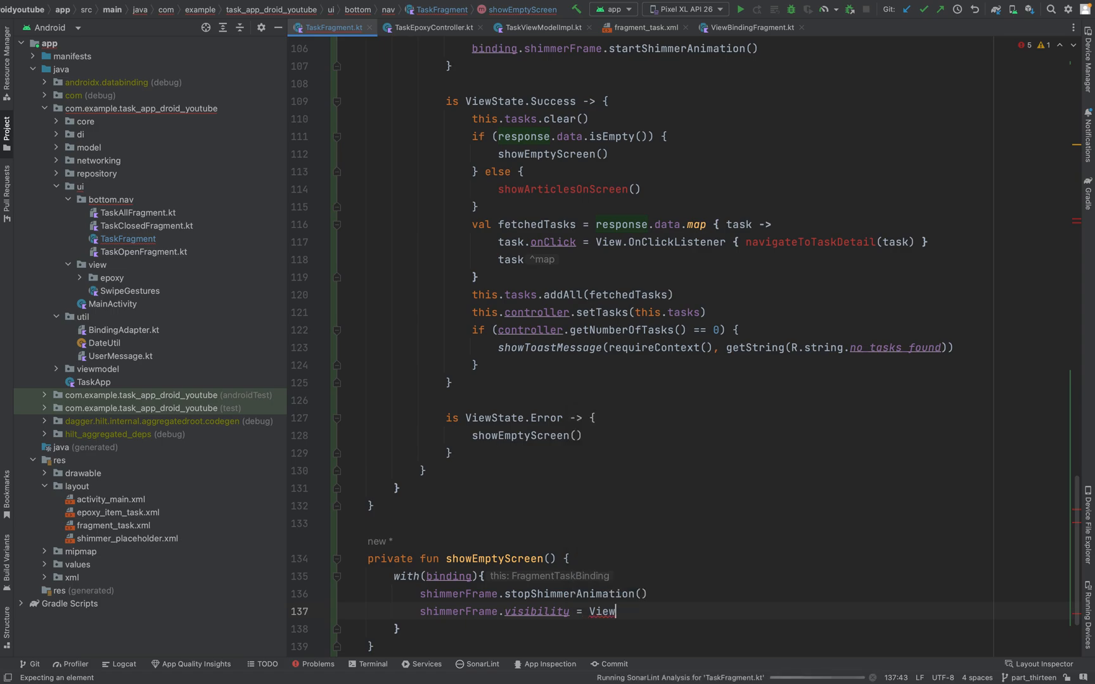
type(".GO")
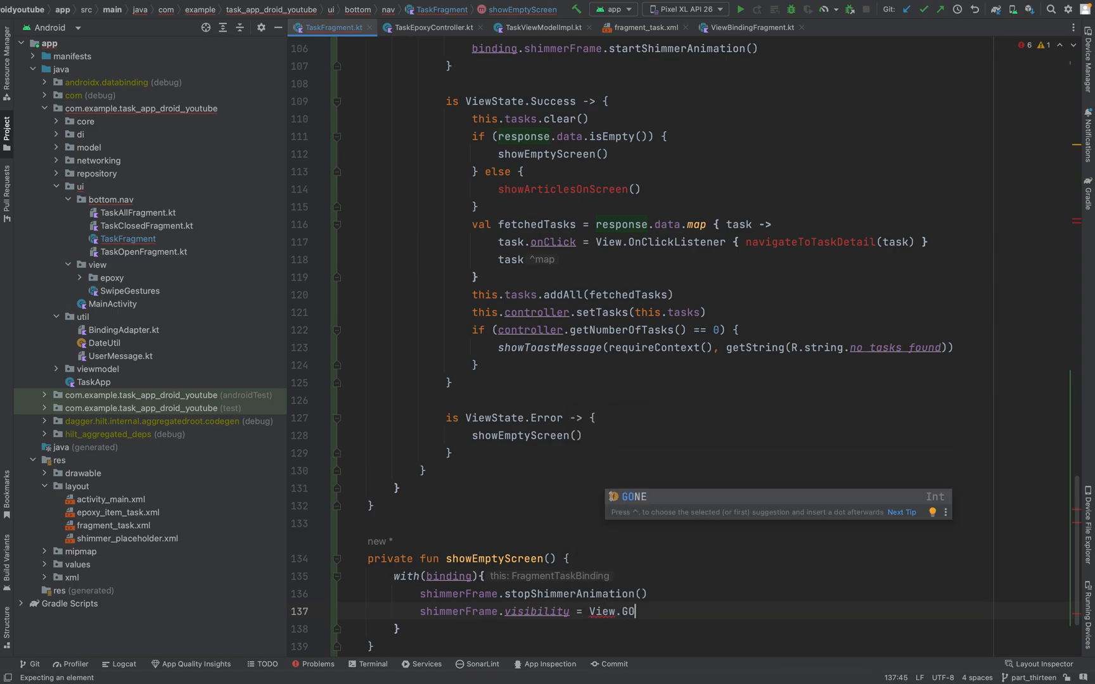
key("Enter")
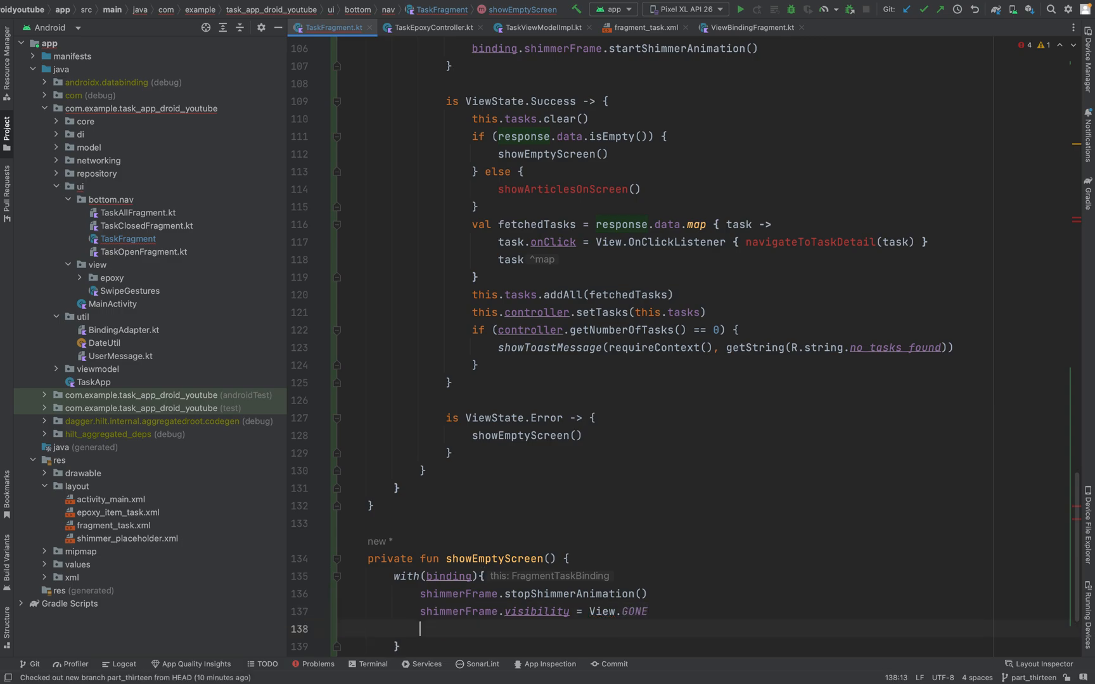
Step: Add recyclerView.visibility = View.GONE and emptyText.visibility = View.VISIBLE
type("recyclerView")
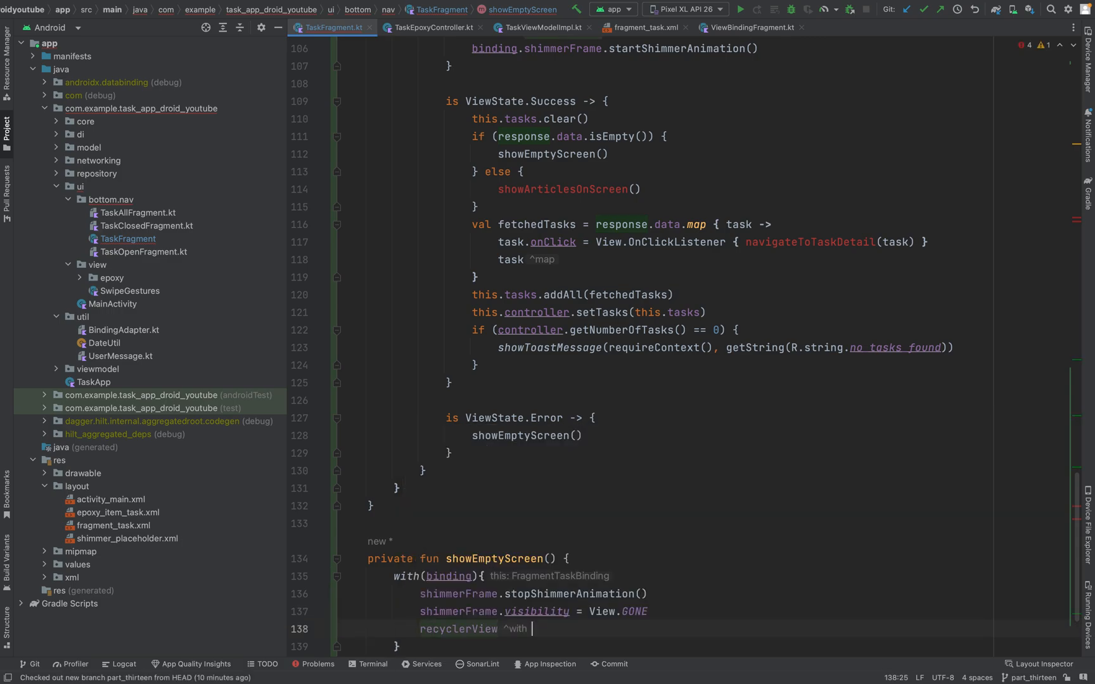
type(".")
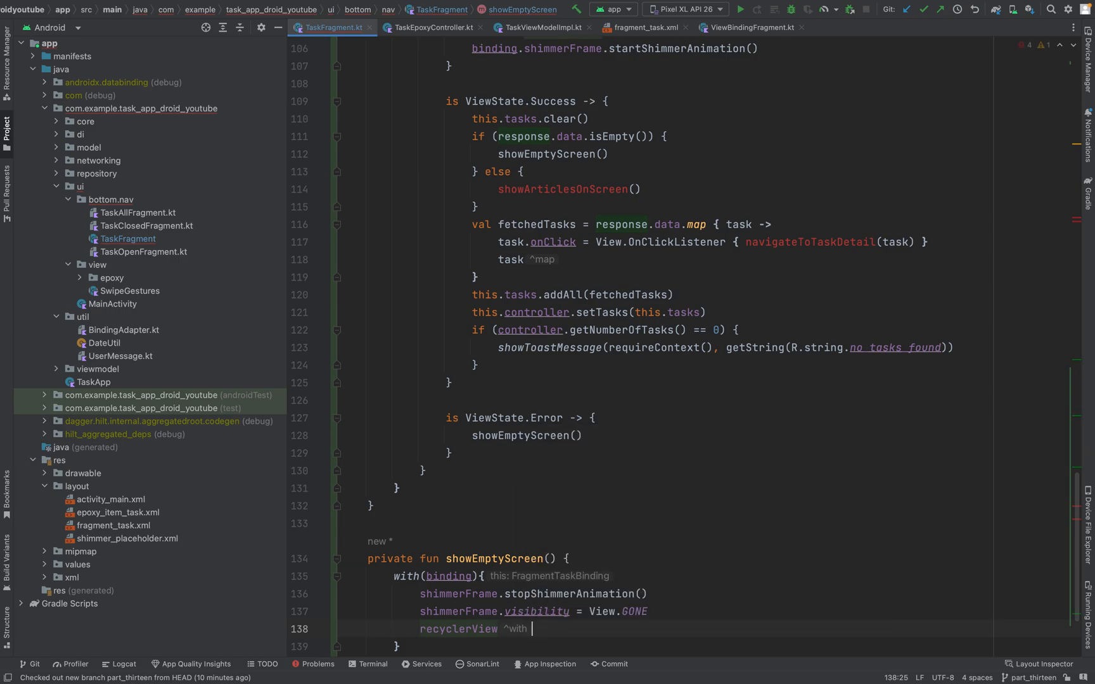
type(".visibility = View")
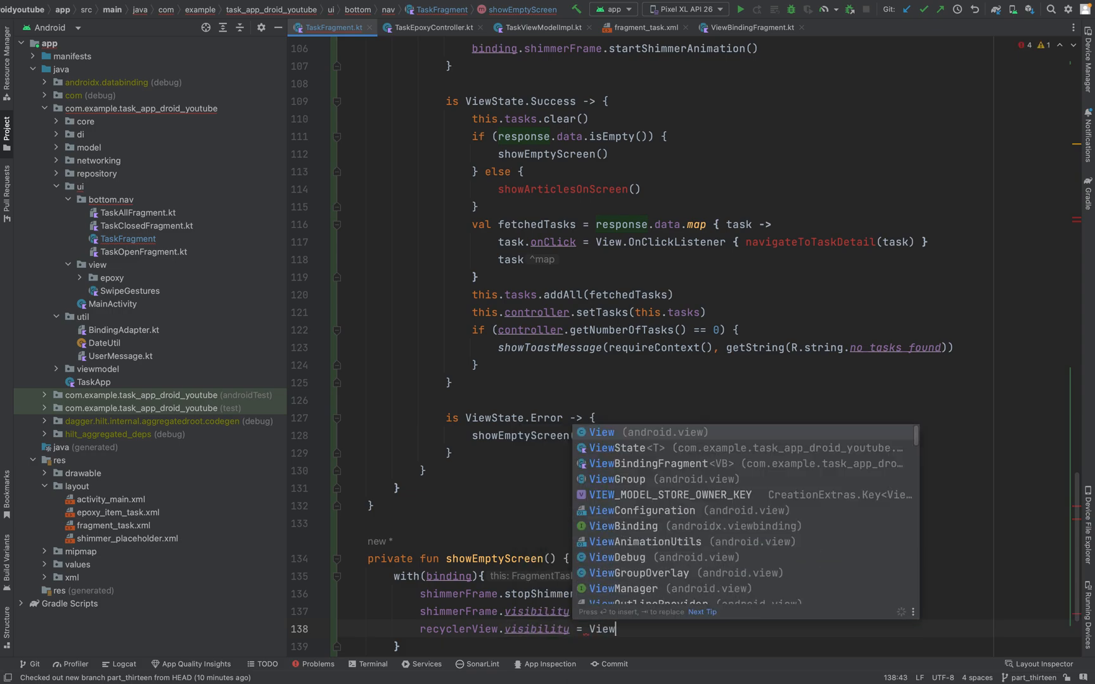
type(".GONE")
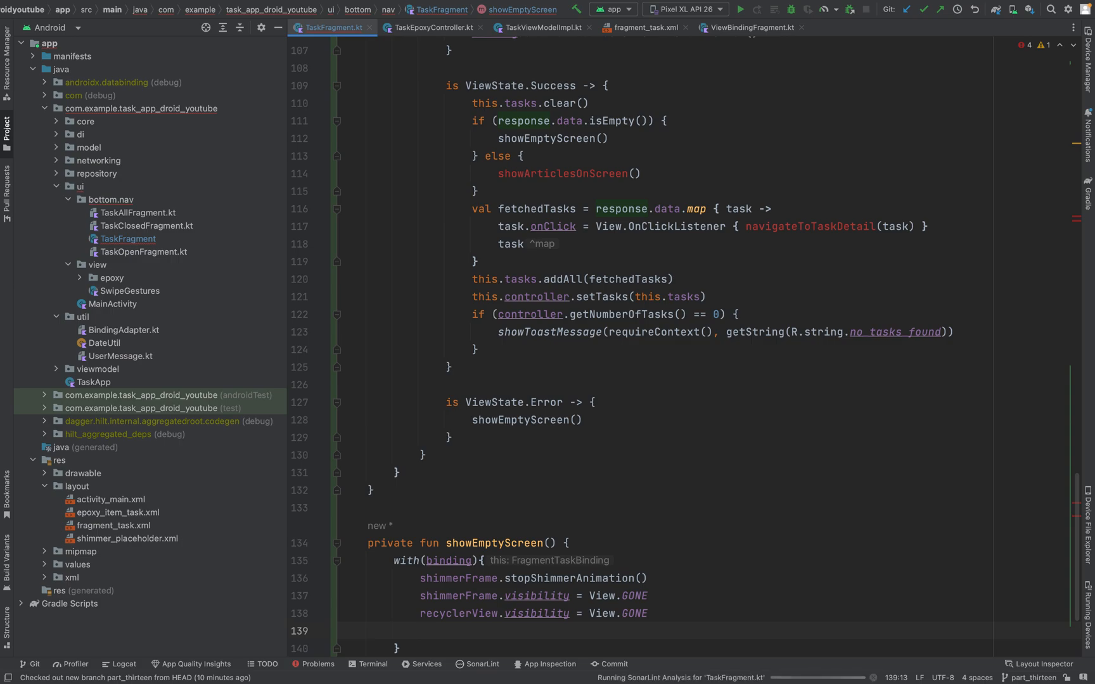
type("emptyText")
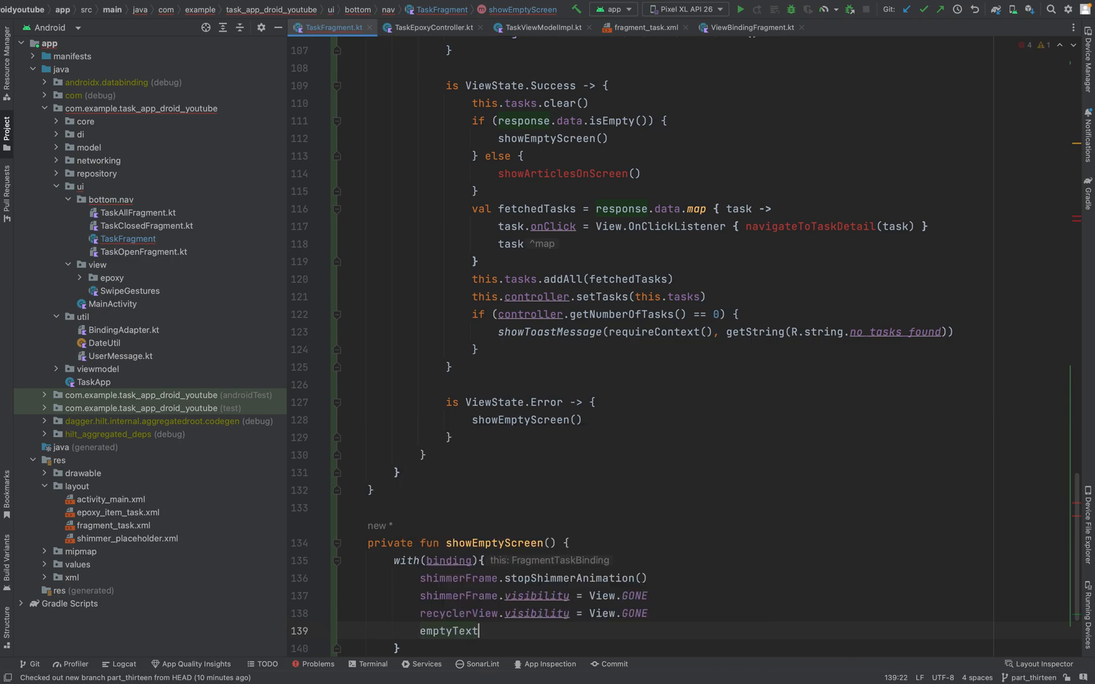
type(".v")
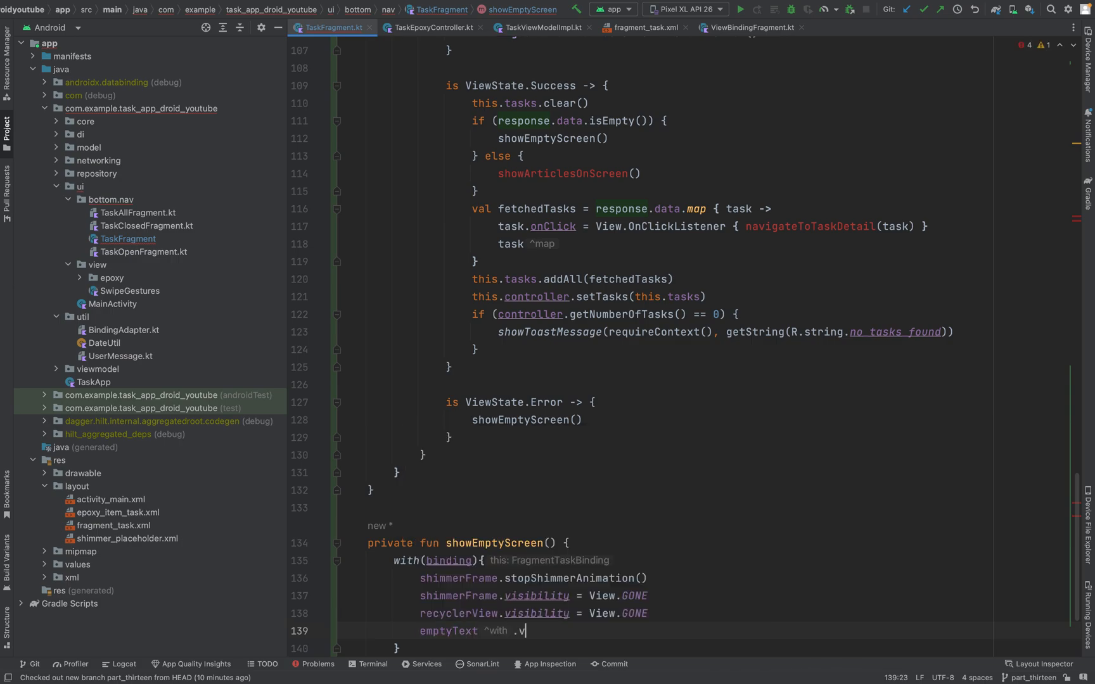
type("visibility")
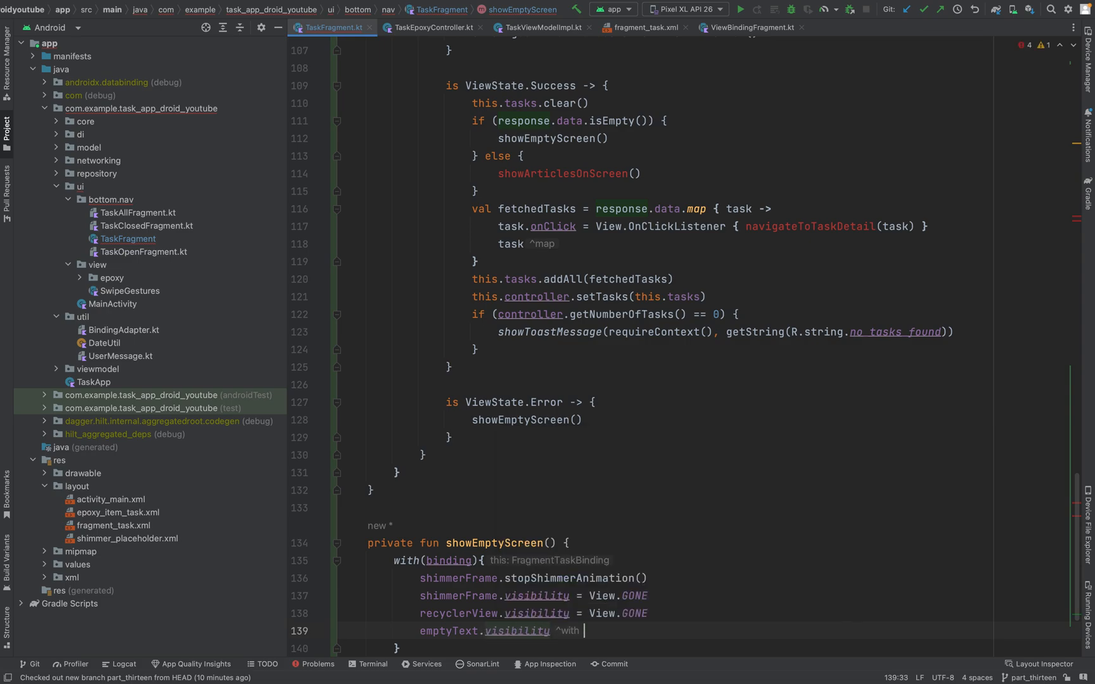
type("=")
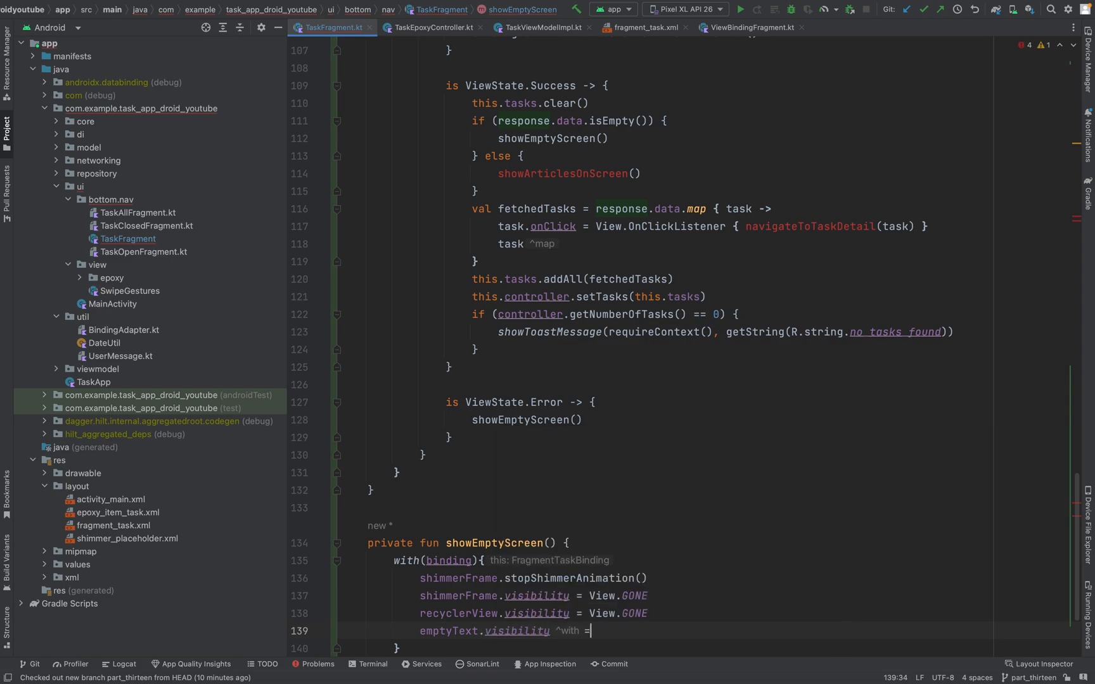
type("View.VISIBLE")
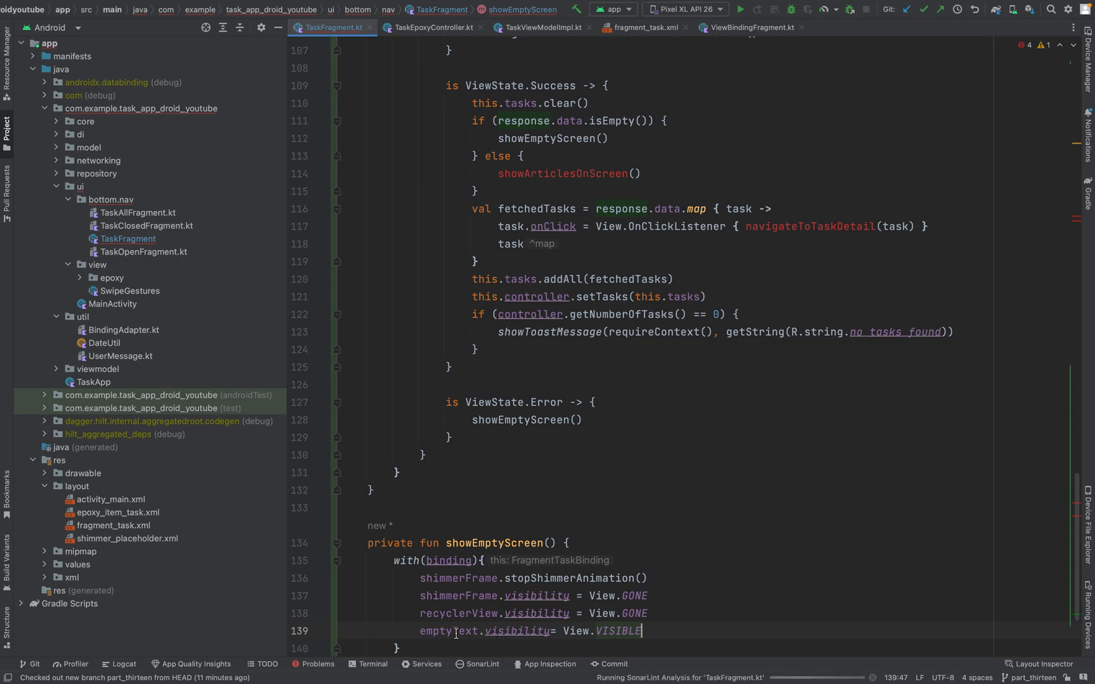
Step: Check the view ids in fragment_task.xml and return to TaskFragment.kt
left_click(644, 27)
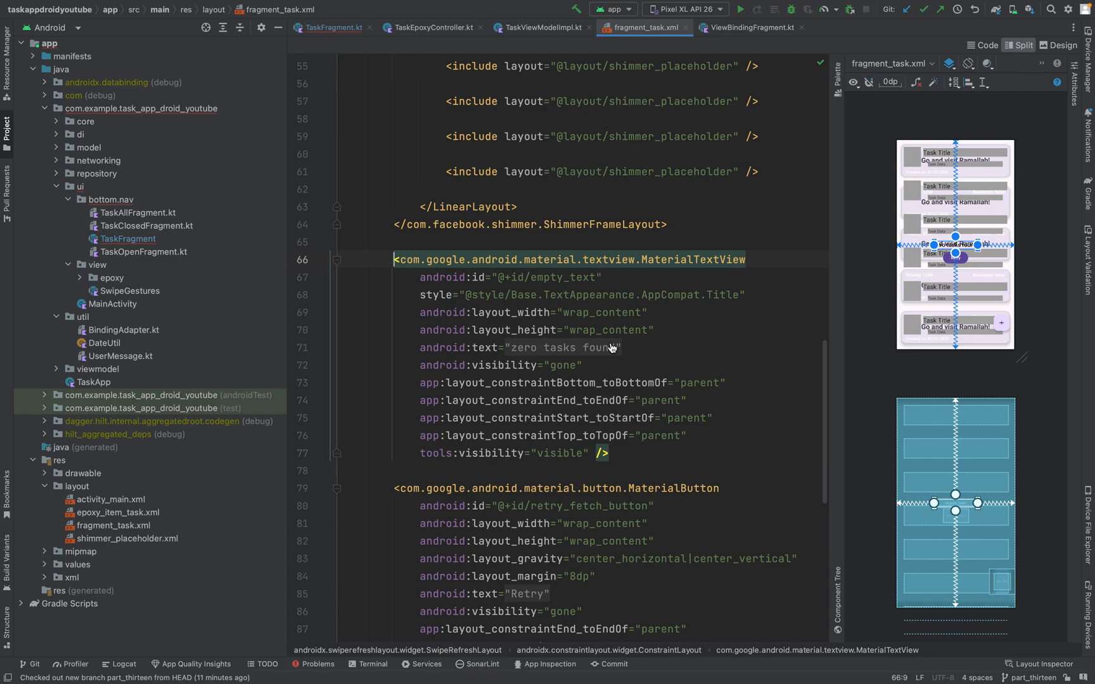
left_click(331, 27)
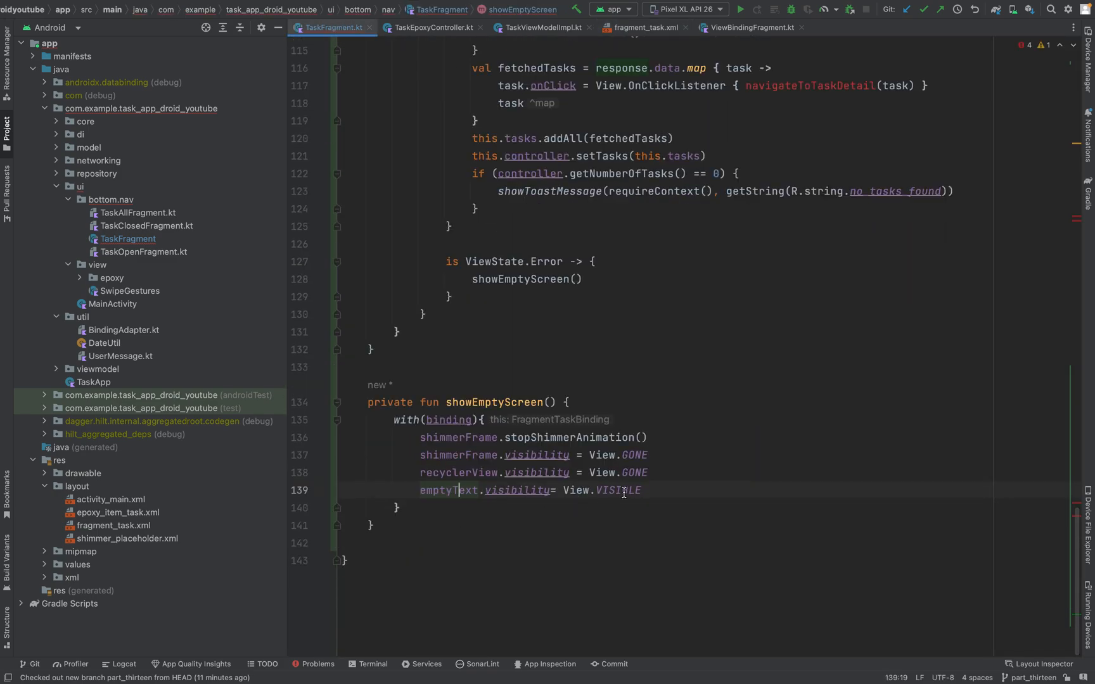
Step: Add retryFetchButton.visibility = View.VISIBLE inside the binding block
key("enter")
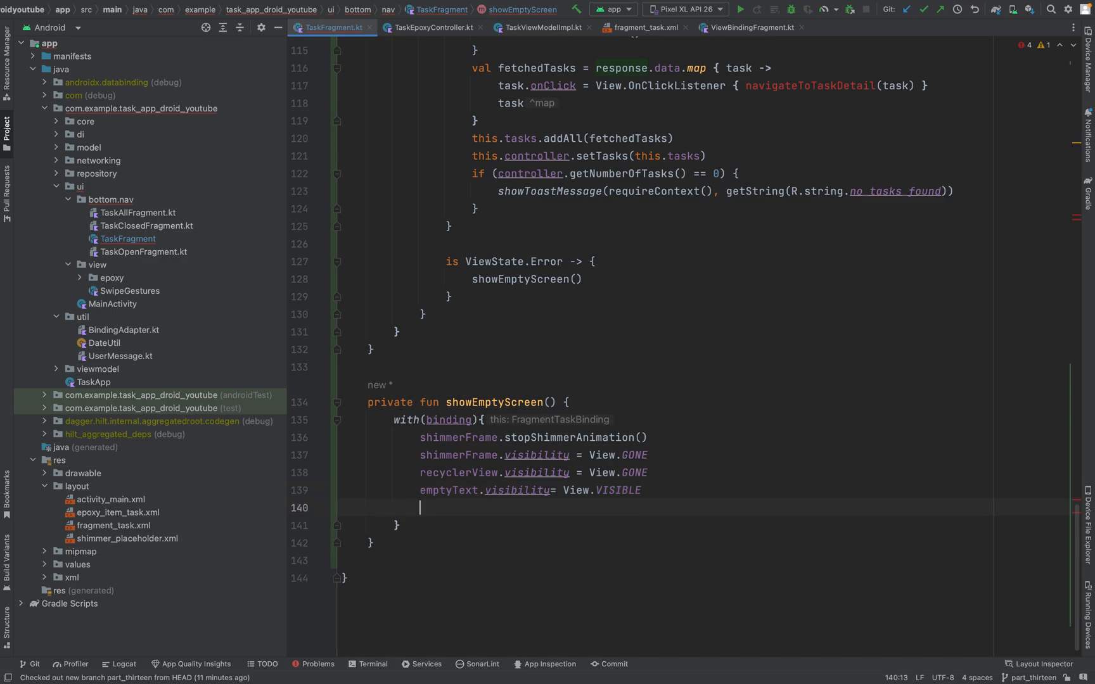
type("retryFetchButton")
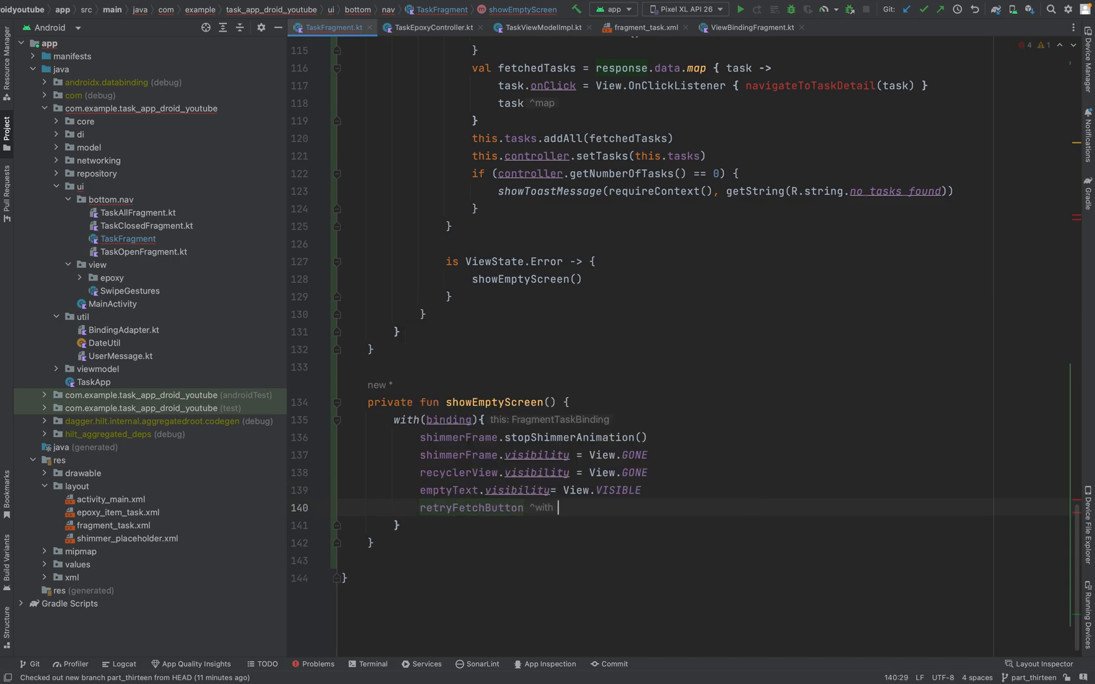
type(".visibility")
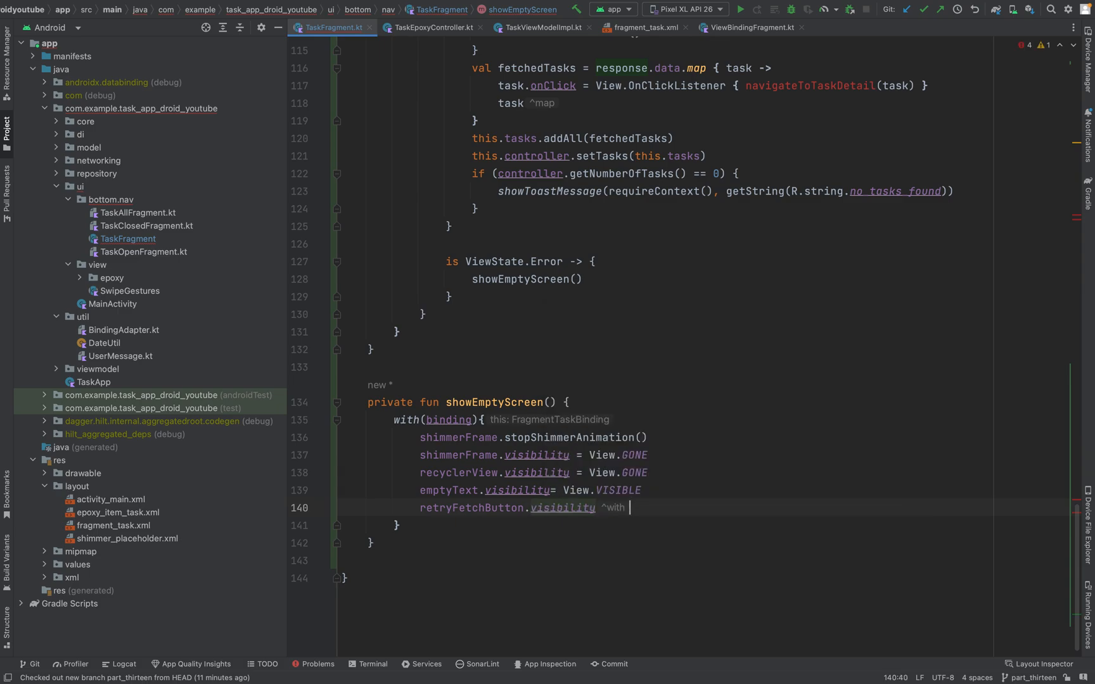
type("+")
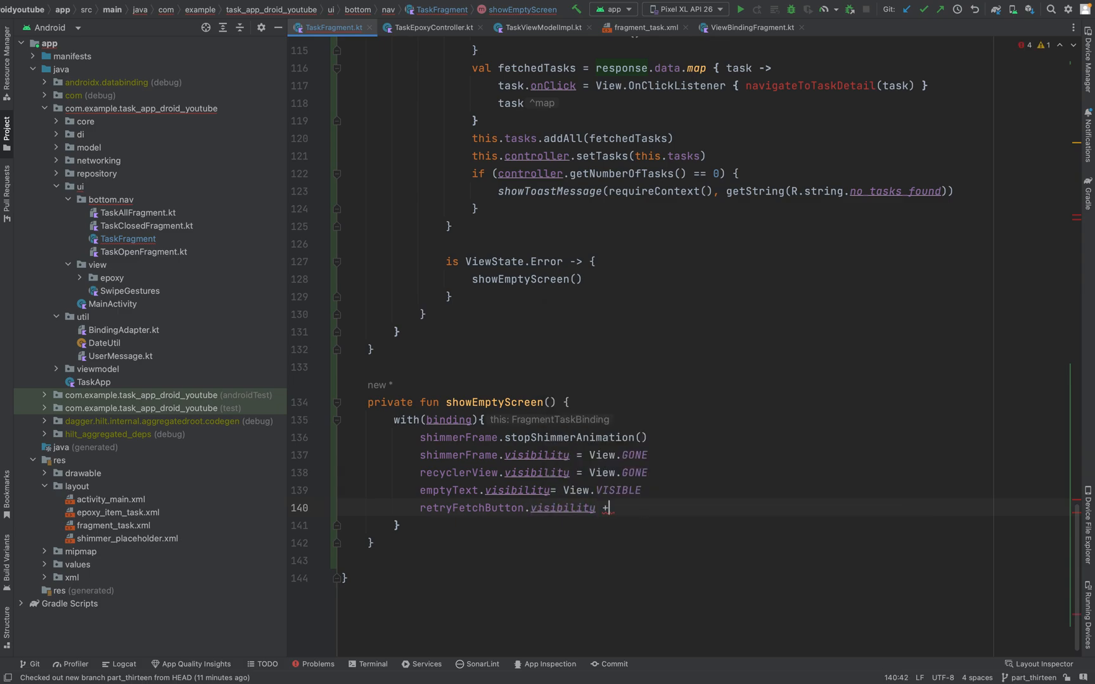
type("= Vie")
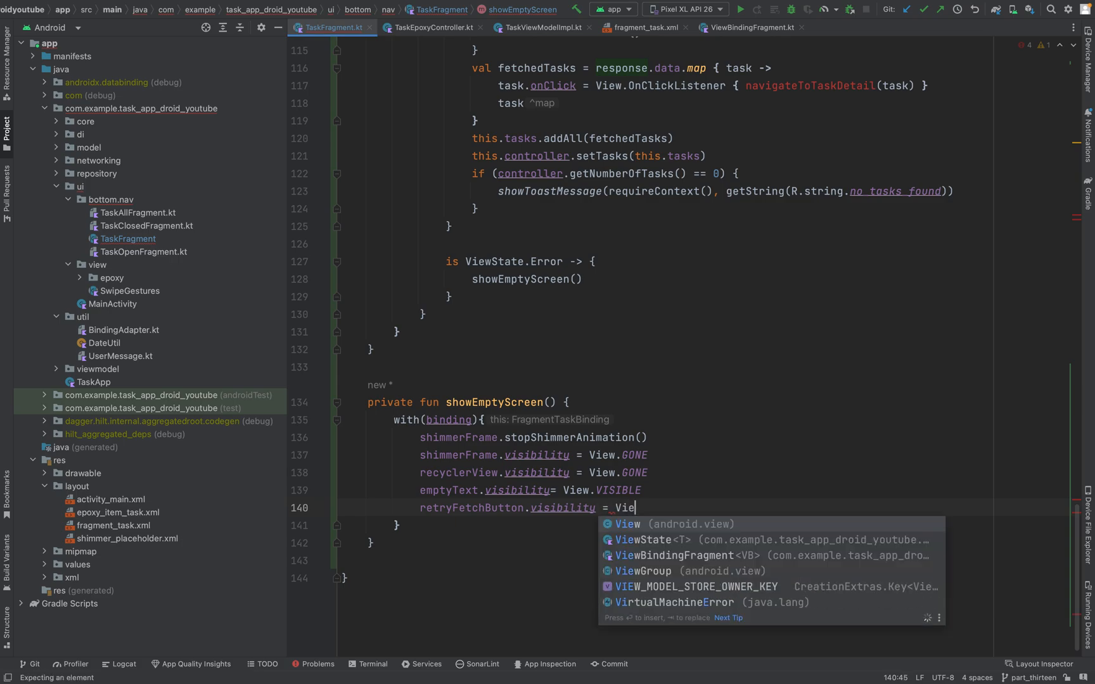
type(".Vis")
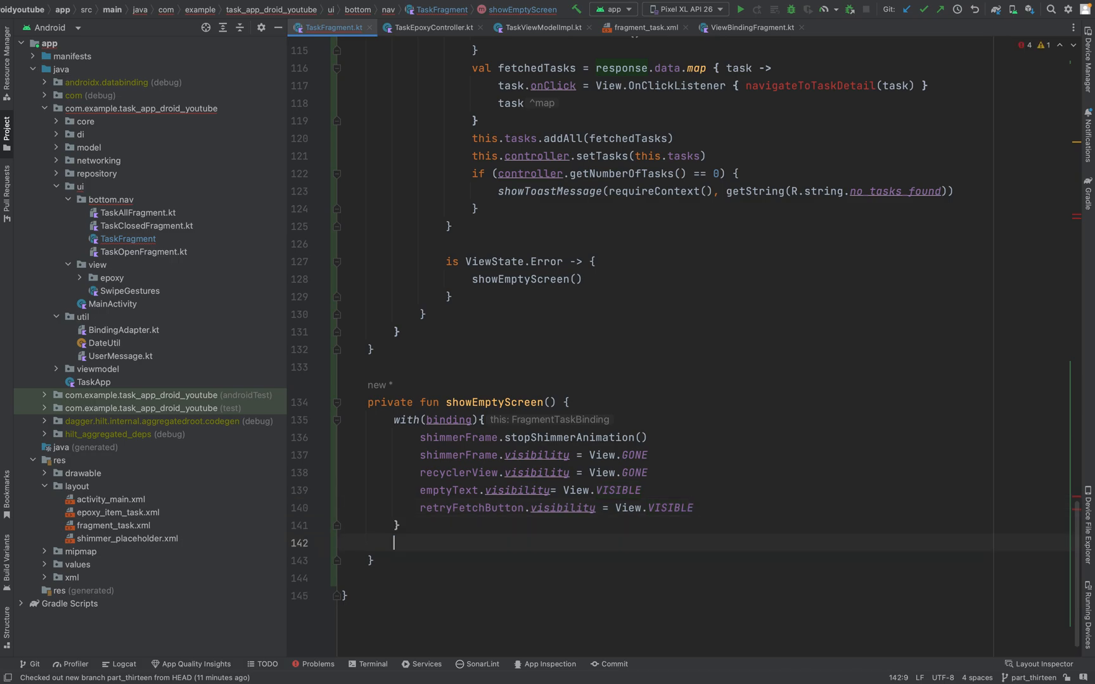
Step: Begin the controller.setTasks(emptyList()) call after the binding block
type("controller")
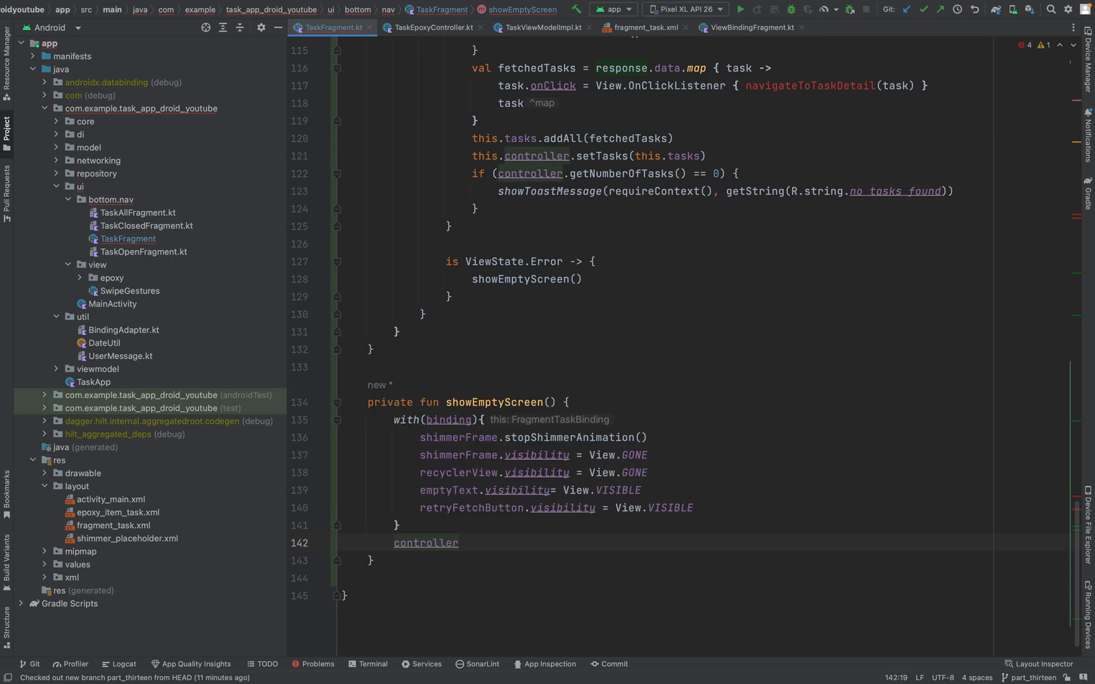
type(".setTasks(emptyList(")
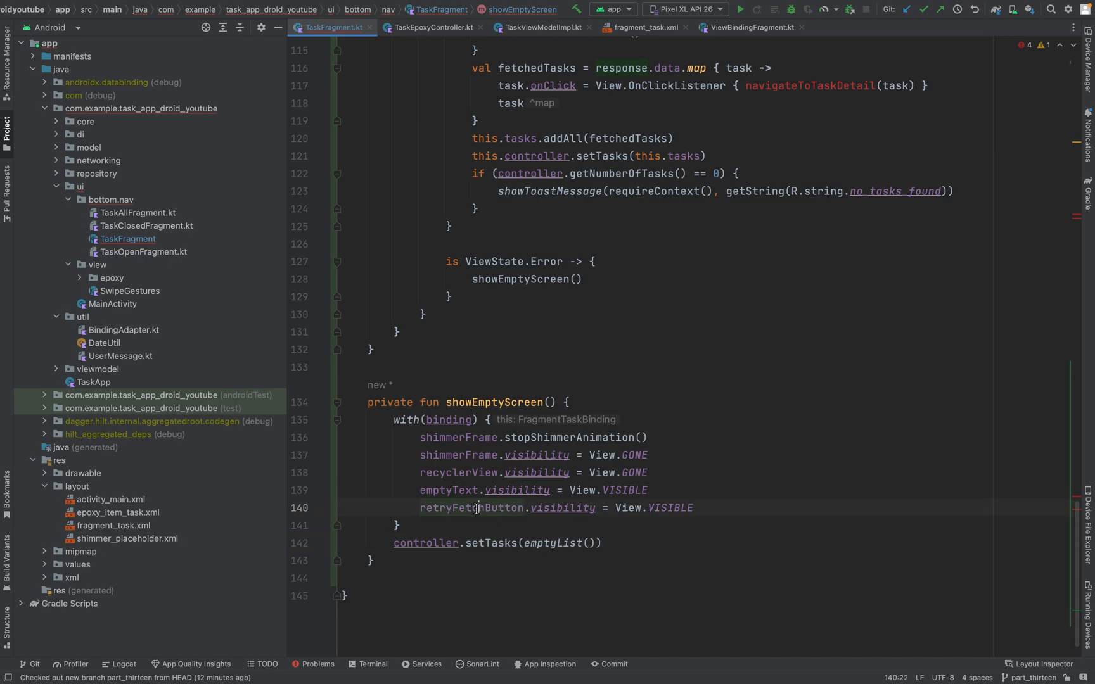
left_click(643, 26)
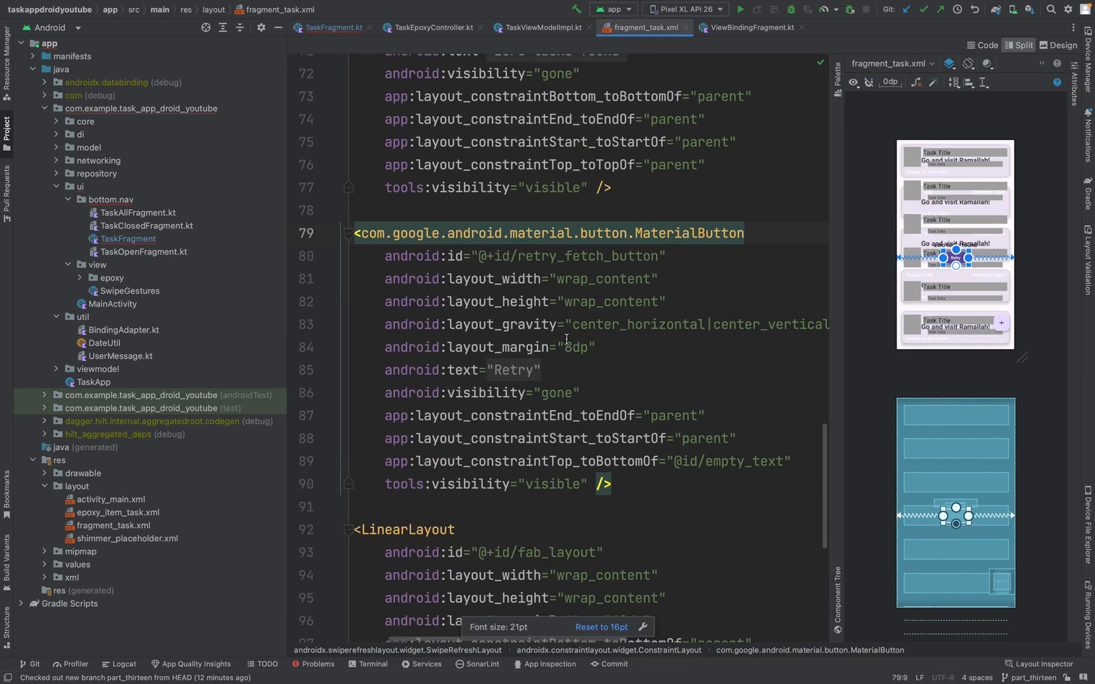
double_click(486, 393)
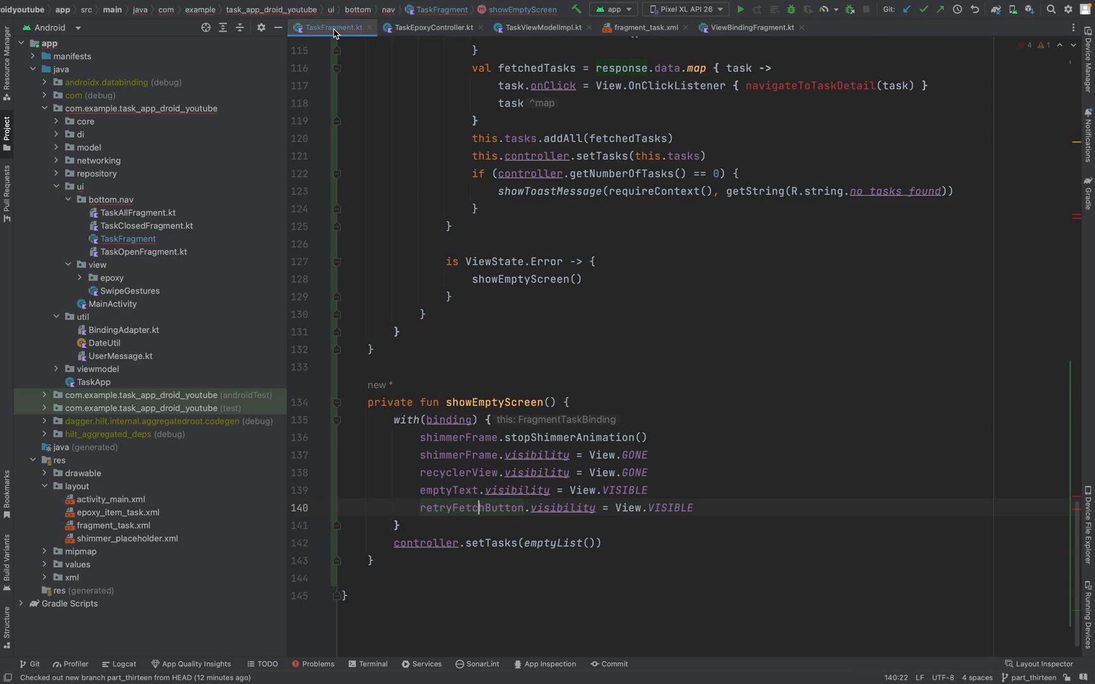
mouse_move(612, 306)
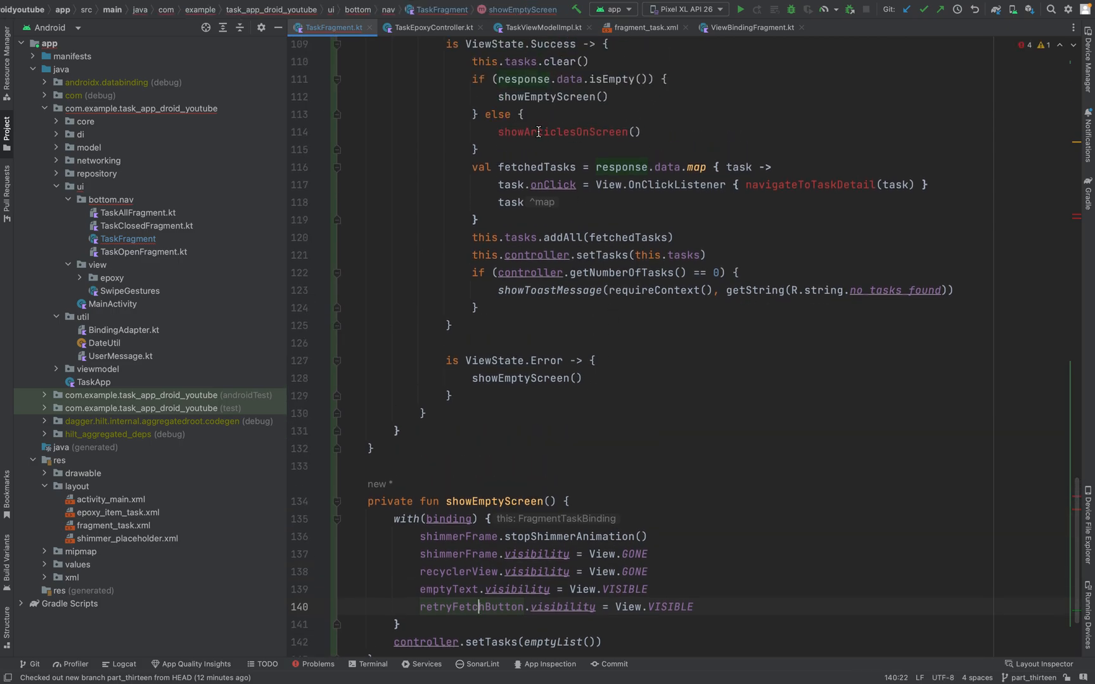
Step: Declare private fun showArticlesOnScreen() below showEmptyScreen with an empty with(binding) block
scroll("down", 3)
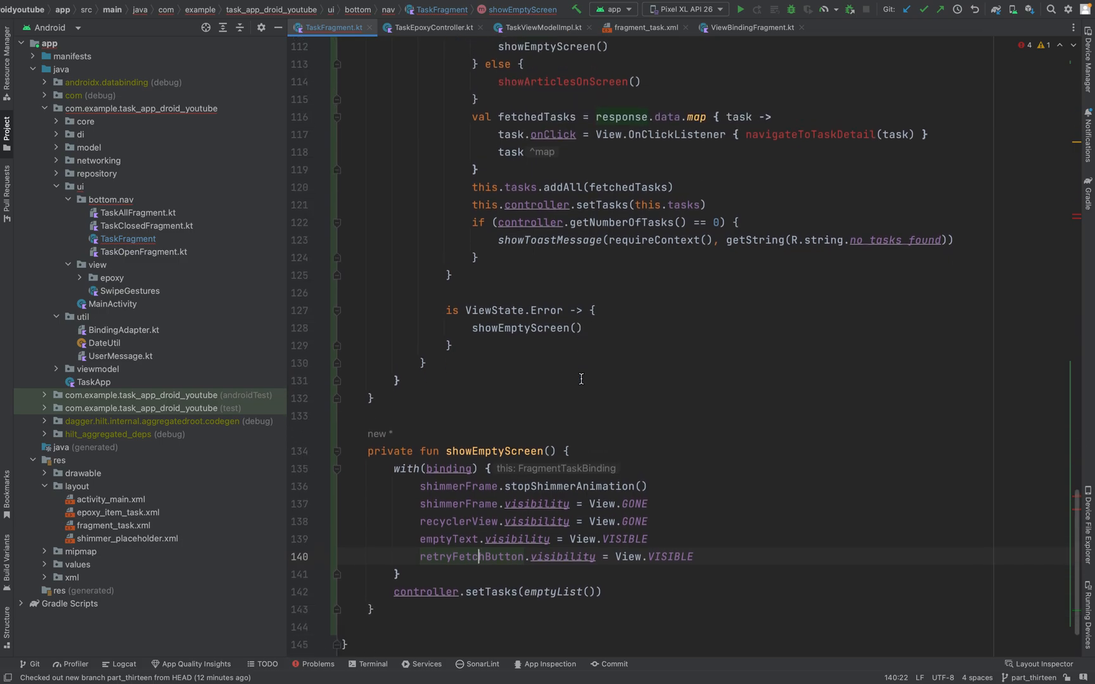
left_click(503, 86)
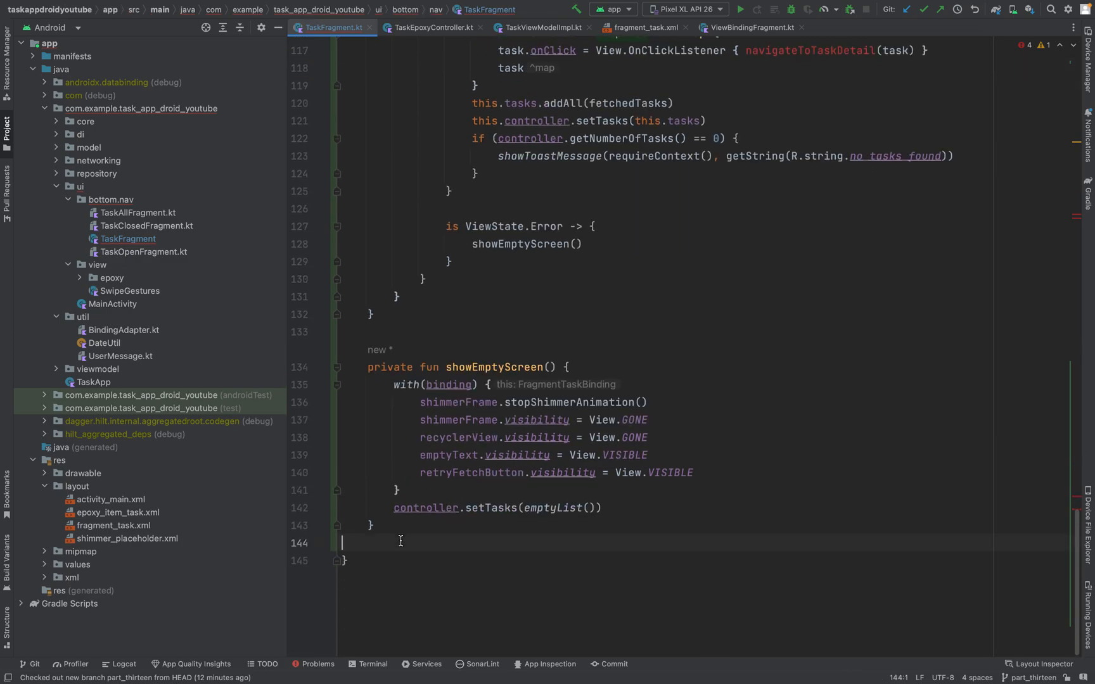
type("pr")
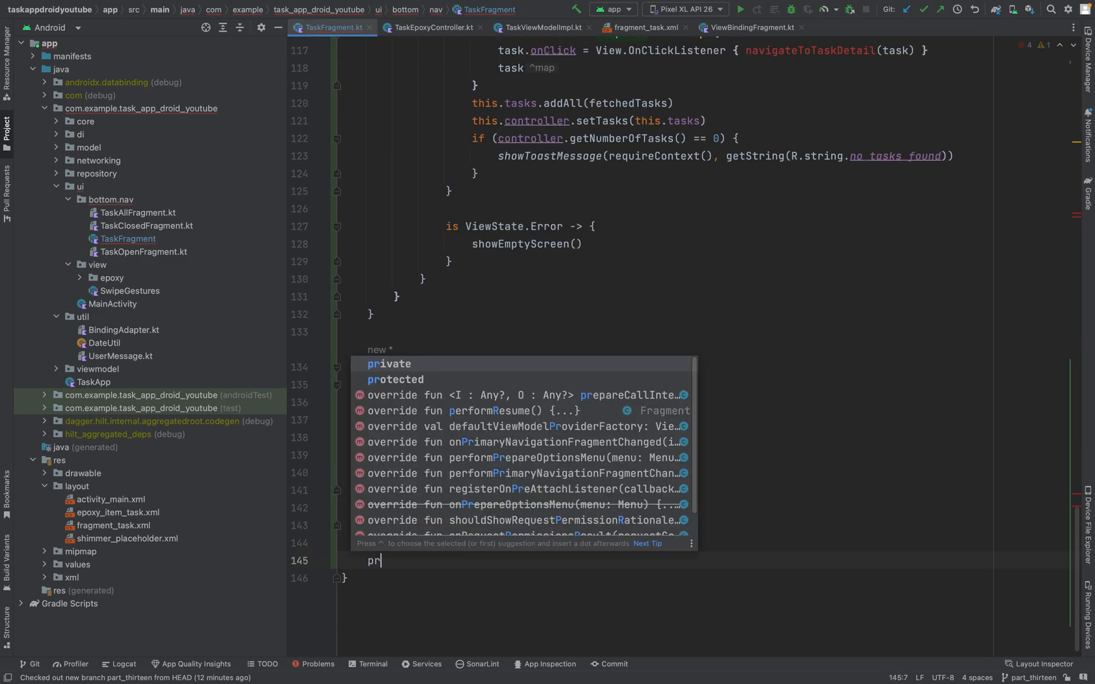
type("ivate_fi")
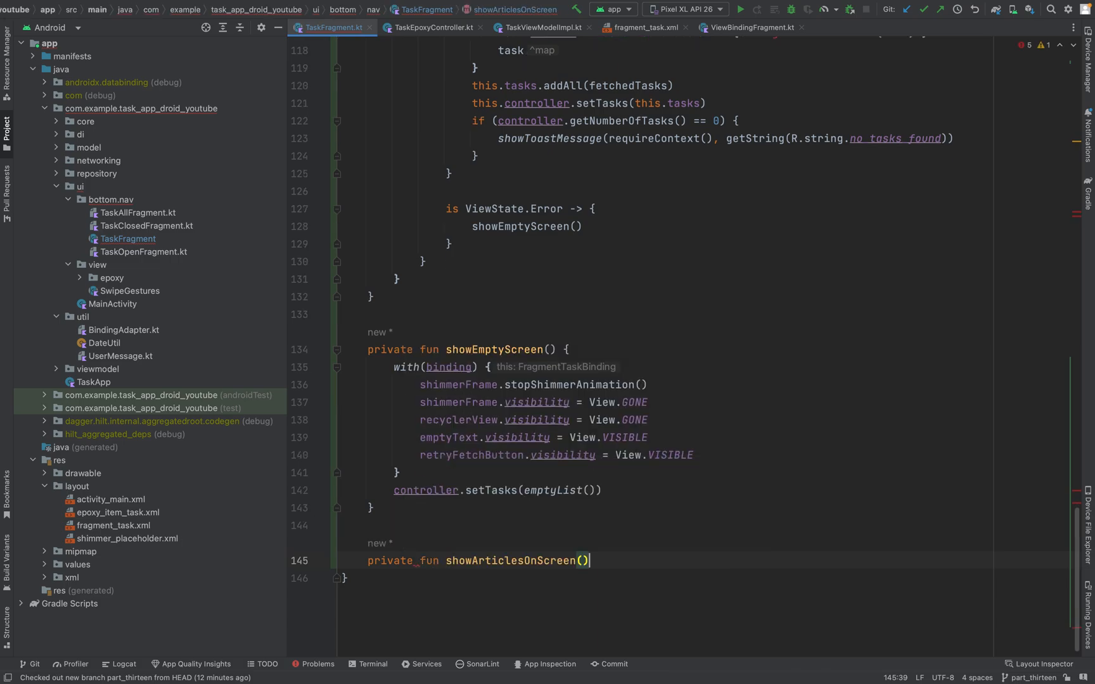
type("{")
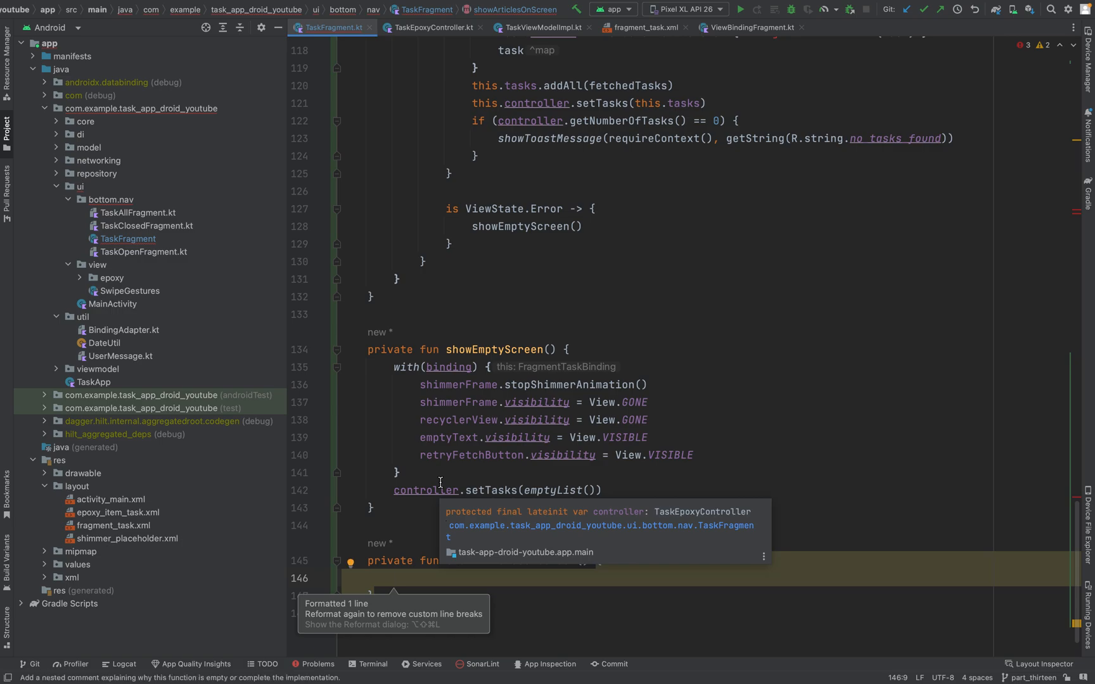
type("with(")
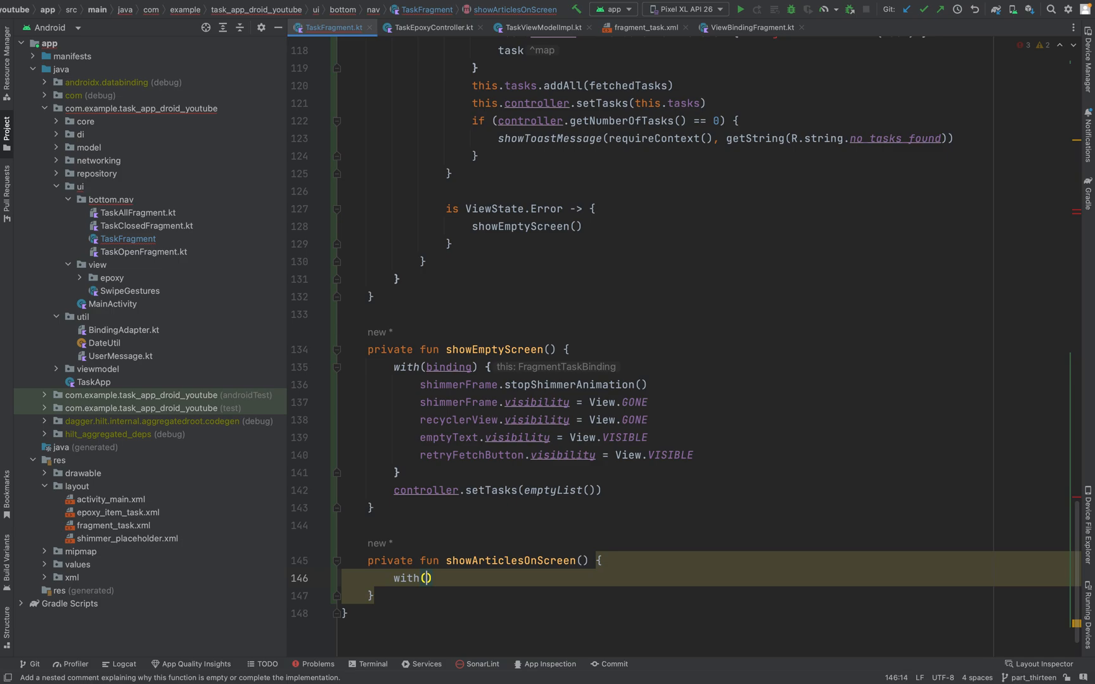
type("binding")
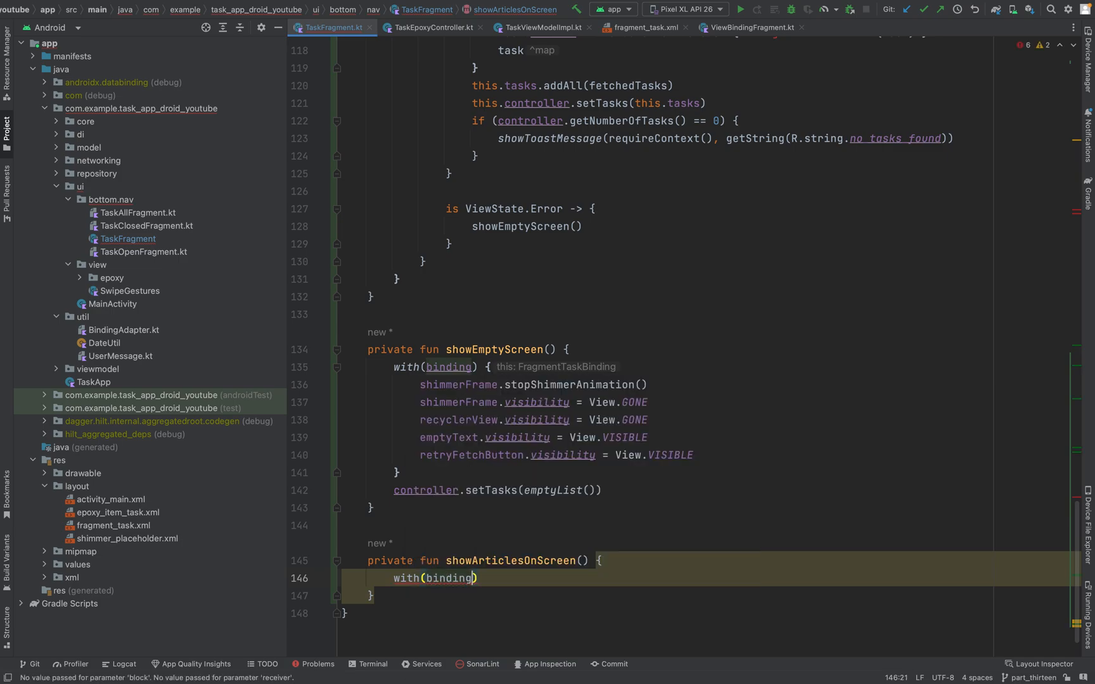
type("{")
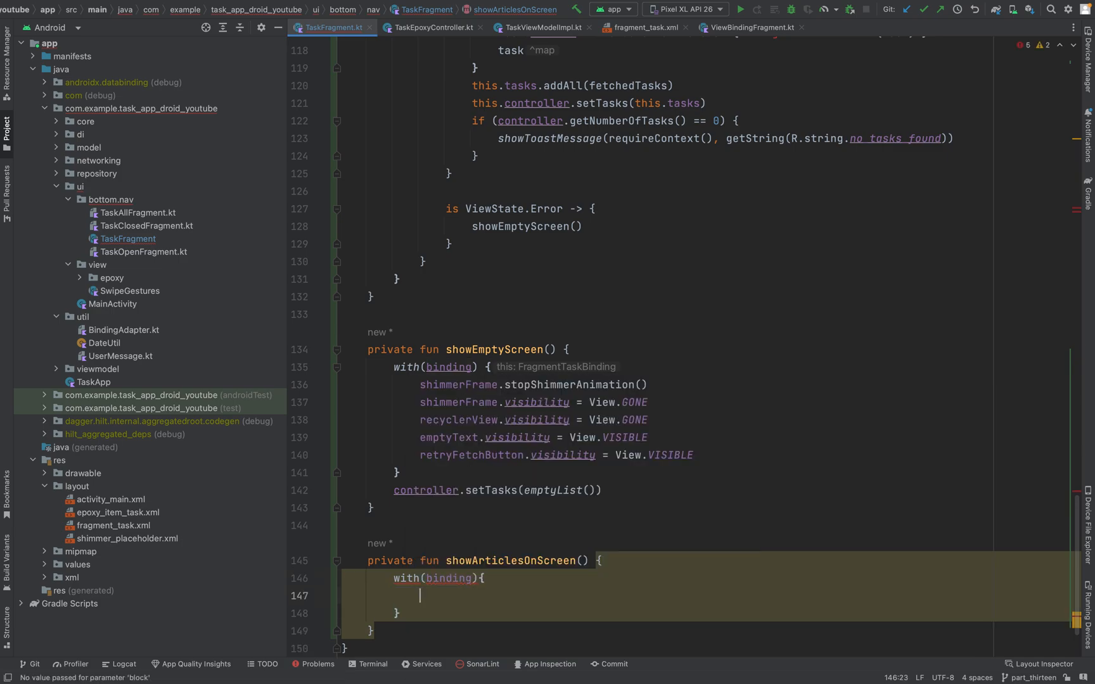
Step: Paste showEmptyScreen's visibility lines and change emptyText's value to GONE
key("cmd+alt+l")
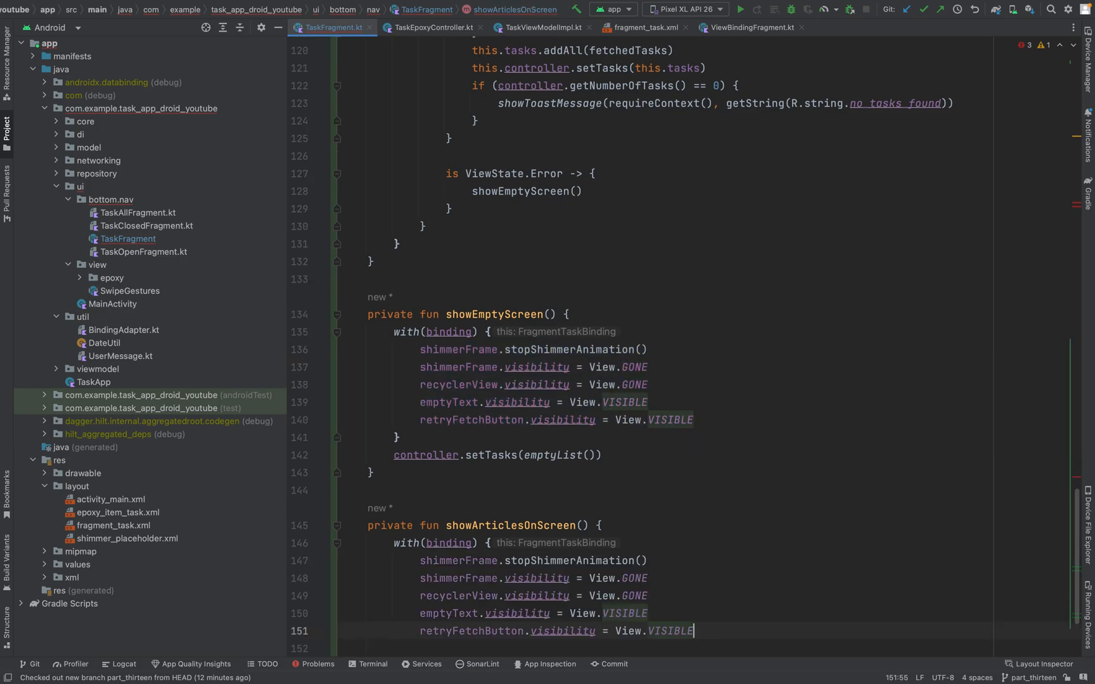
key("enter")
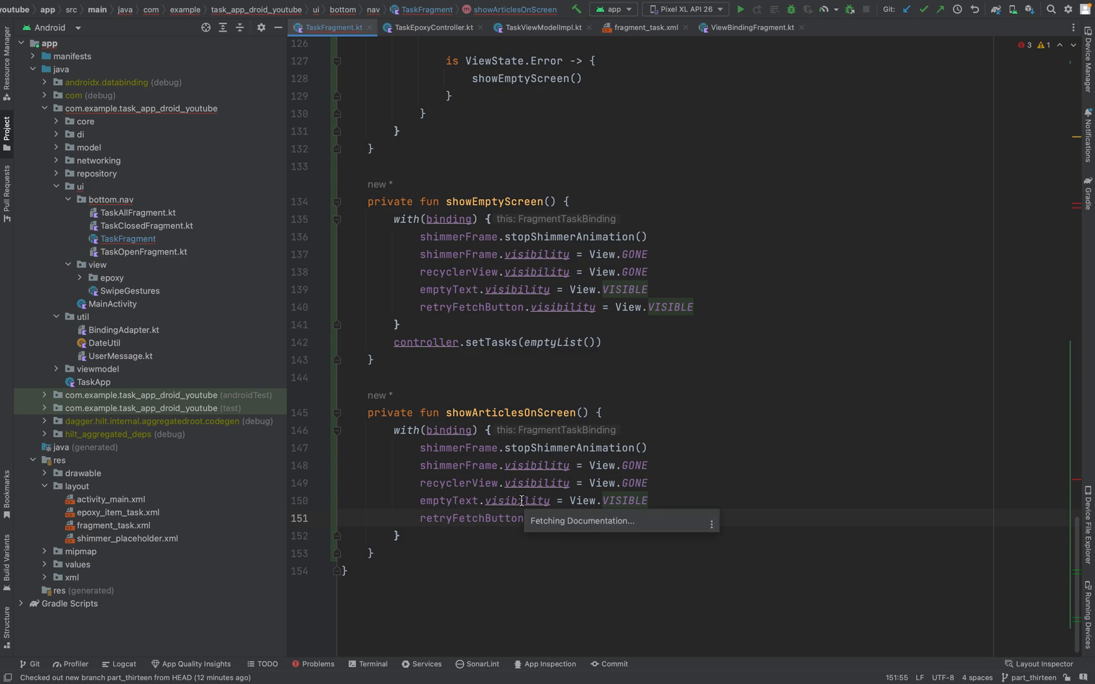
double_click(624, 501)
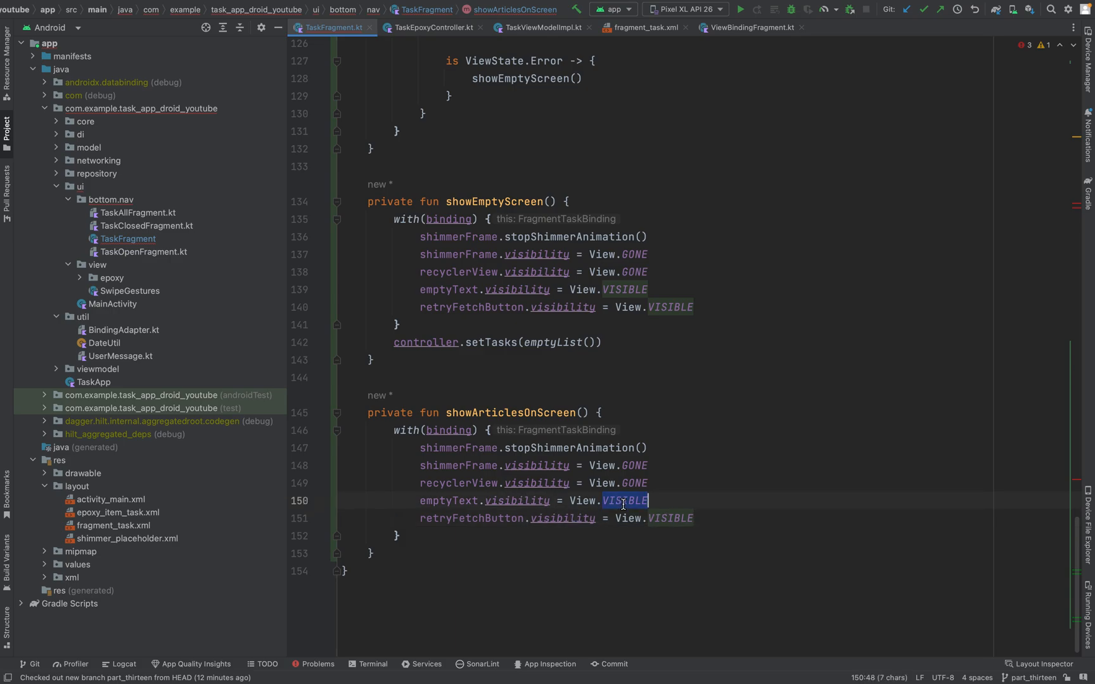
type("GONE")
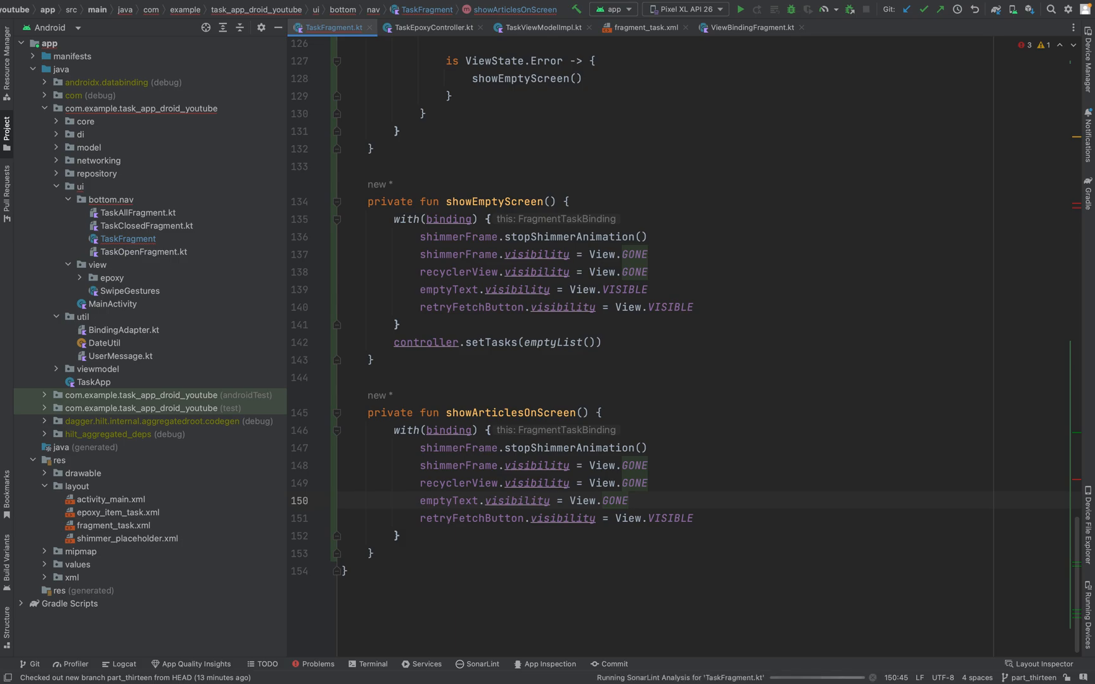
Step: Change retryFetchButton's visibility value to GONE
left_click(478, 518)
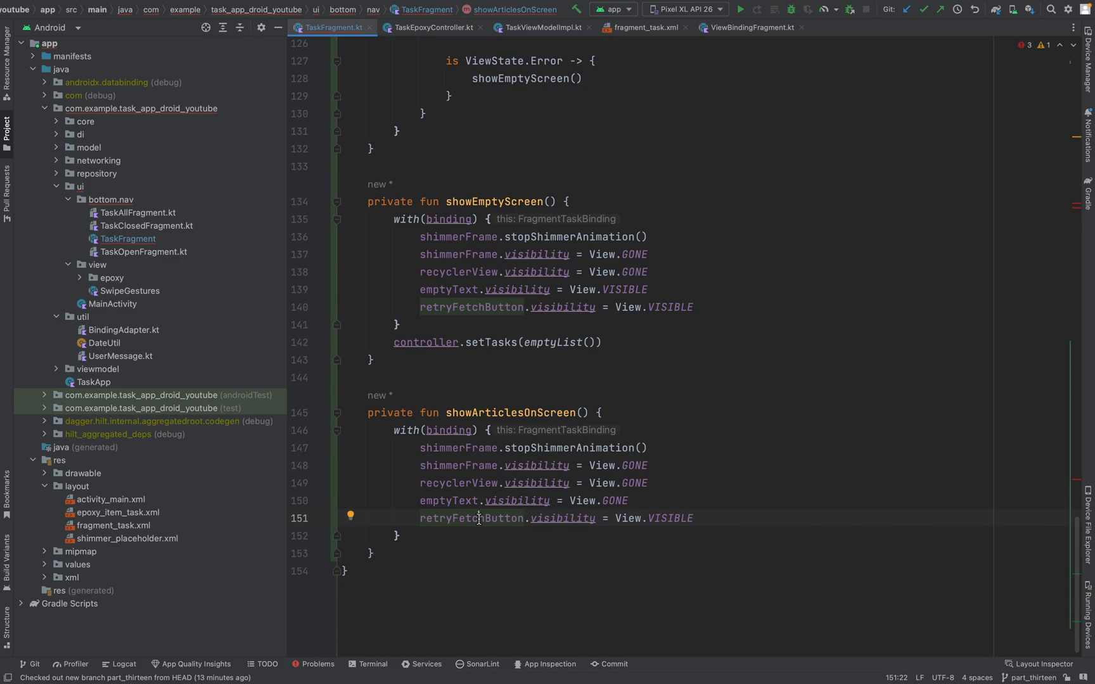
double_click(670, 518)
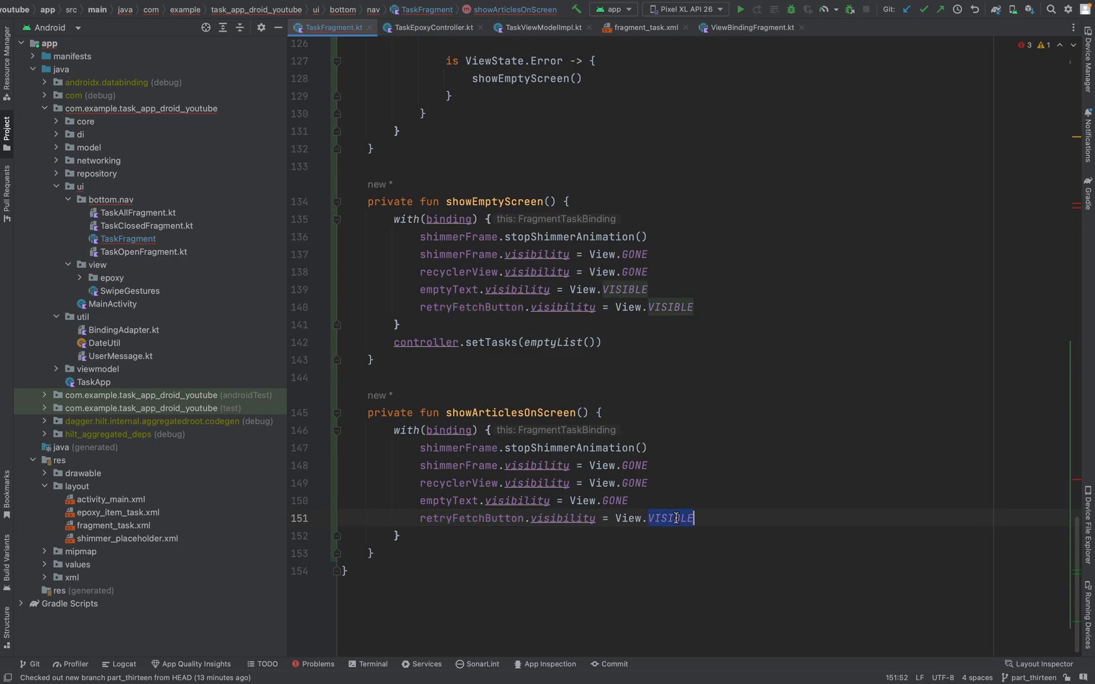
type("GONE")
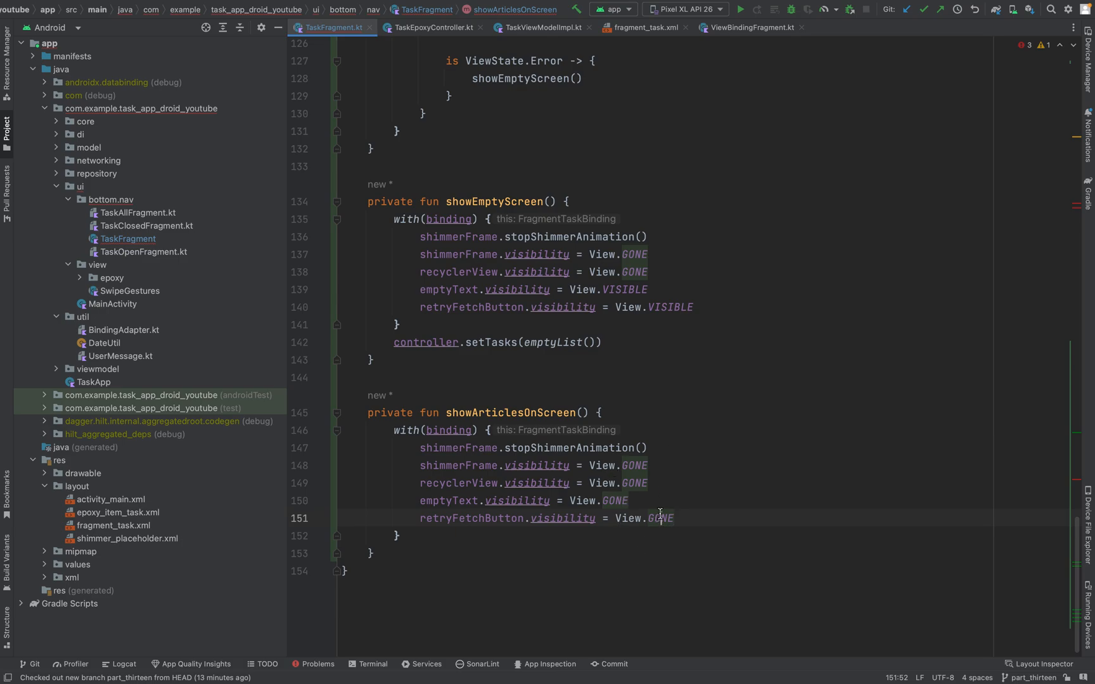
Step: Retype retryFetchButton's GONE value and add swipeRefresh.isRefreshing = false
double_click(657, 518)
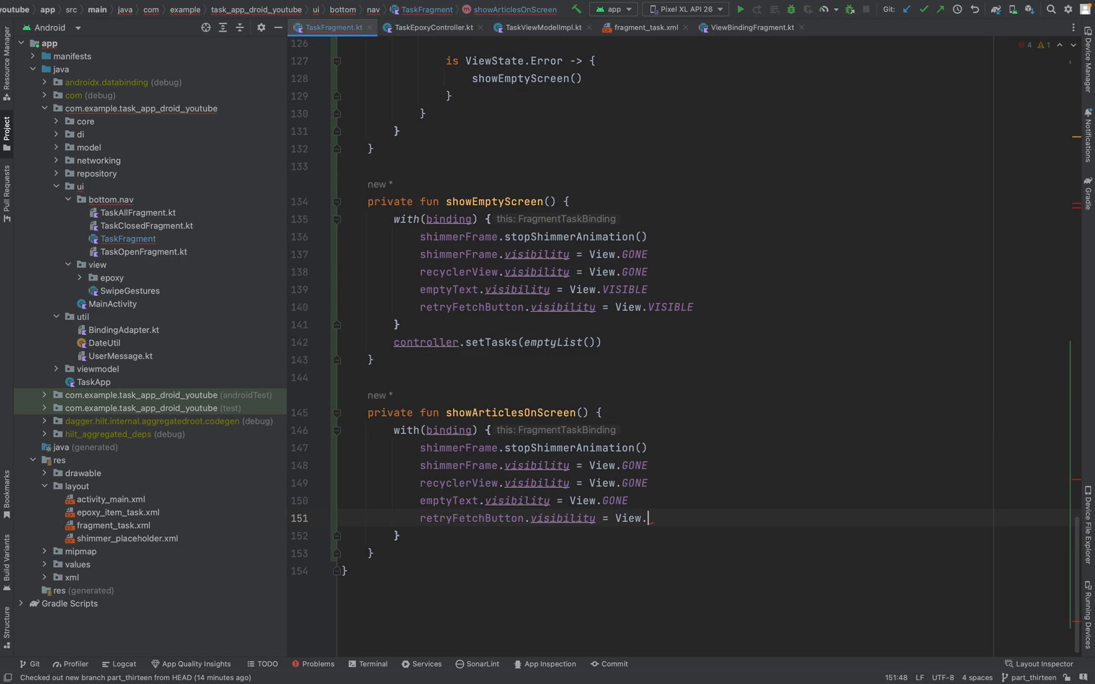
type("GONE")
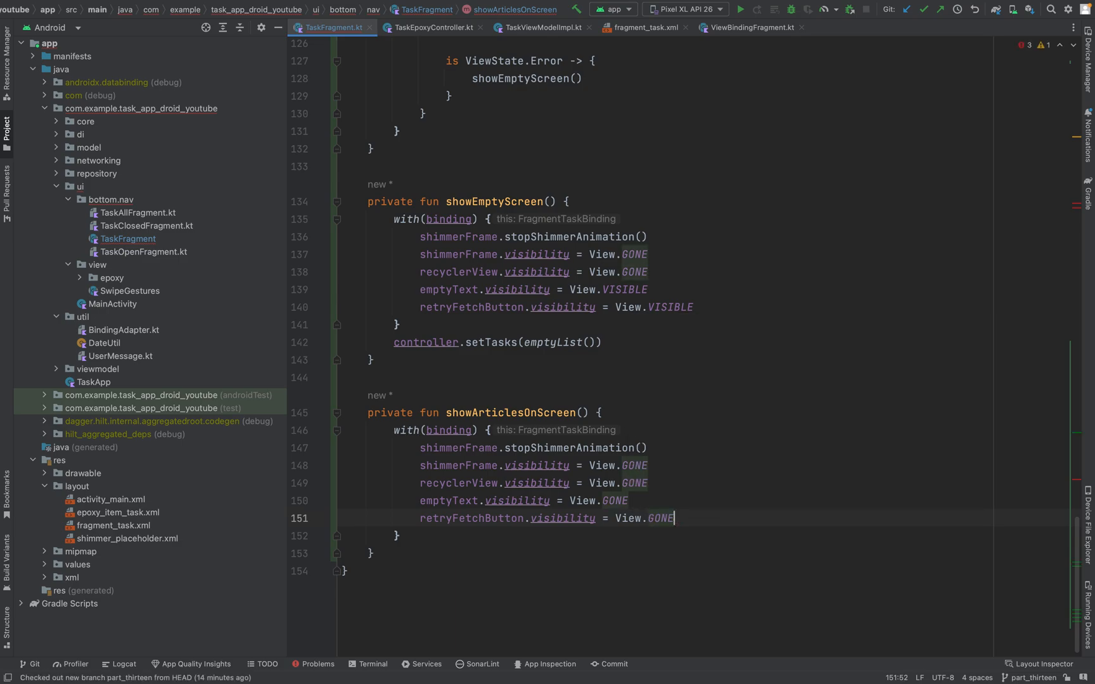
type("swipeRefresh")
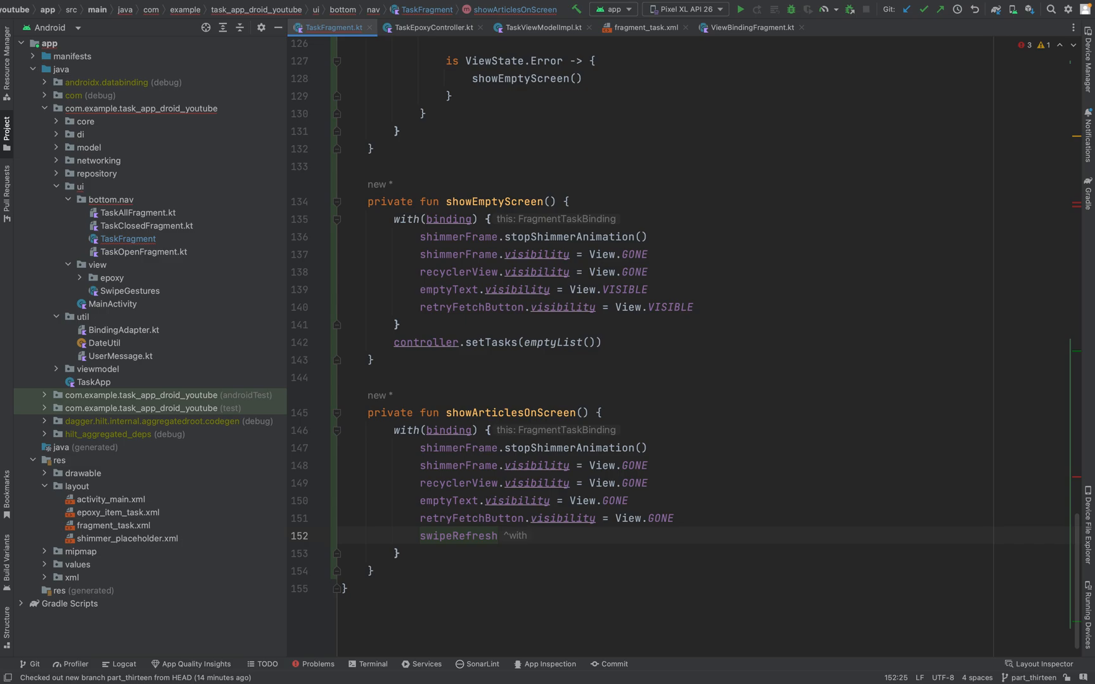
type(".isRefreshing = f")
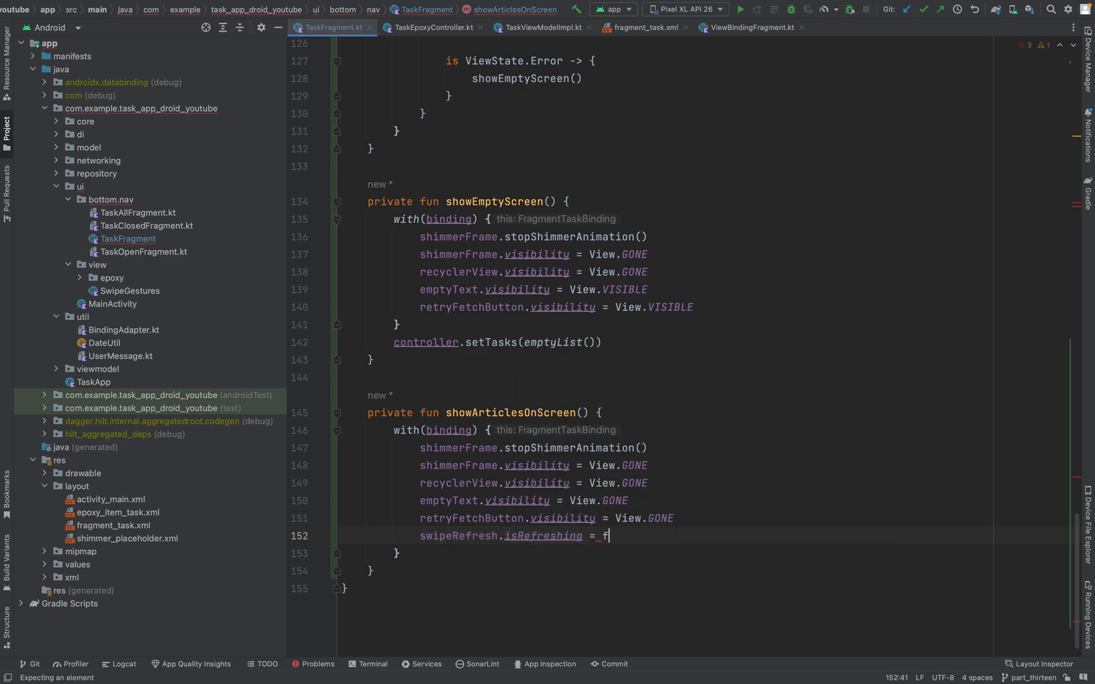
type("alse")
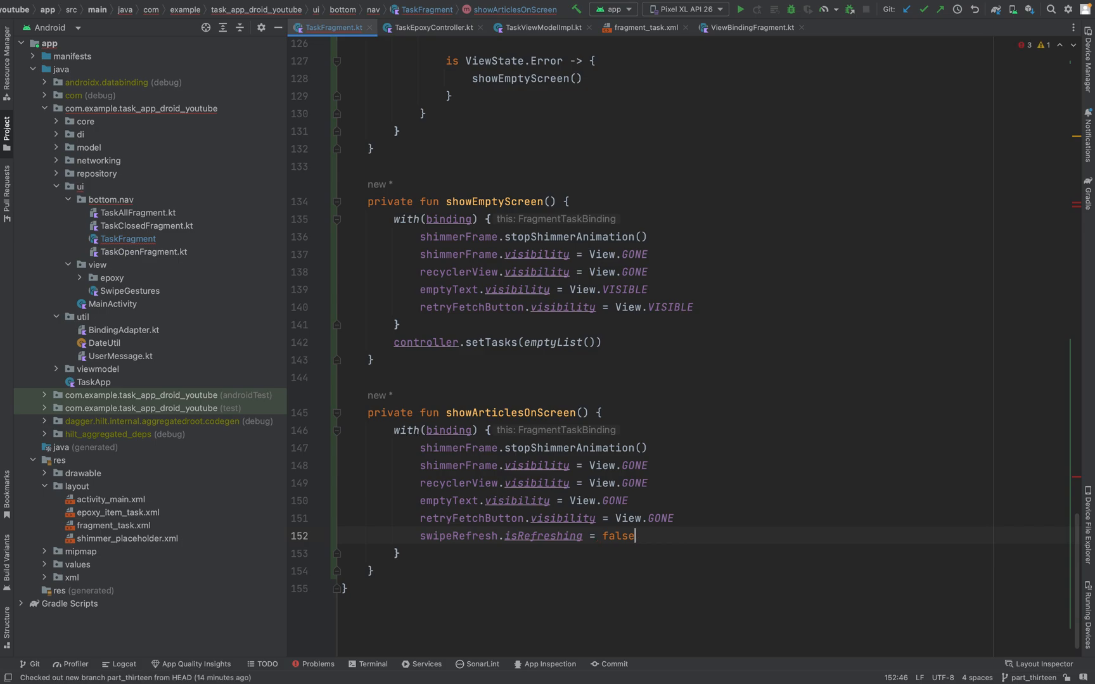
mouse_move(599, 501)
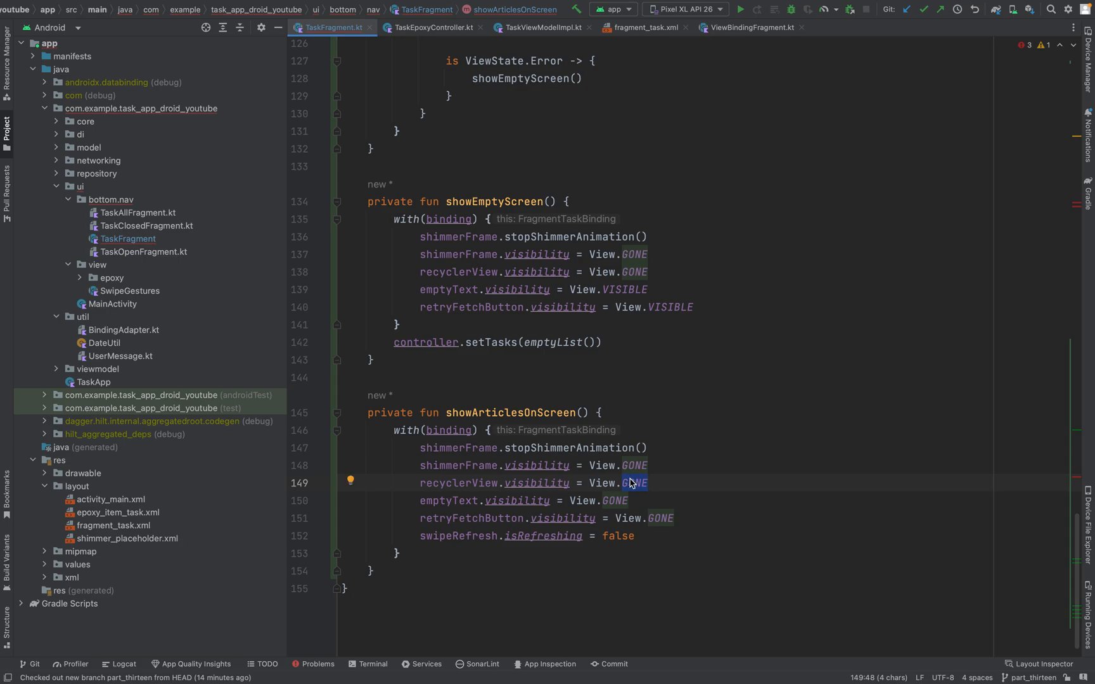
Step: Set recyclerView.visibility to View.VISIBLE in showArticlesOnScreen and review the file
type("VISIBLE")
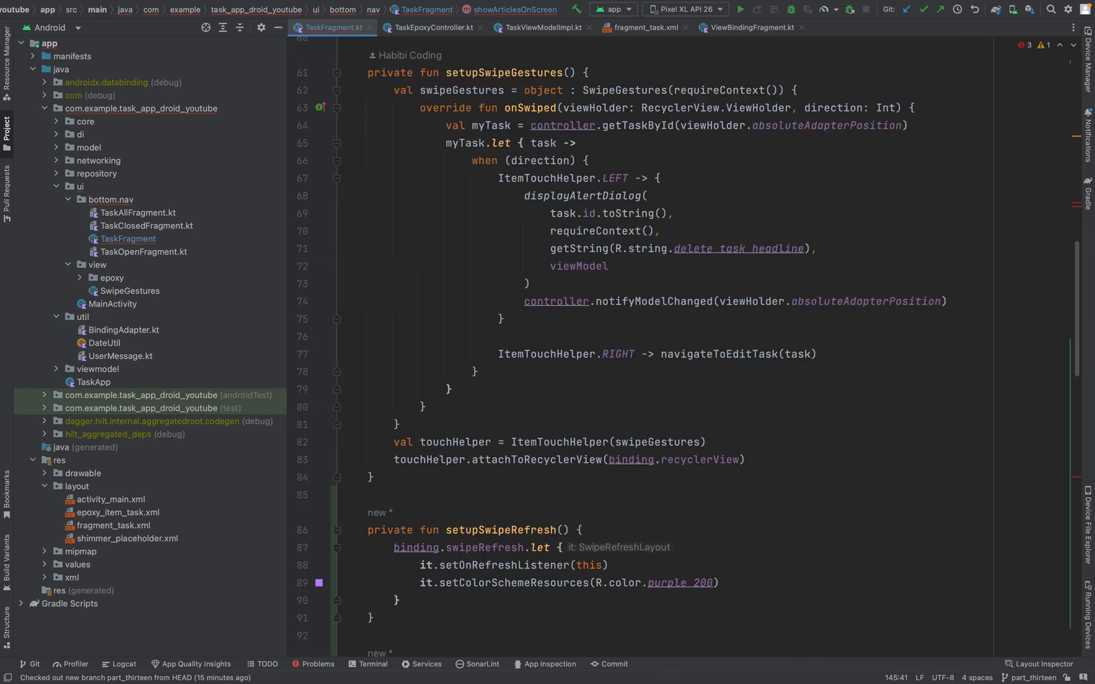
scroll("down", 3)
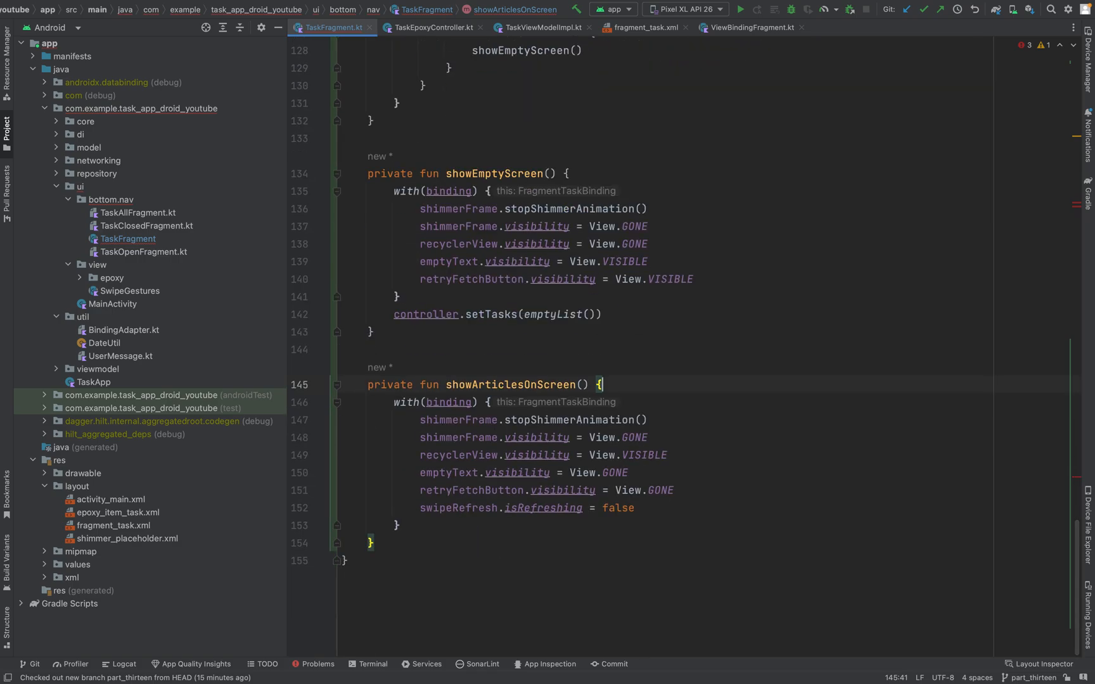
mouse_move(667, 279)
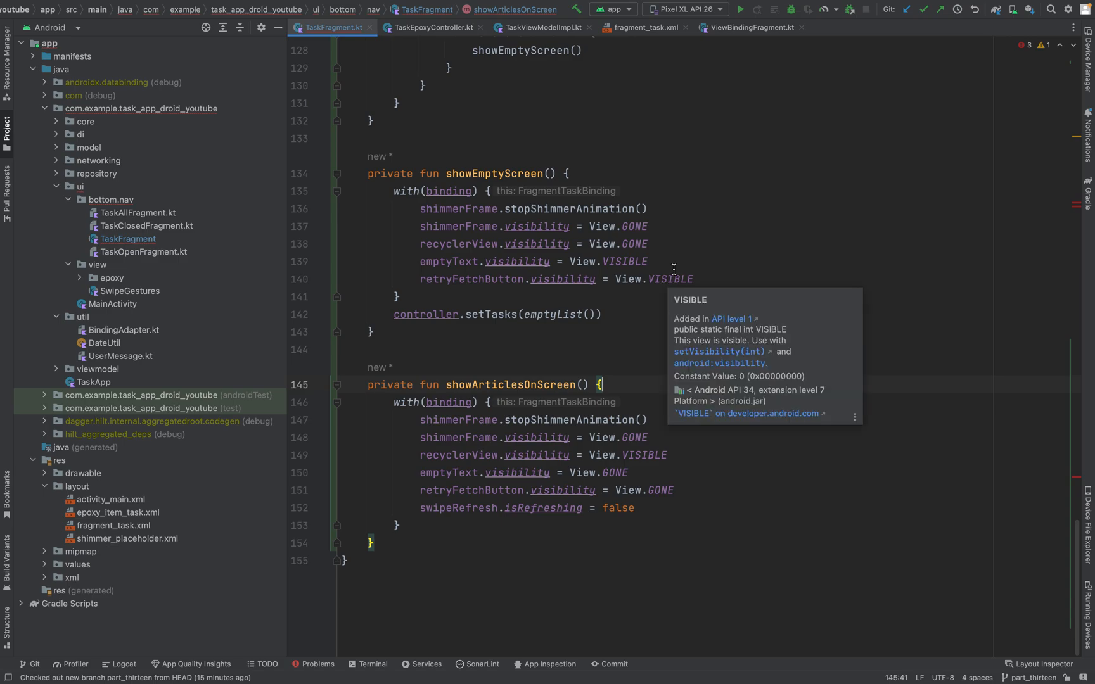
mouse_move(711, 112)
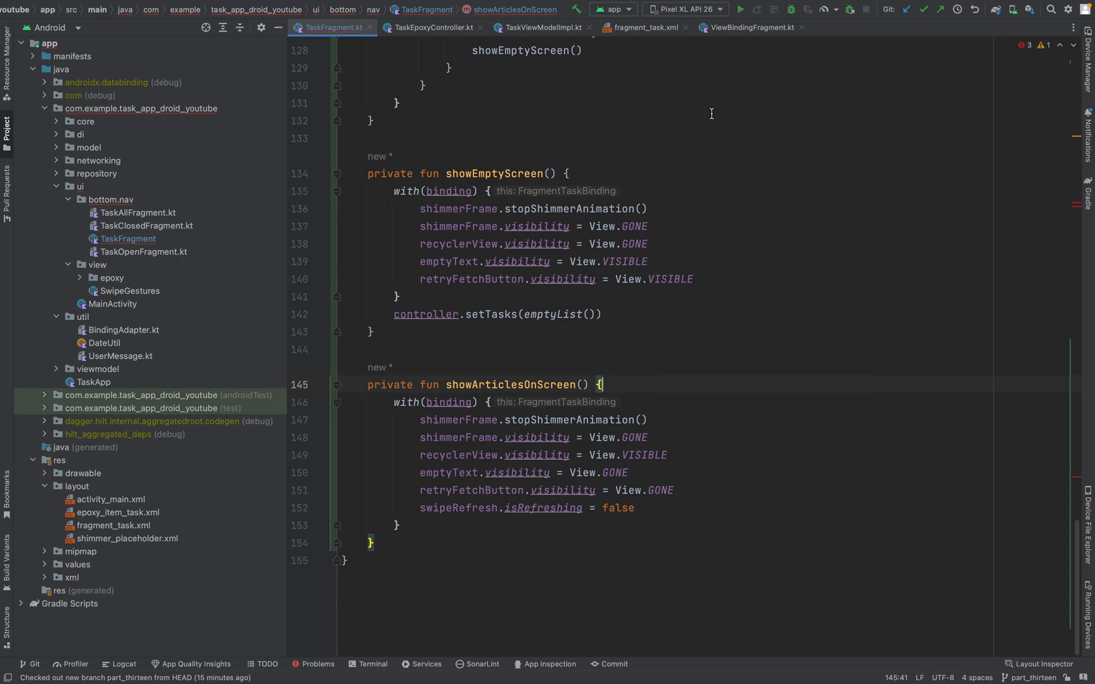